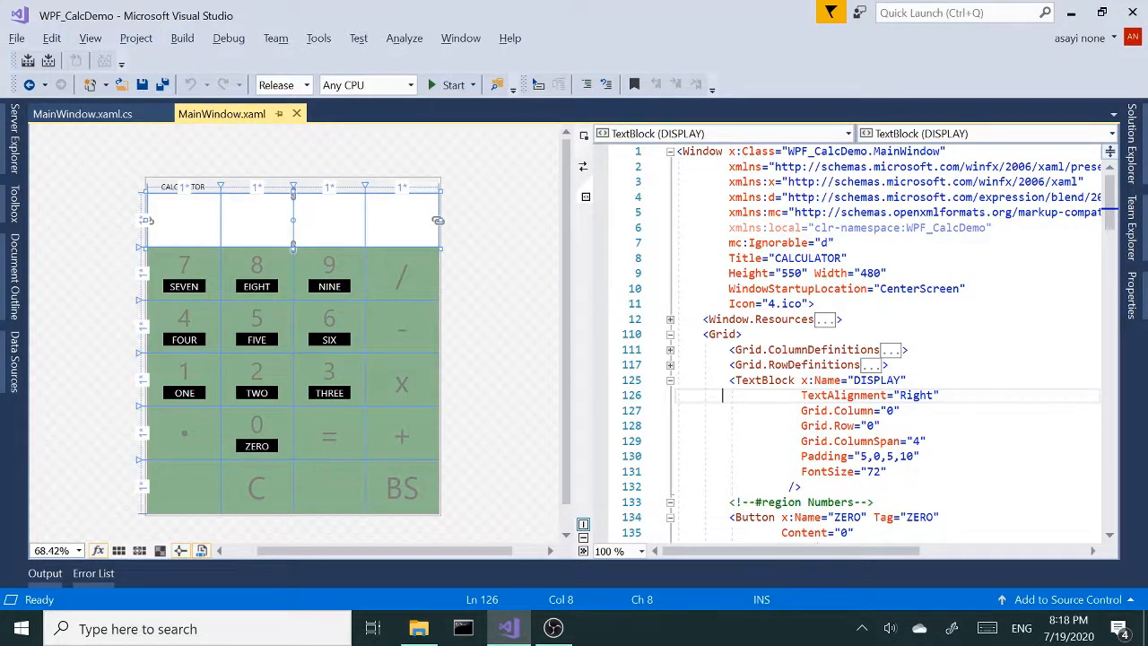
# Launch WPF_CalcDemo.exe from the bin\Debug folder and try the six key
pyautogui.scroll(-3)
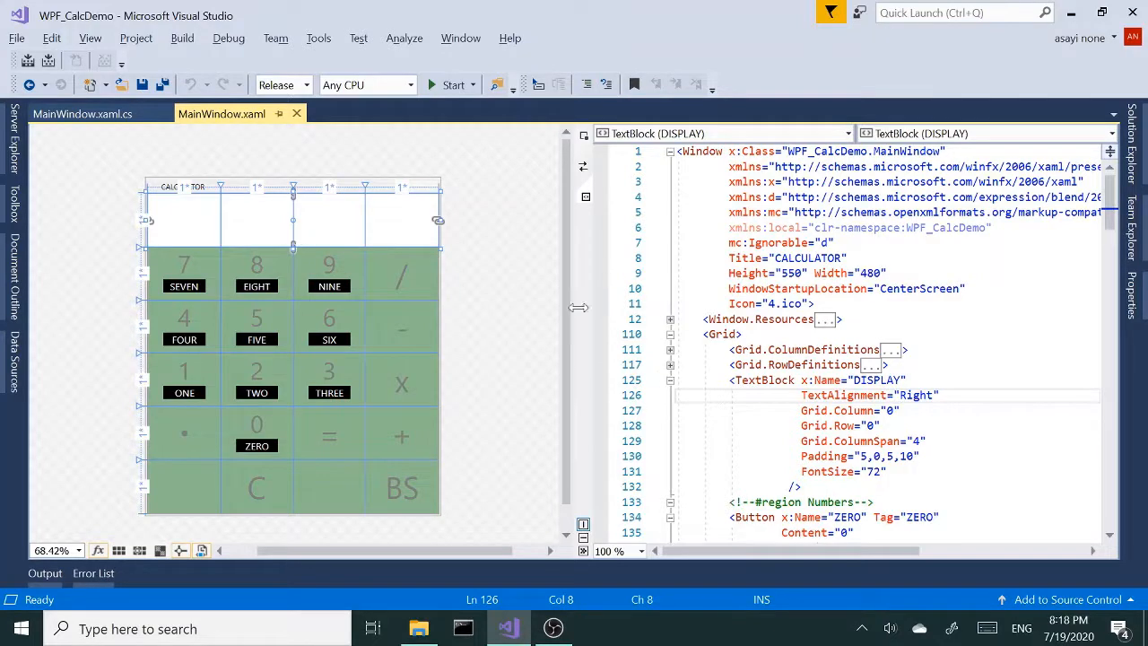
pyautogui.moveTo(418, 628)
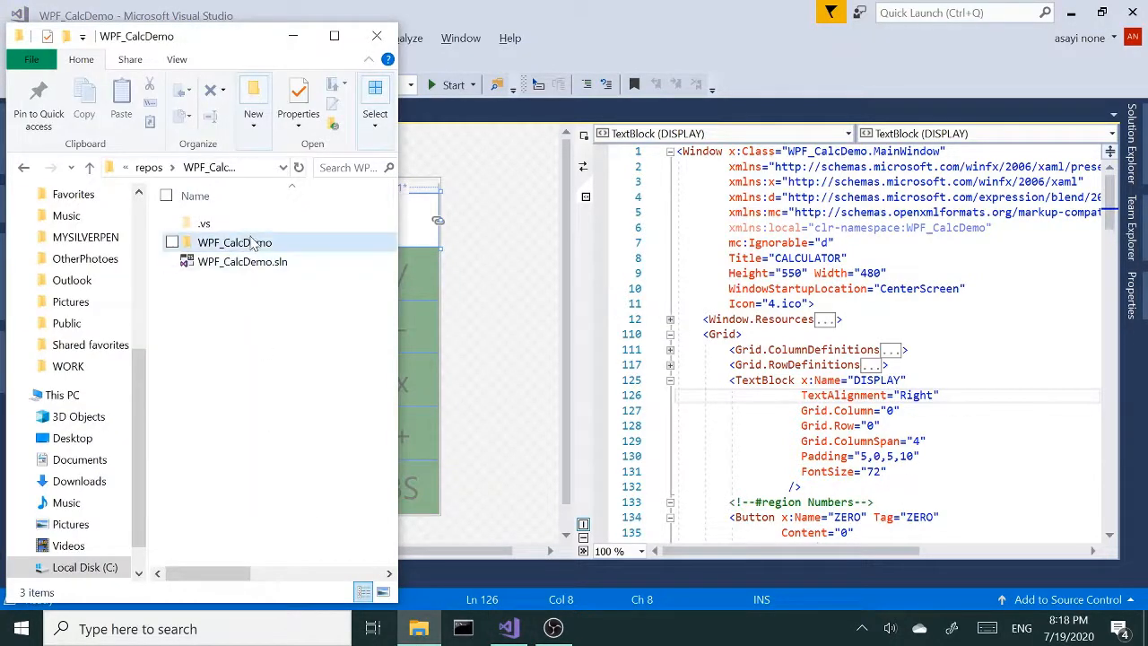
pyautogui.doubleClick(234, 242)
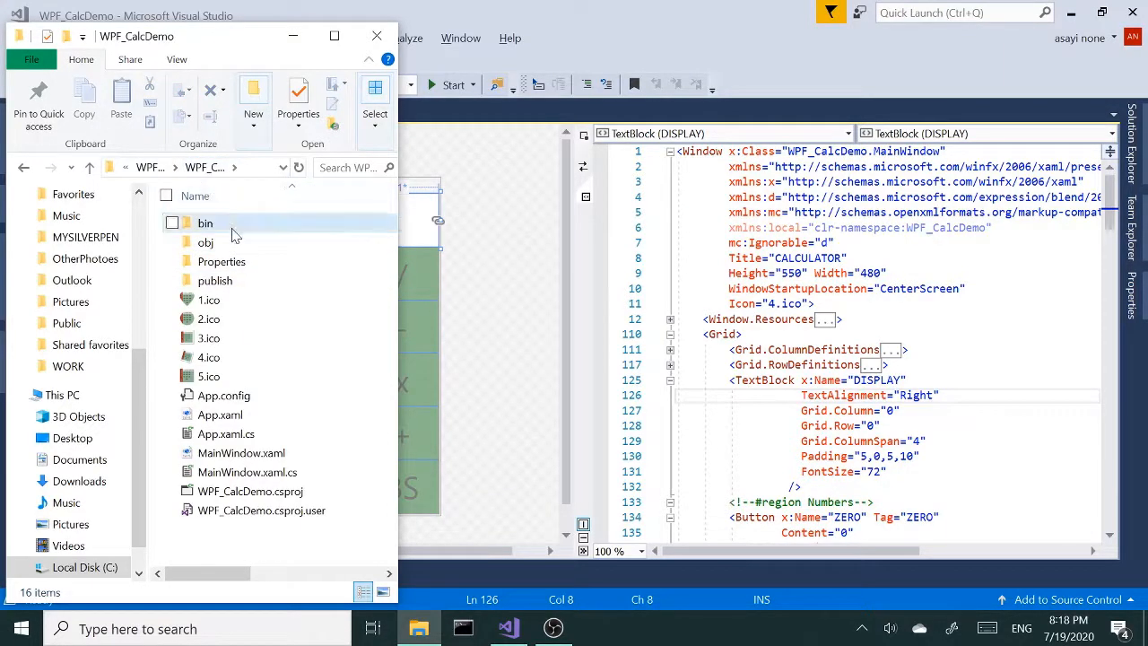
pyautogui.doubleClick(205, 222)
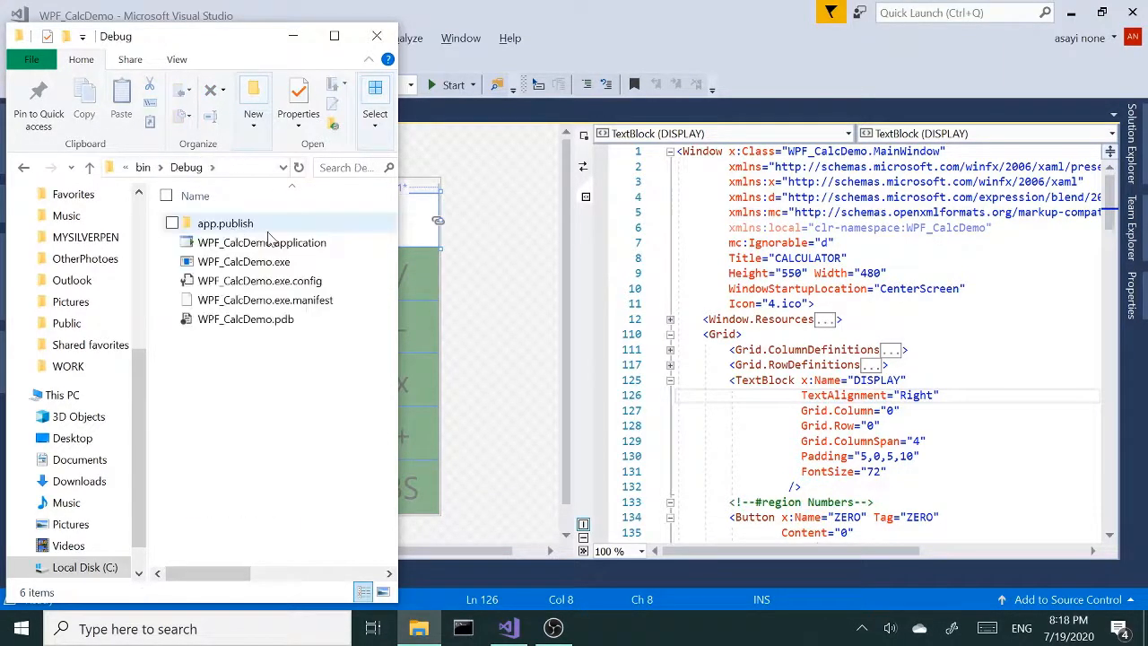
pyautogui.doubleClick(244, 261)
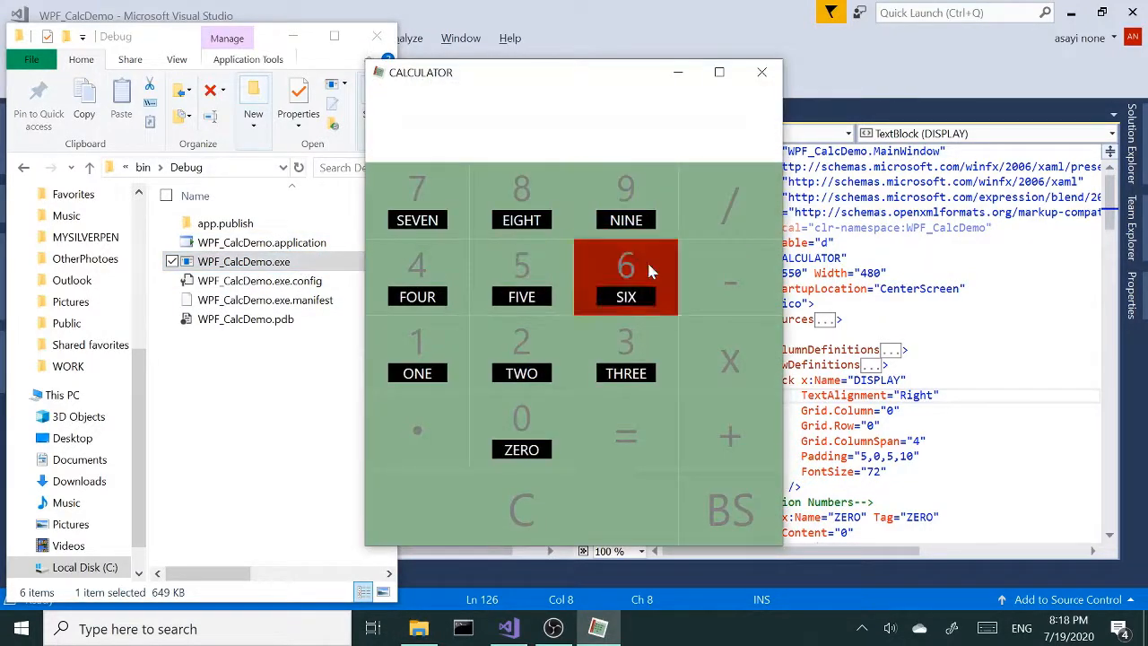
pyautogui.click(625, 278)
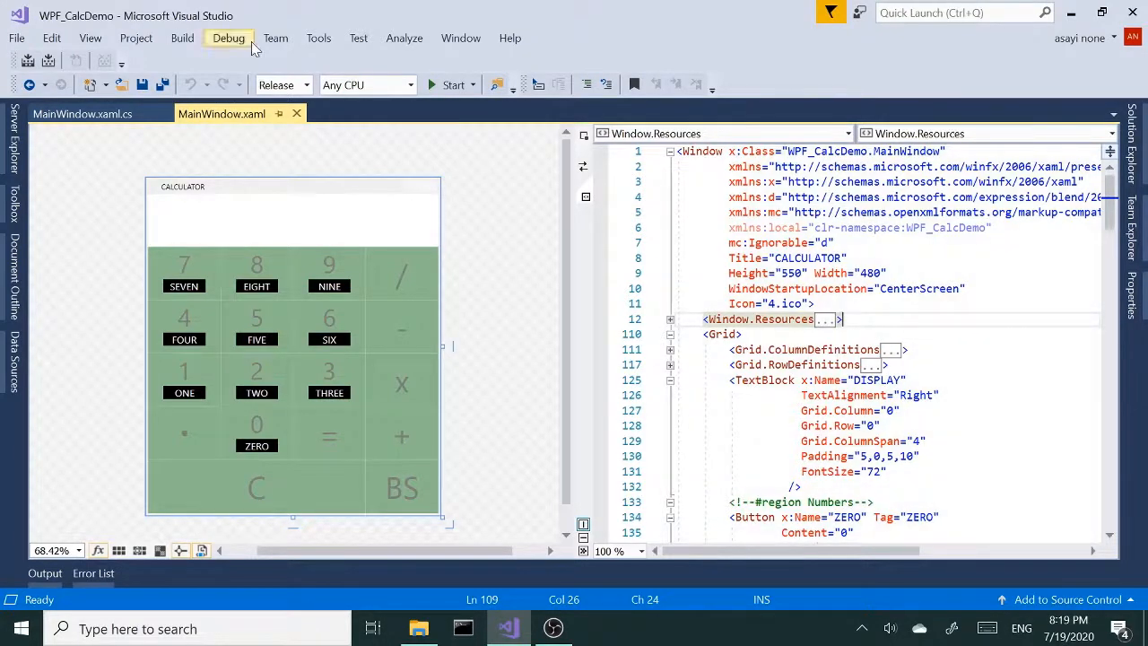
pyautogui.click(318, 38)
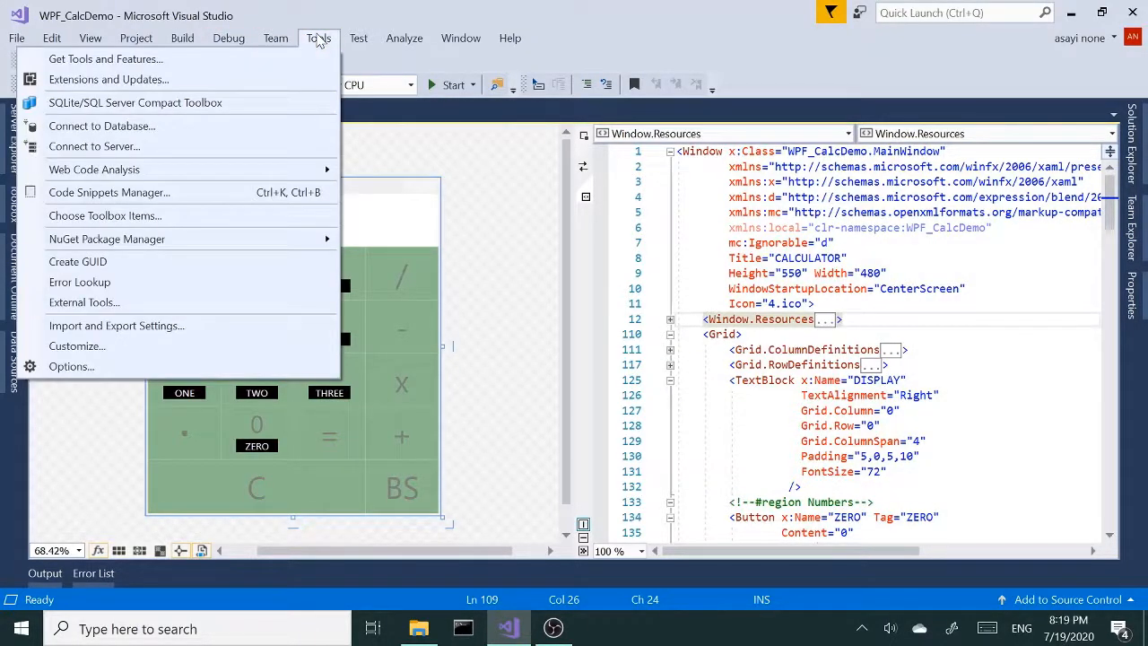
pyautogui.moveTo(206, 79)
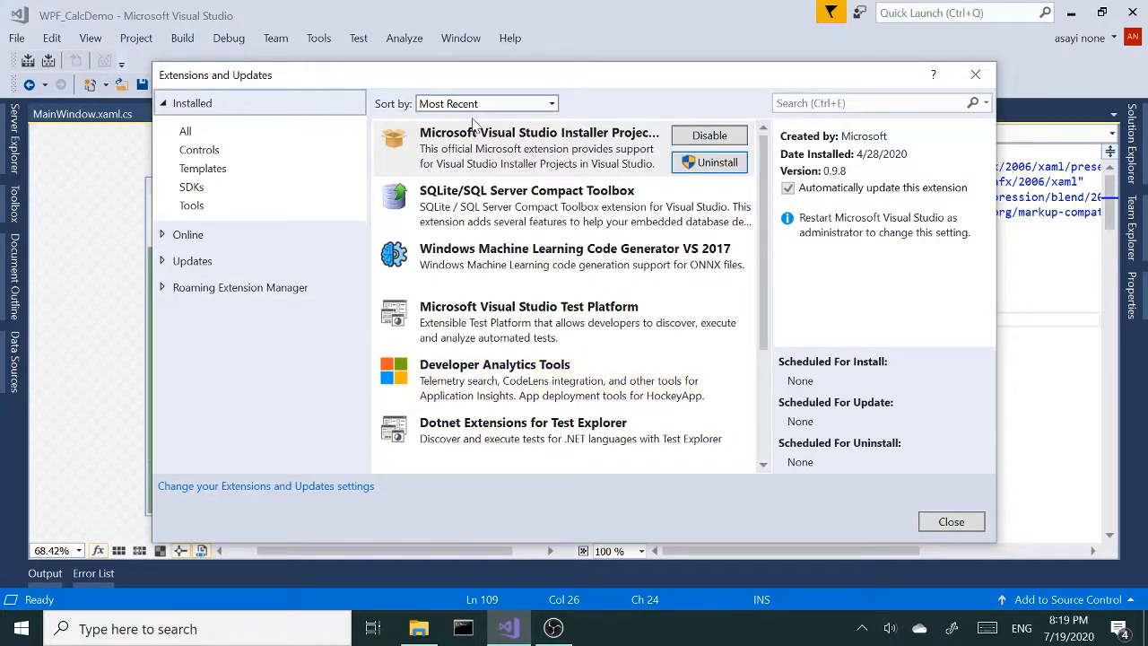
pyautogui.moveTo(951, 521)
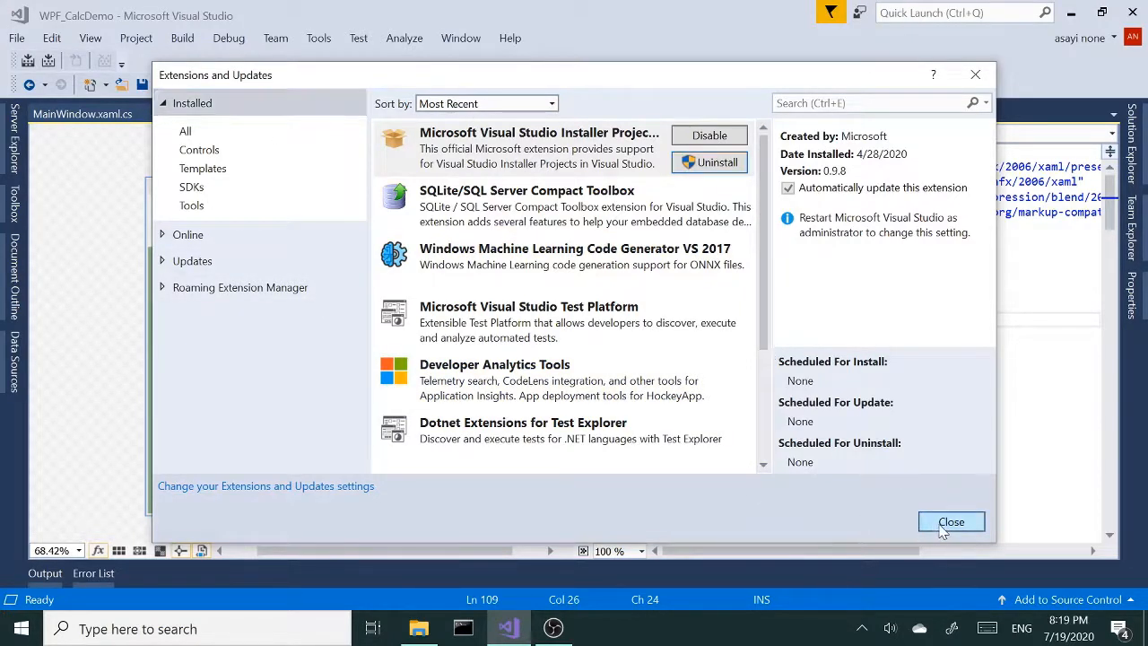
pyautogui.click(951, 521)
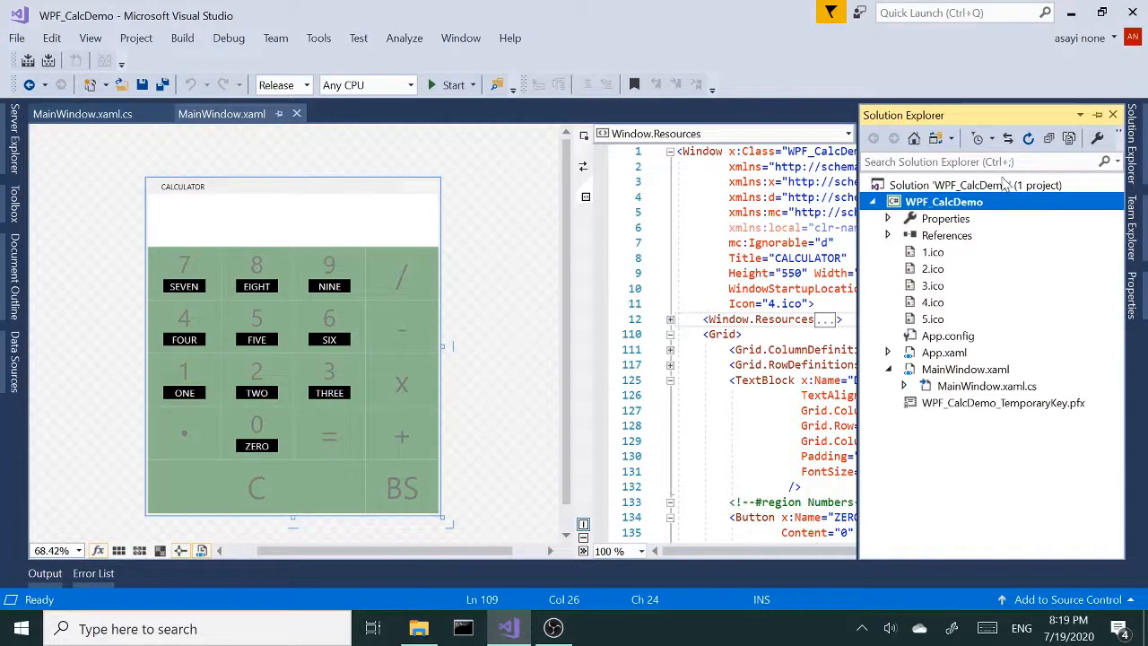
# From the solution's Add New Project dialog, search 'setup' and pick the Setup Project template
pyautogui.click(976, 185)
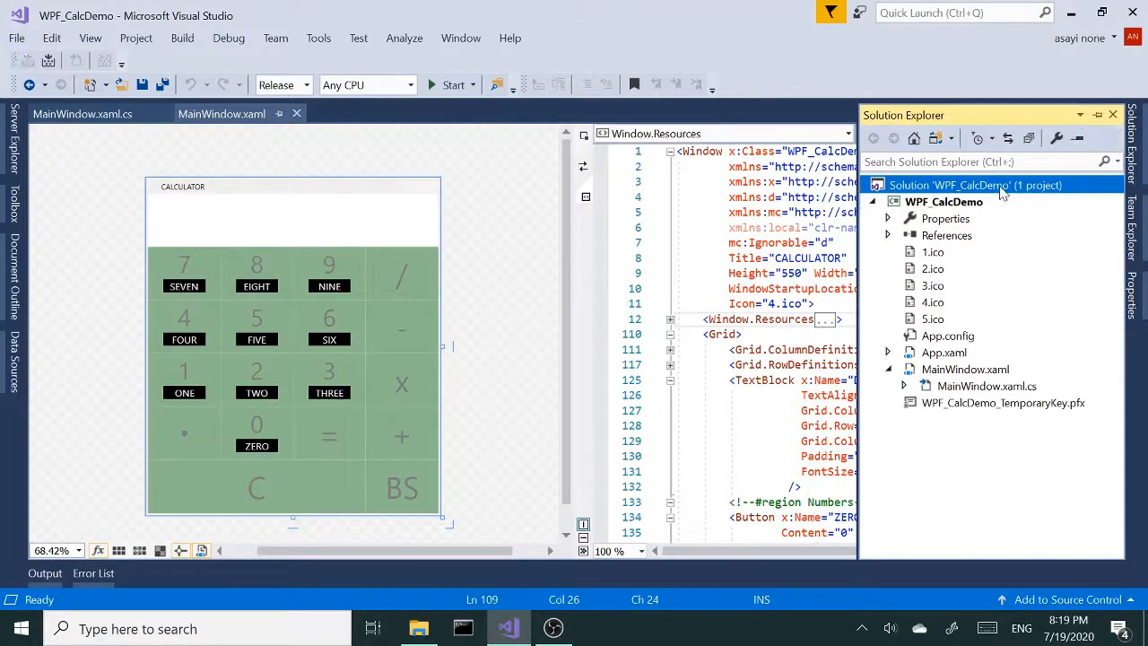
pyautogui.rightClick(976, 185)
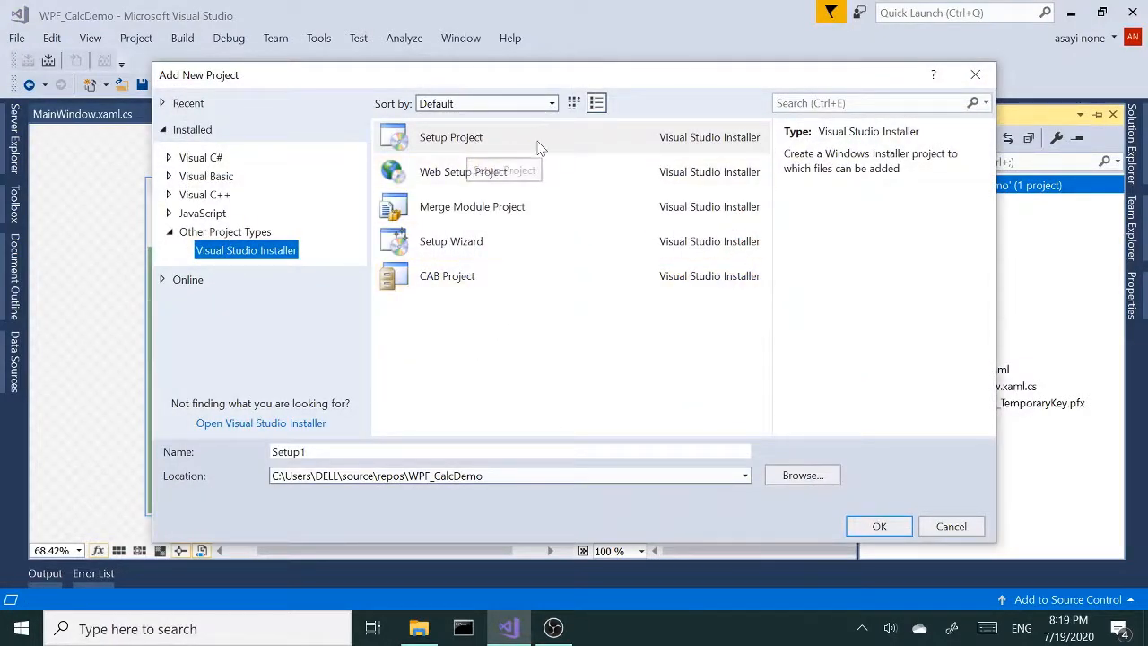
pyautogui.moveTo(265, 179)
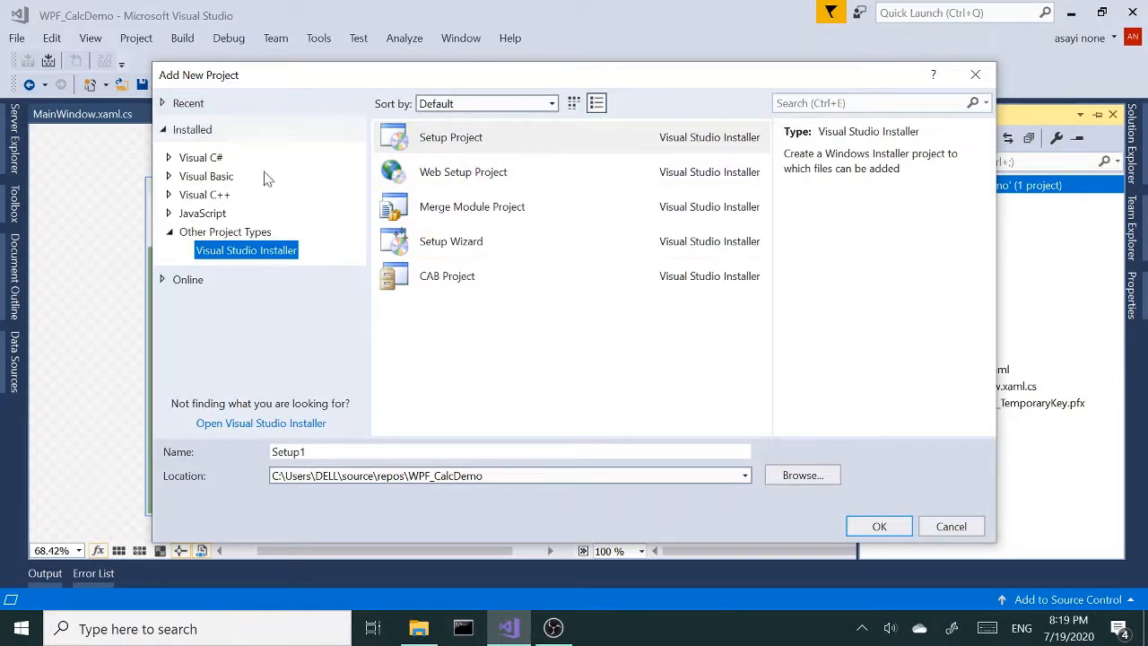
pyautogui.click(200, 157)
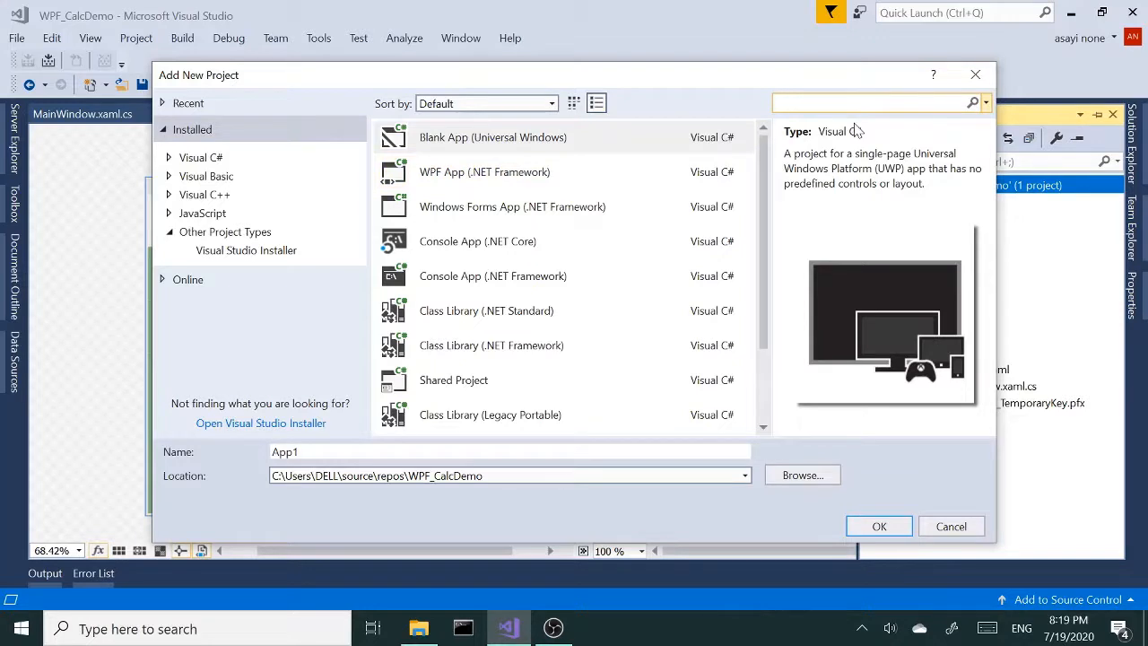
pyautogui.write('seu')
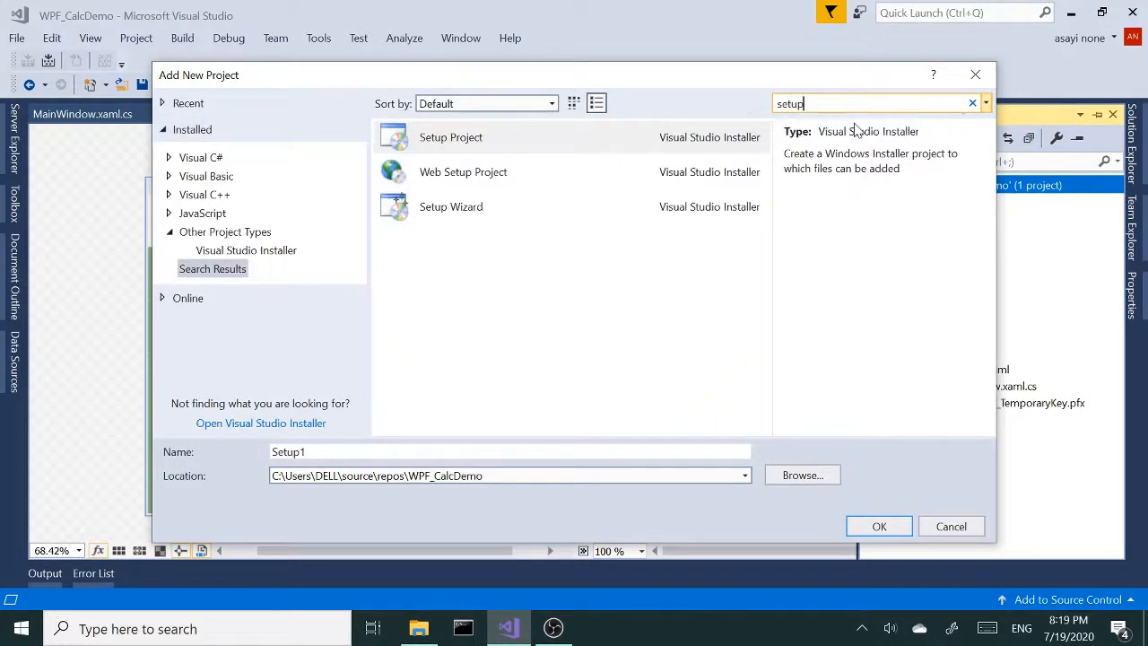
pyautogui.click(451, 137)
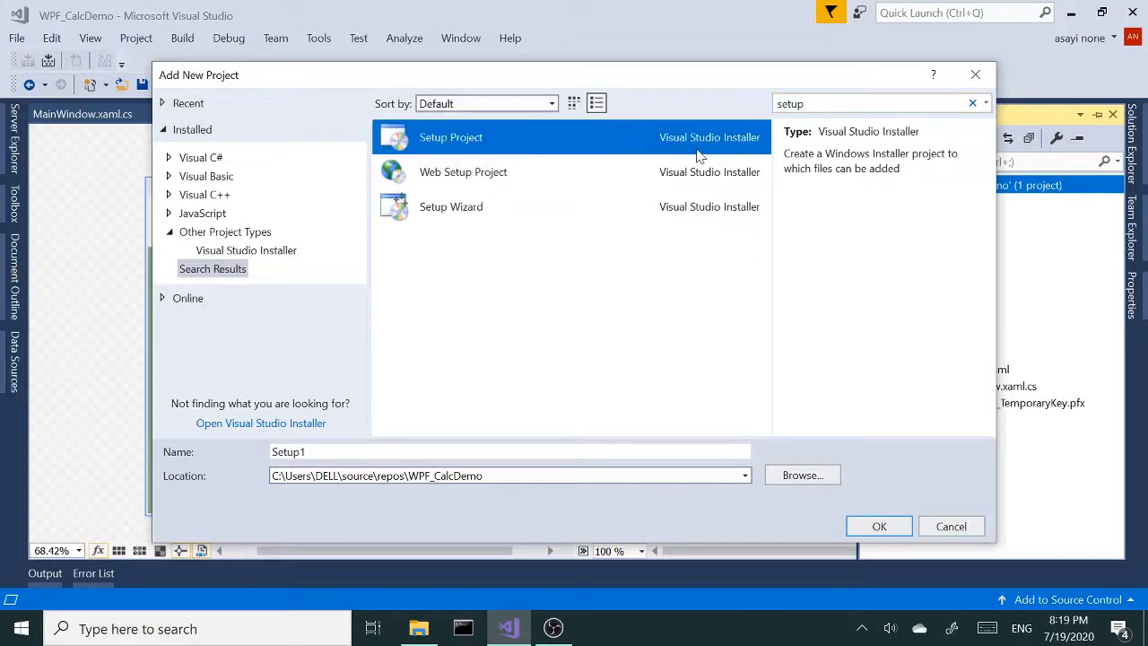
pyautogui.moveTo(563, 324)
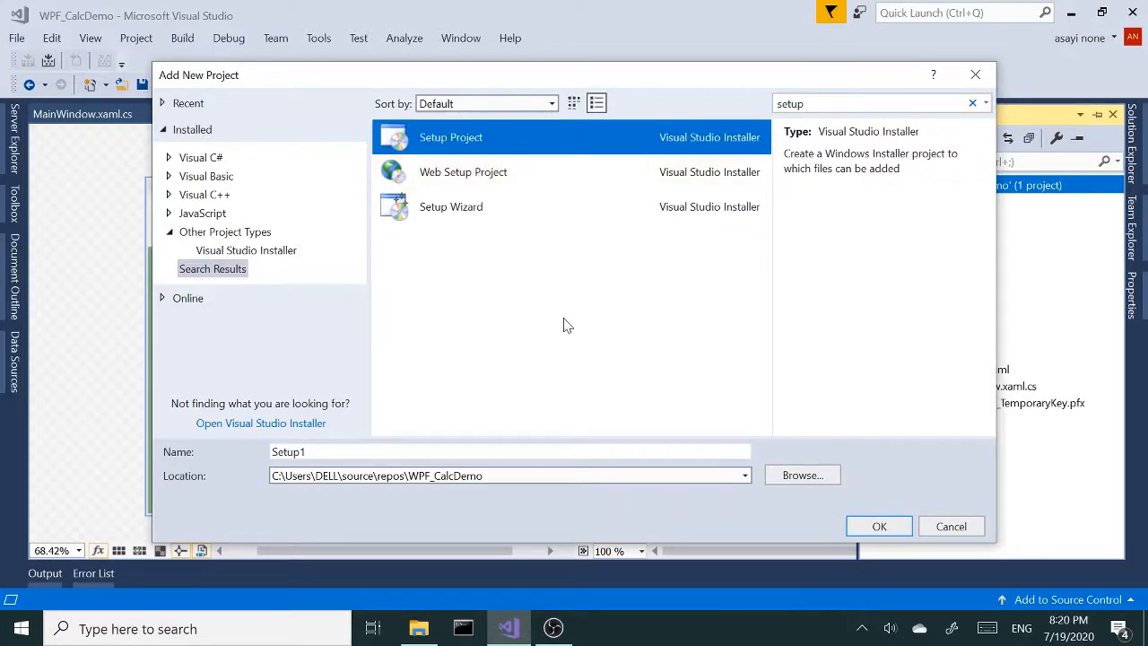
pyautogui.moveTo(572, 177)
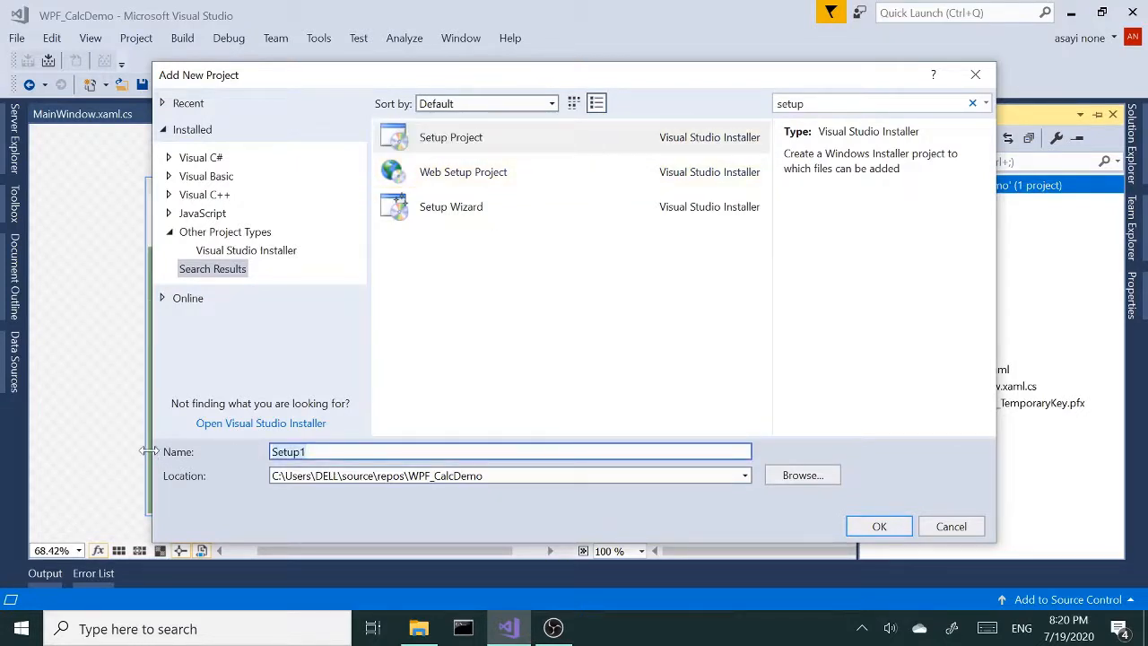
# Name the setup project MyWPFCalculator and create it
pyautogui.write('MyWPFCalculator')
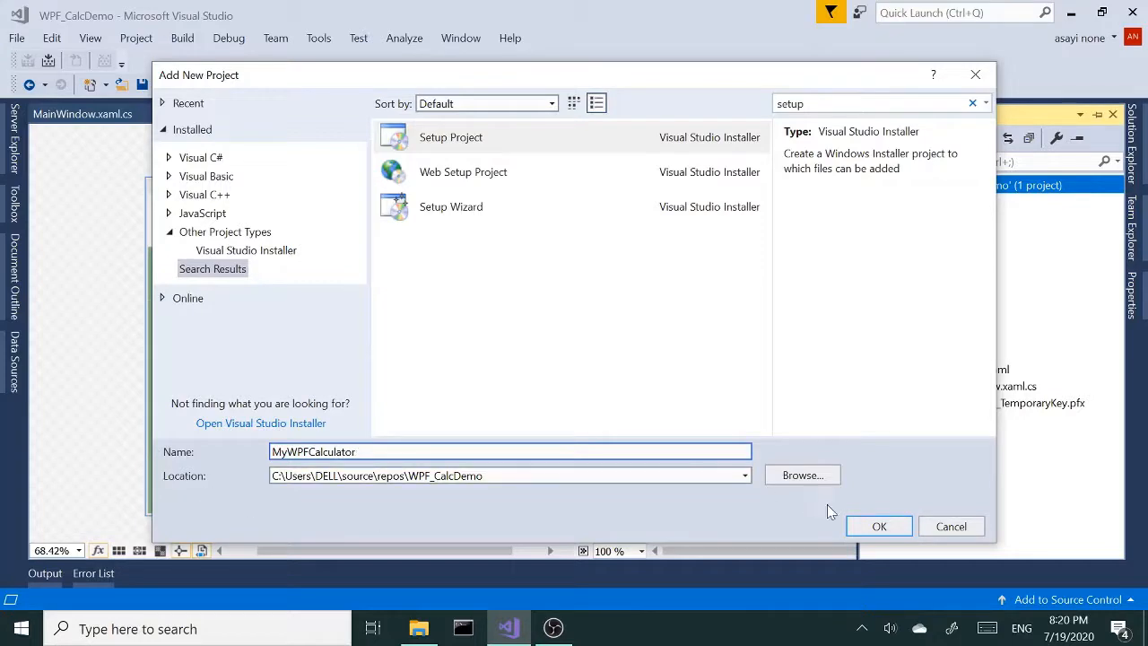
pyautogui.click(879, 526)
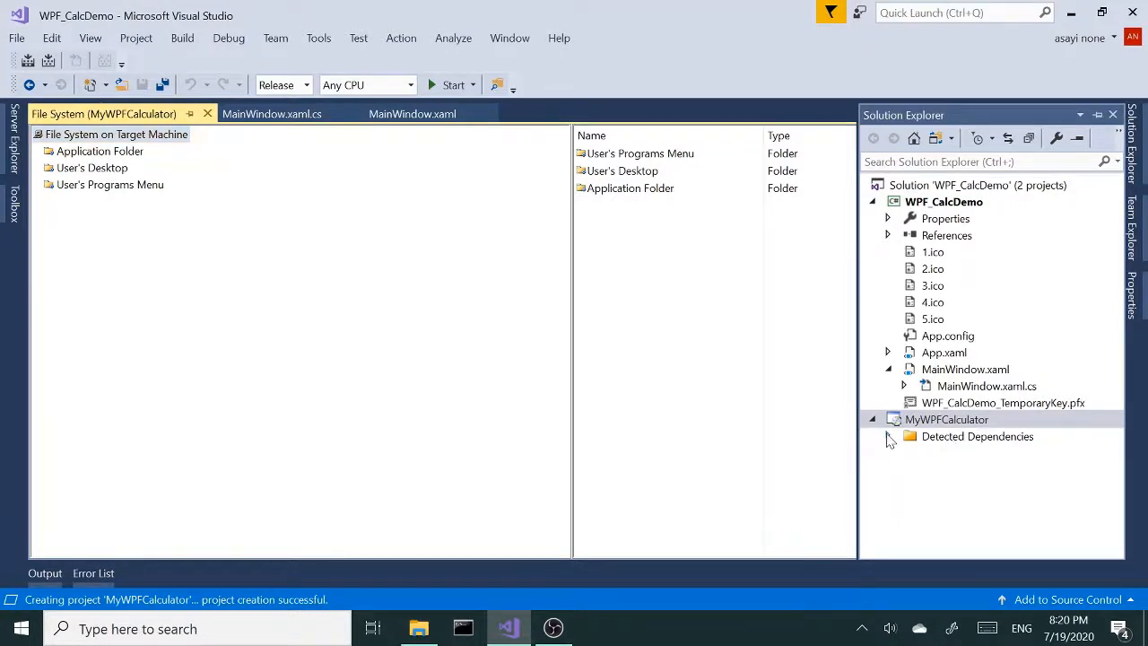
pyautogui.click(946, 418)
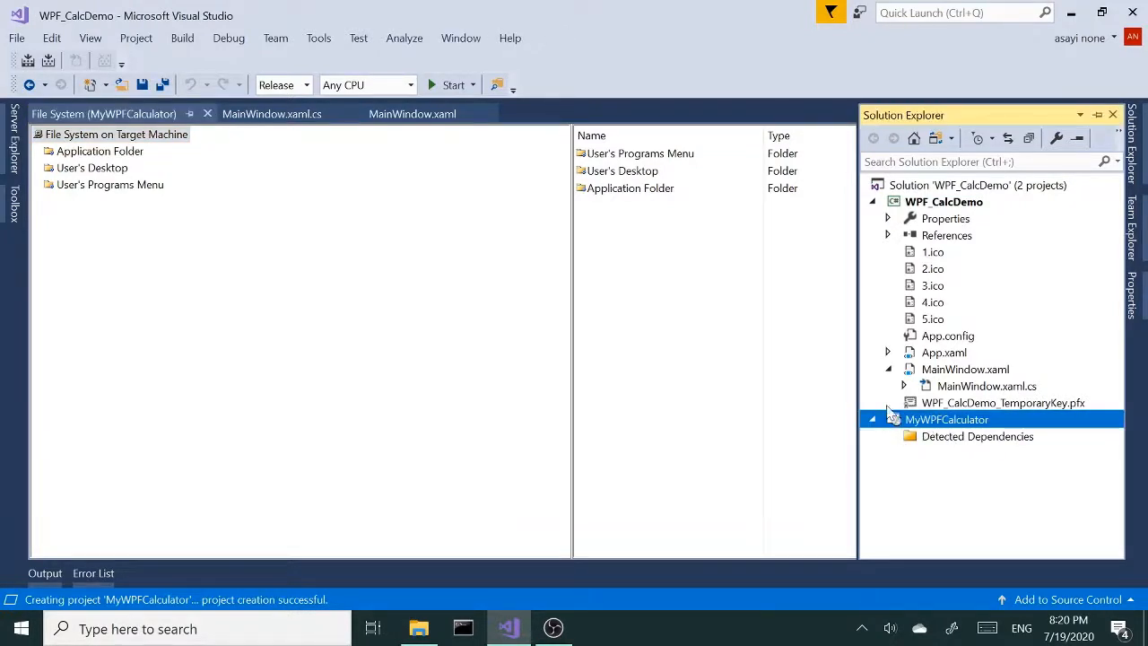
pyautogui.click(418, 628)
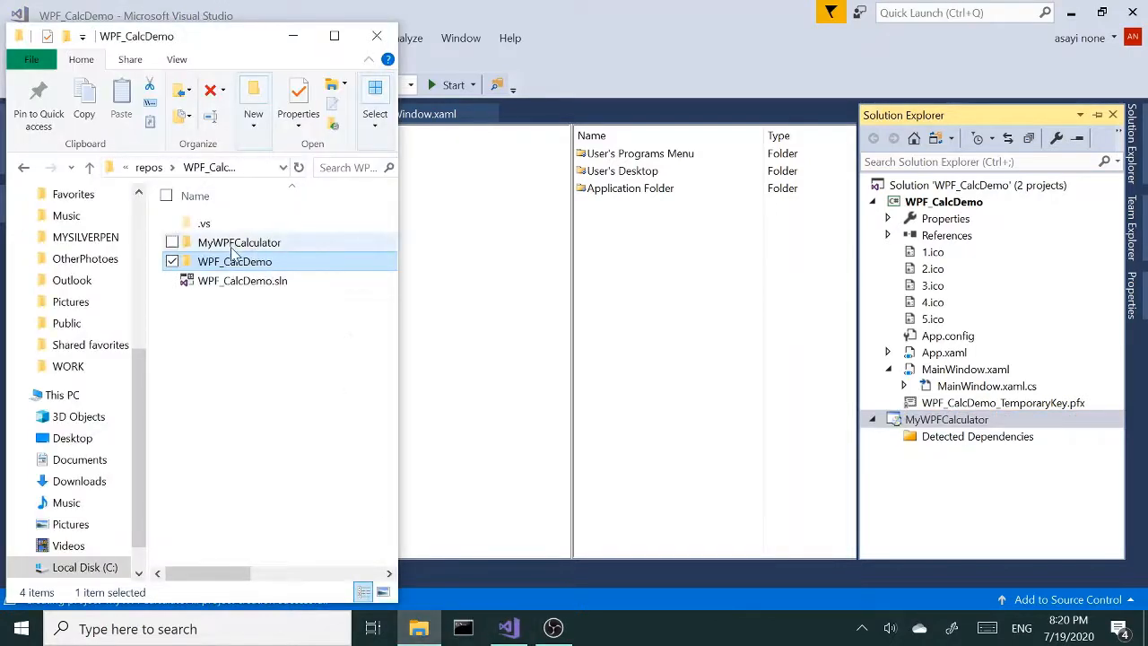
pyautogui.click(239, 242)
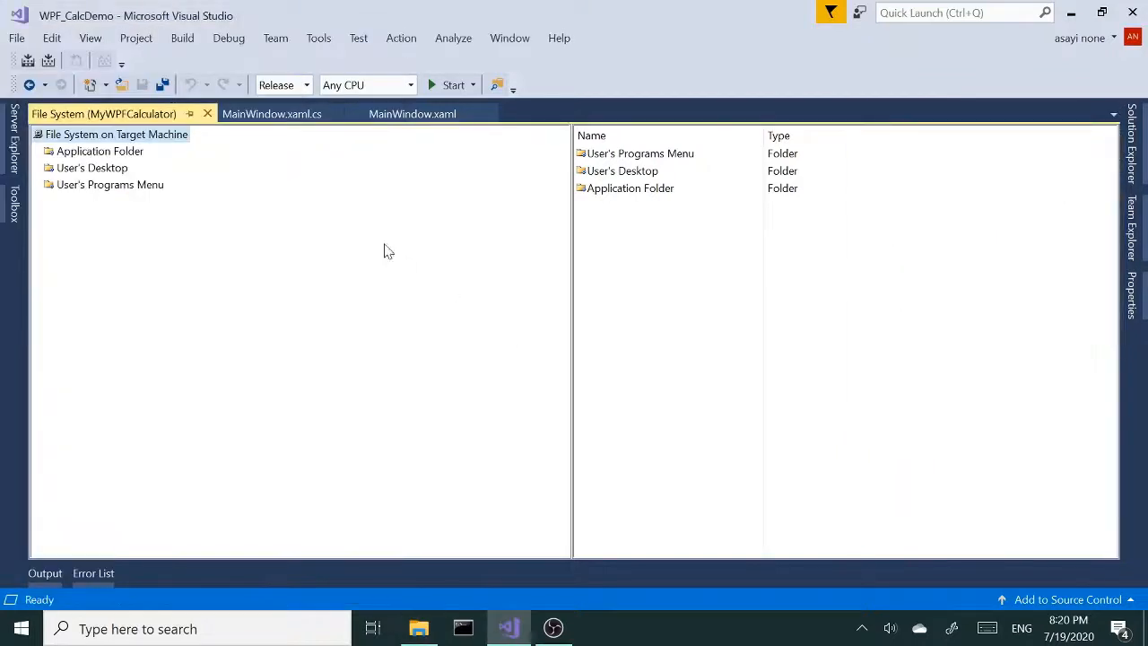
# Show the Add options (Folder, Project Output, File, Assembly) for the Application Folder
pyautogui.click(306, 85)
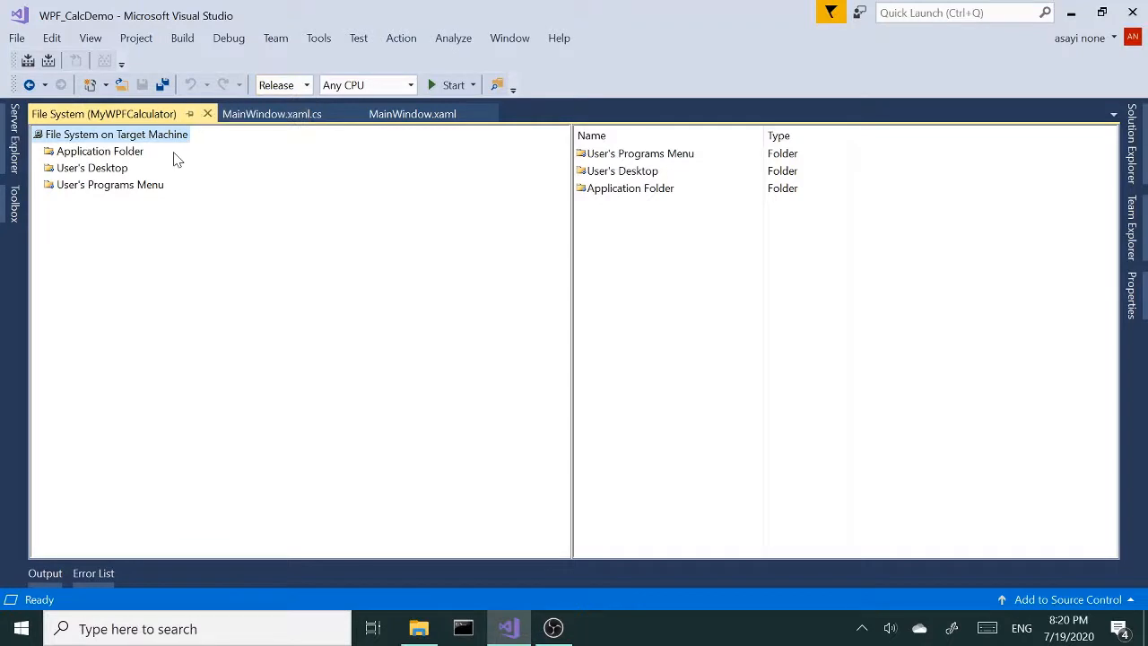
pyautogui.moveTo(248, 172)
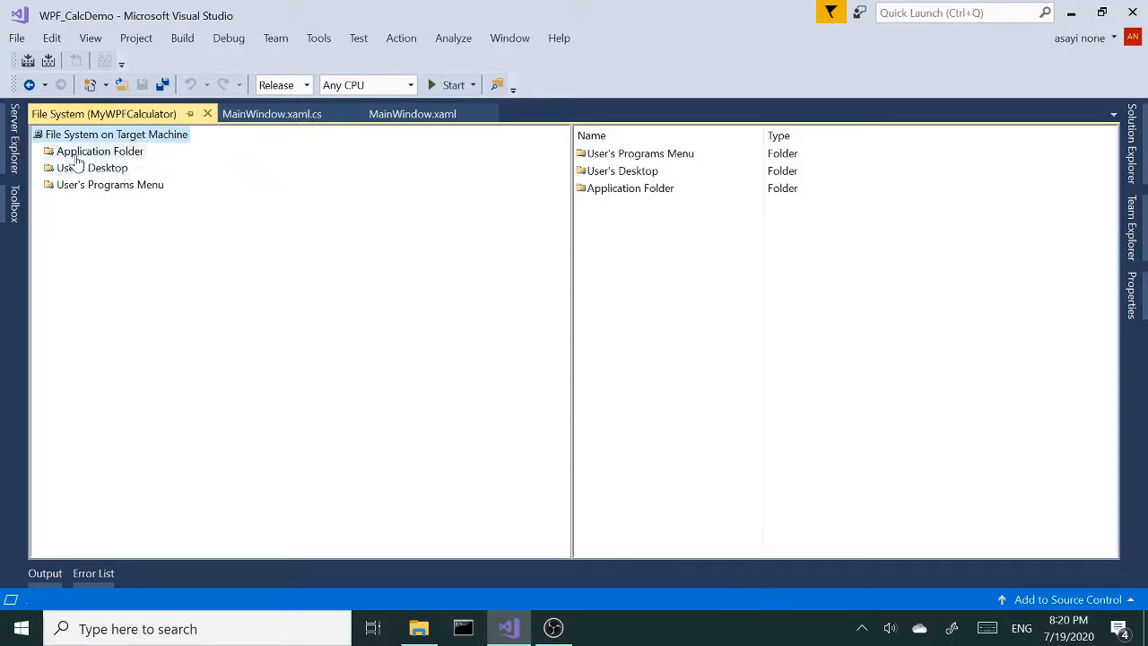
pyautogui.click(100, 151)
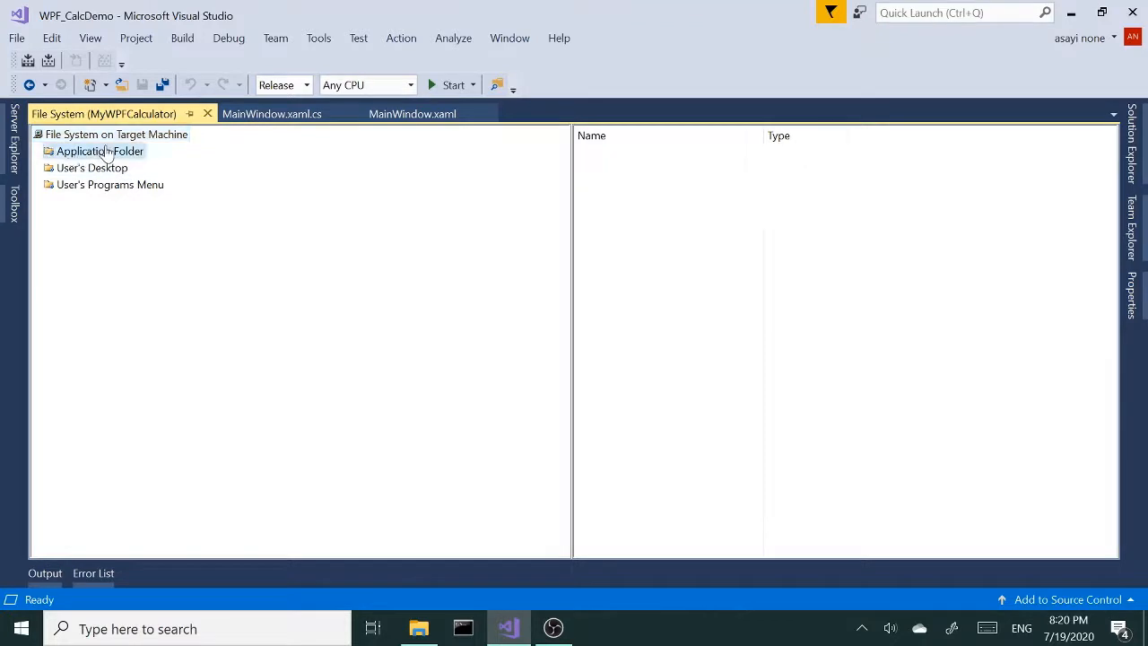
pyautogui.rightClick(99, 151)
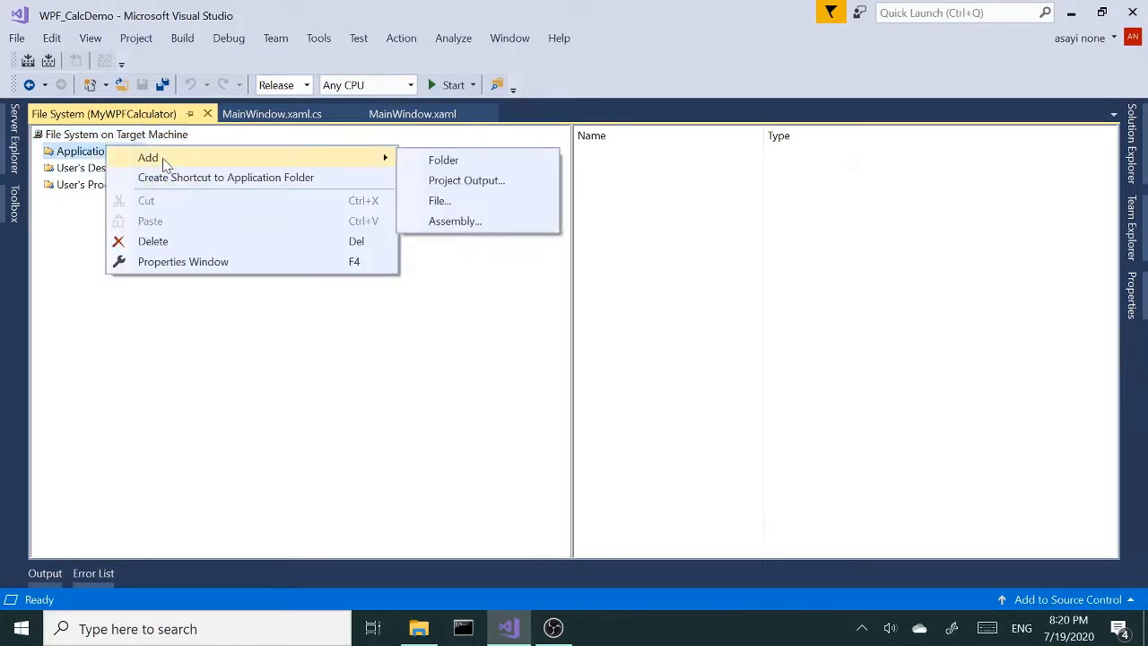
pyautogui.moveTo(443, 160)
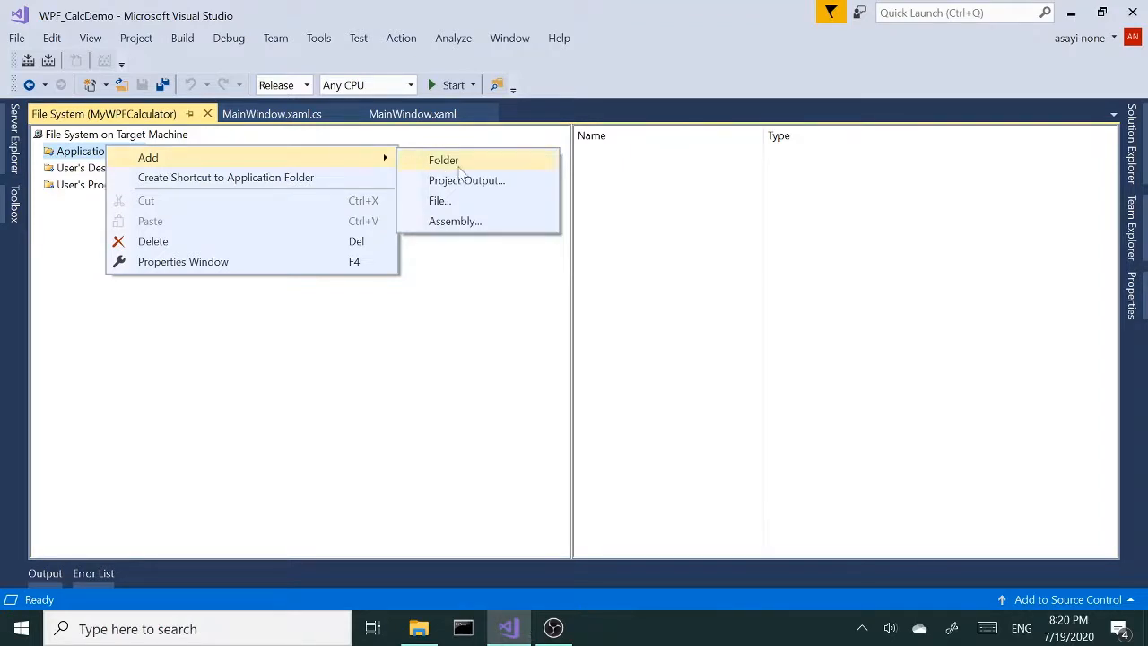
pyautogui.moveTo(500, 186)
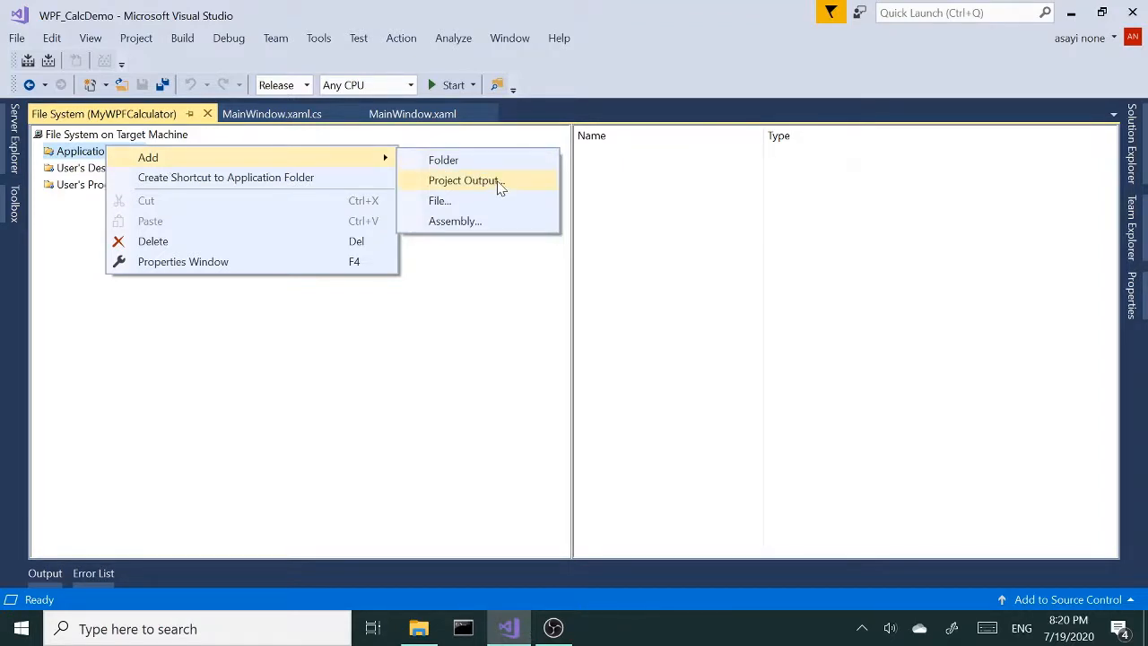
# Add WPF_CalcDemo's Primary output to the Application Folder, pulling in System.Net.Http.dll
pyautogui.click(464, 180)
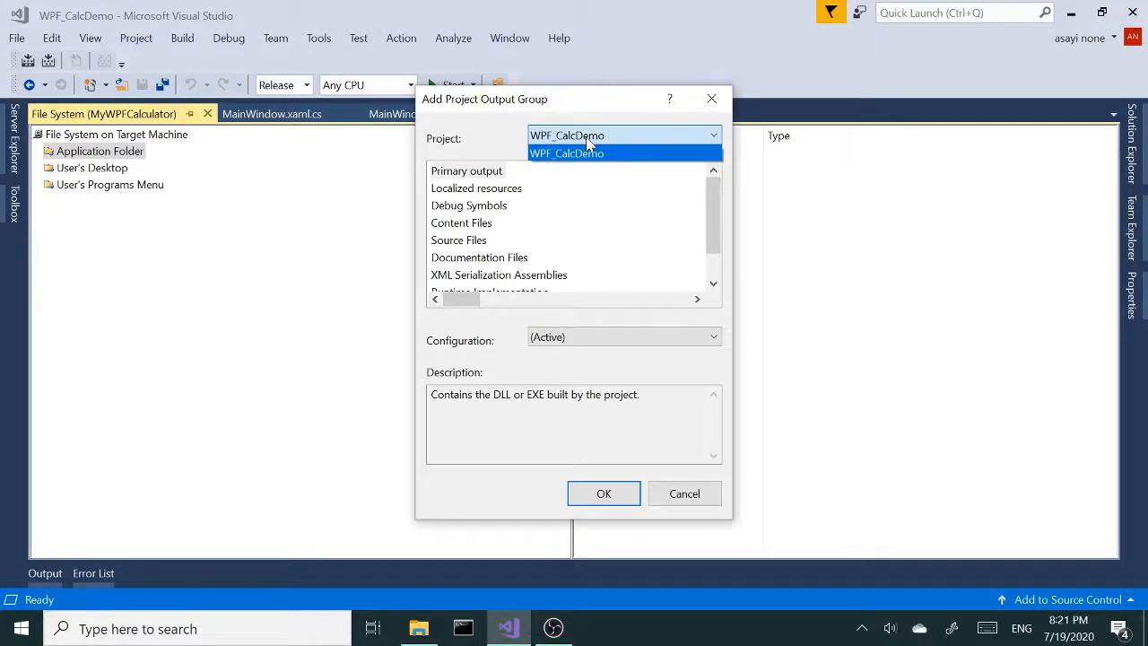
pyautogui.moveTo(497, 151)
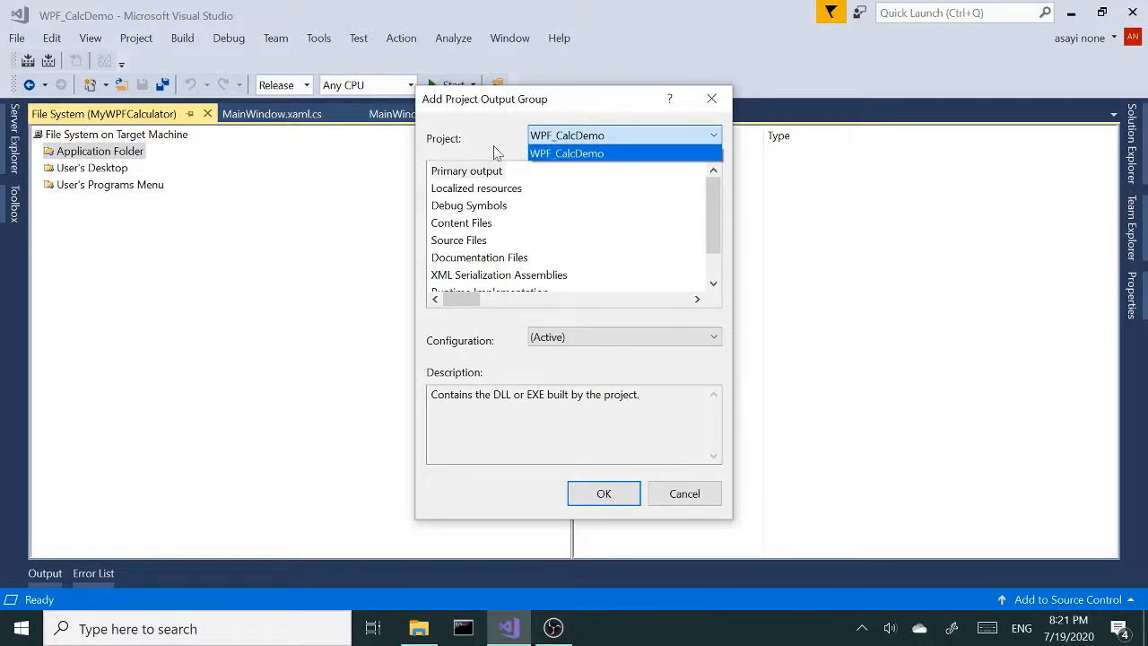
pyautogui.moveTo(483, 177)
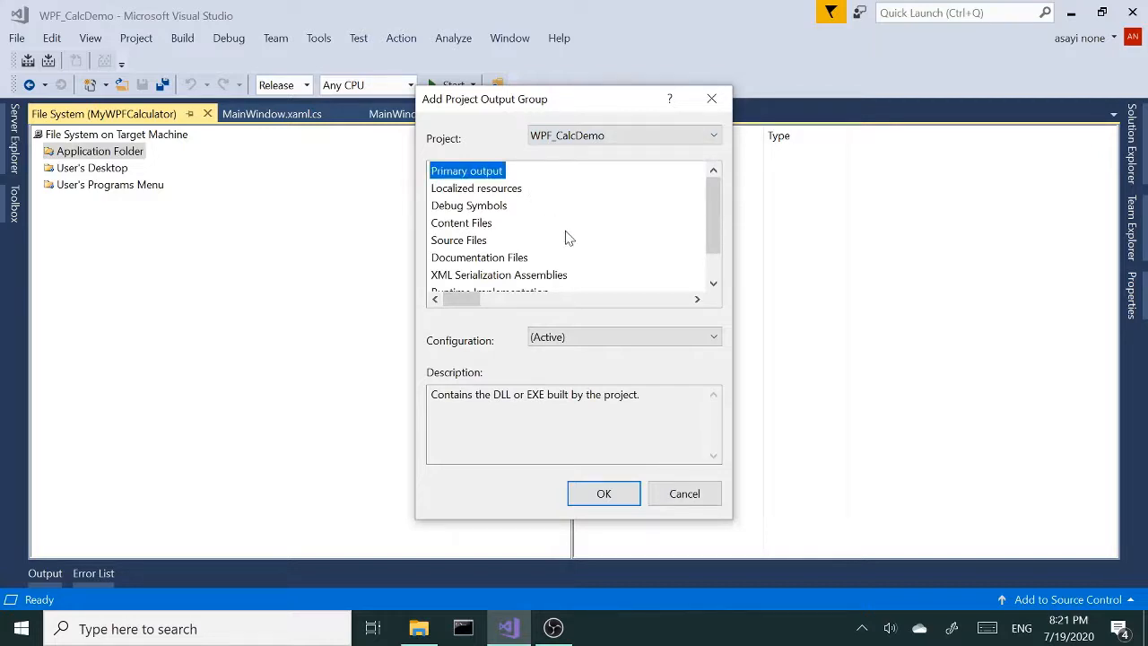
pyautogui.click(604, 493)
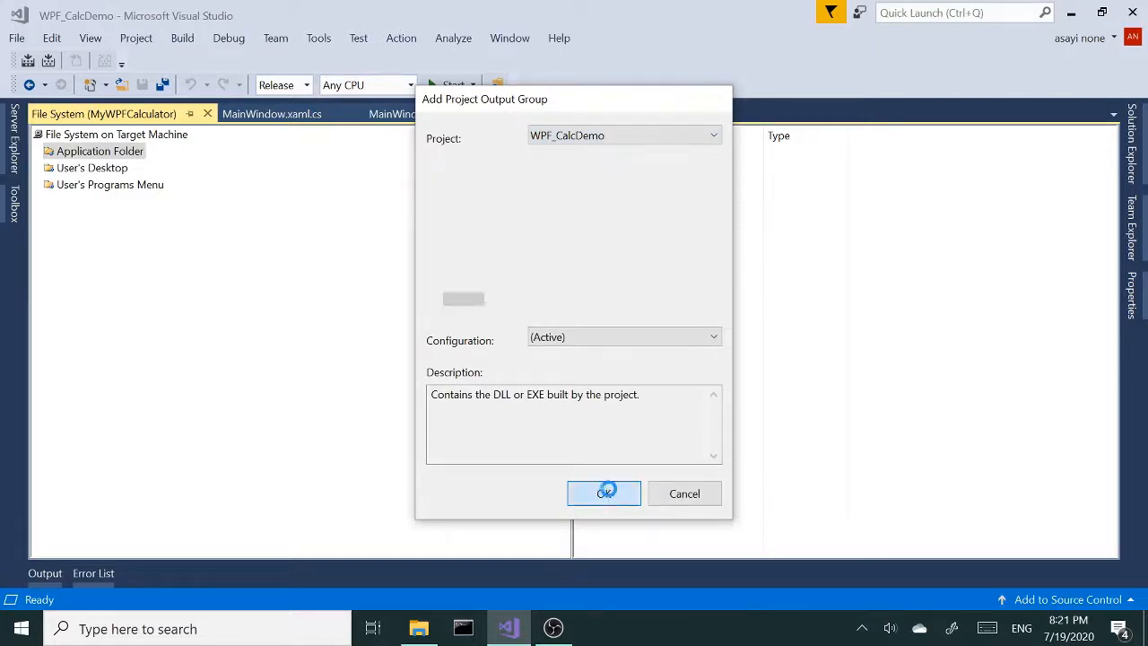
pyautogui.click(603, 493)
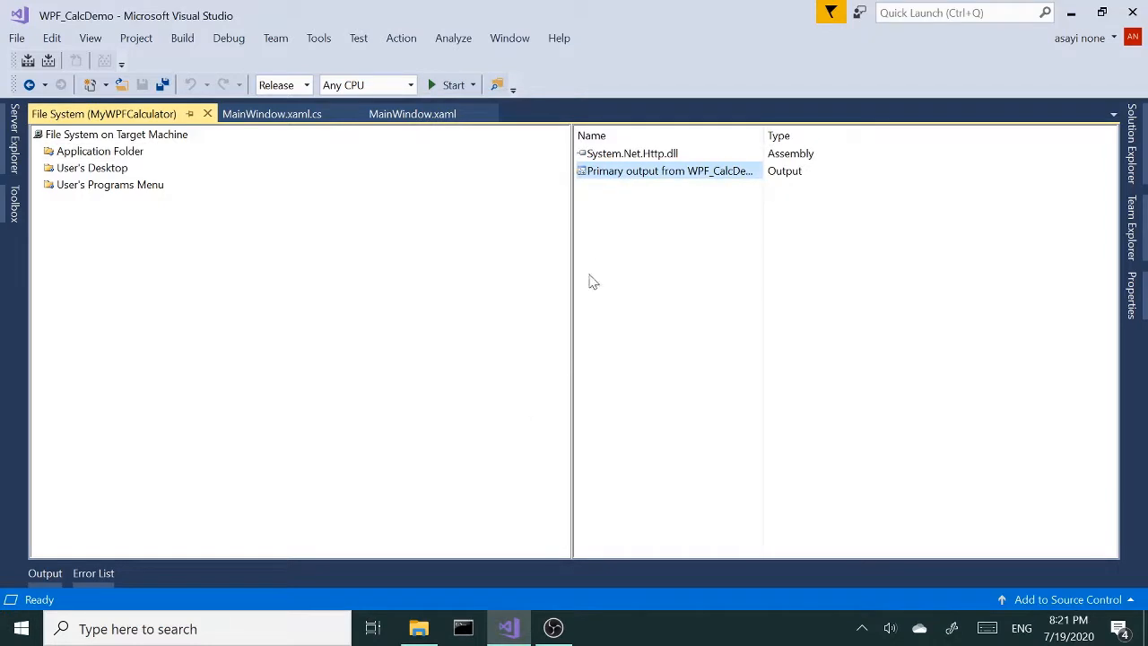
pyautogui.moveTo(1030, 316)
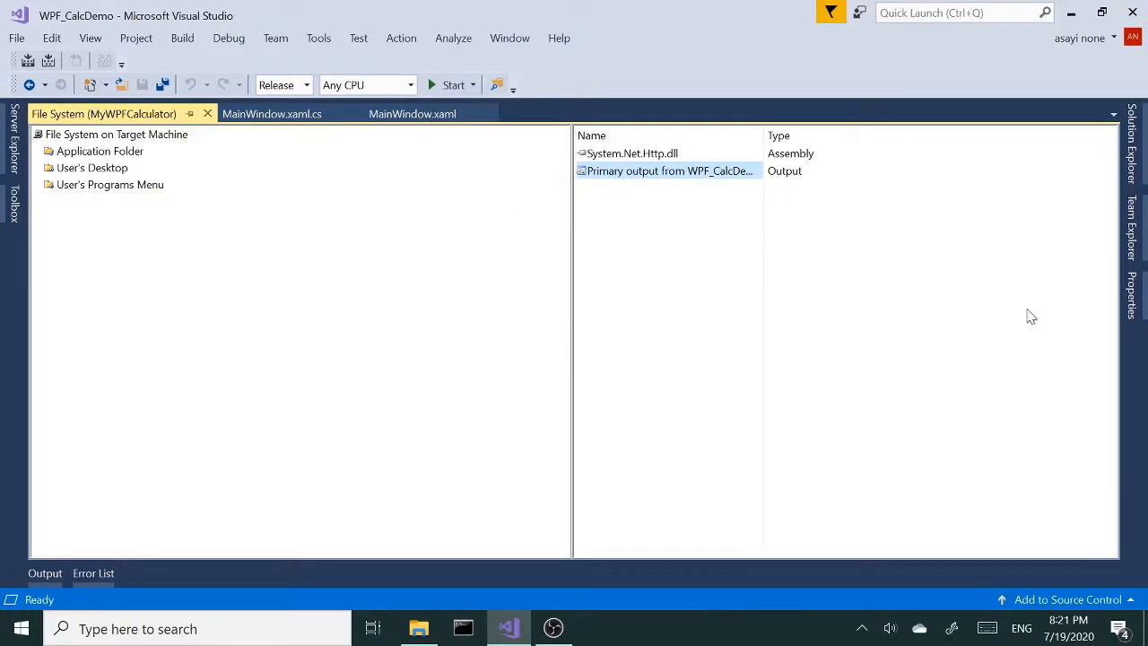
pyautogui.moveTo(877, 180)
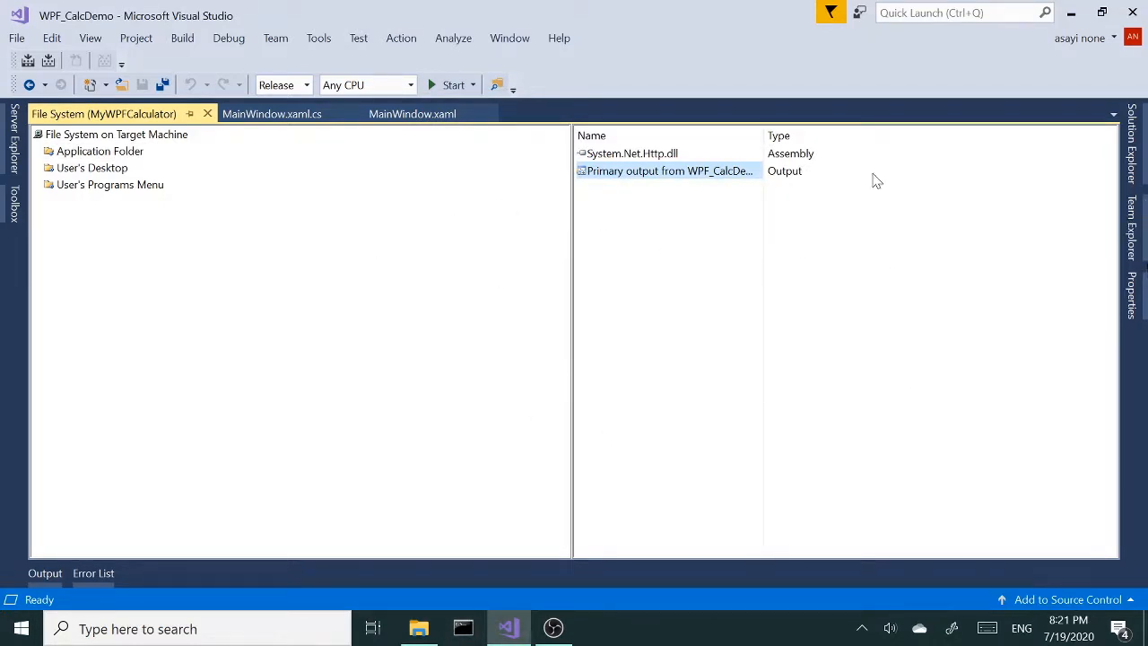
pyautogui.click(668, 171)
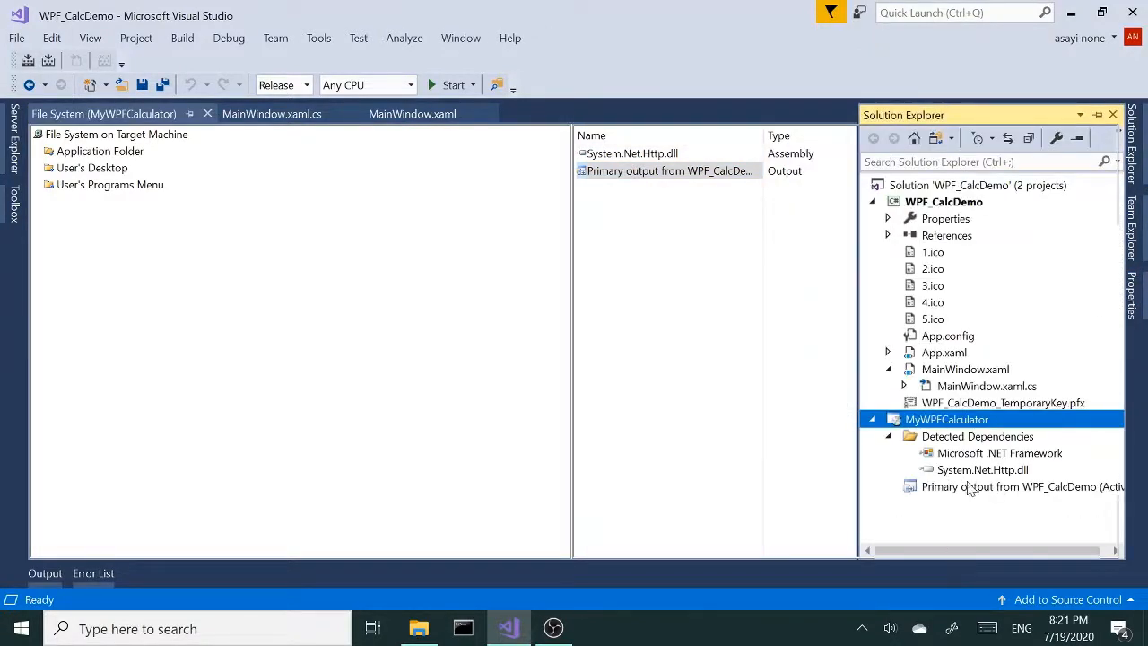
pyautogui.moveTo(585, 381)
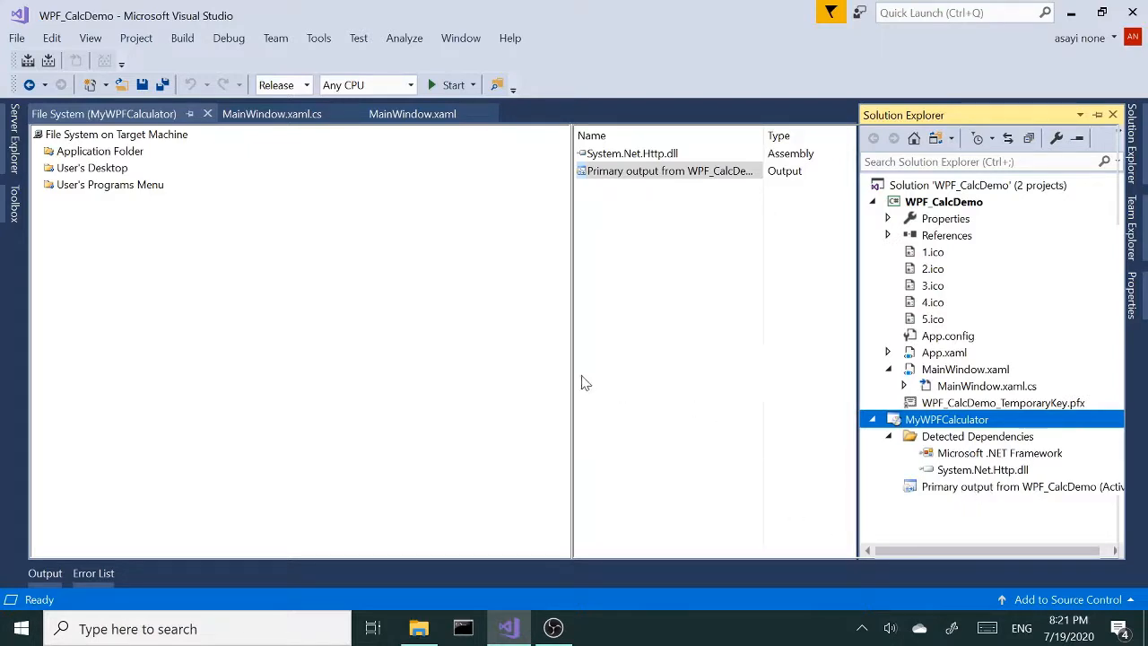
pyautogui.moveTo(625, 383)
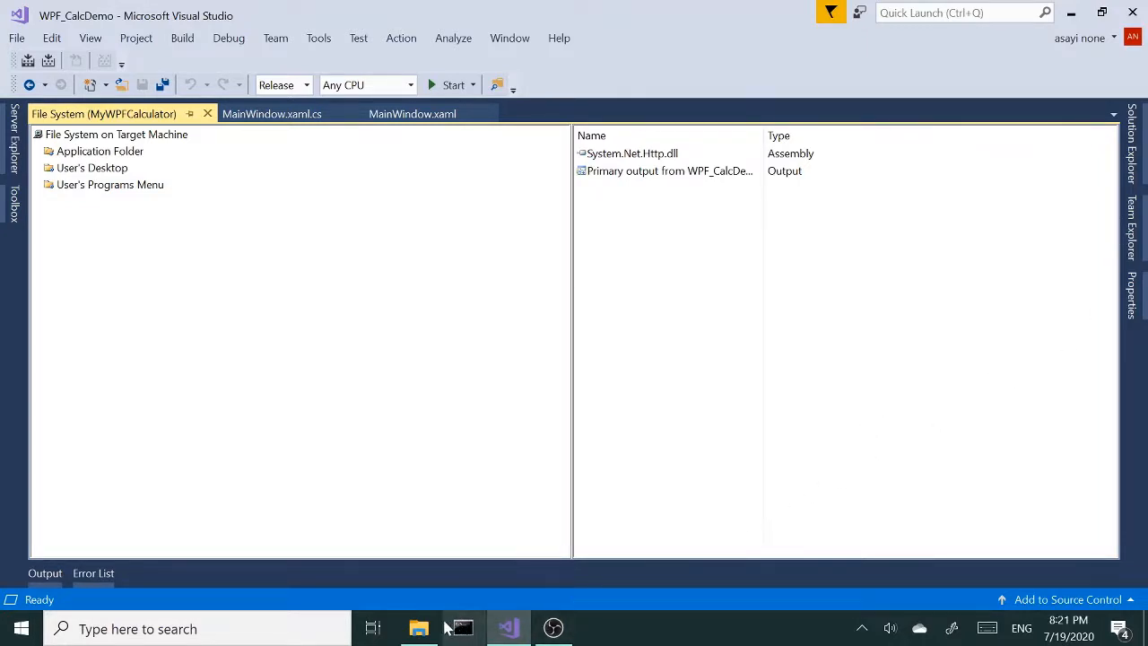
# Navigate File Explorer up to the MyWPFCalculator folder holding Debug and Release
pyautogui.click(418, 628)
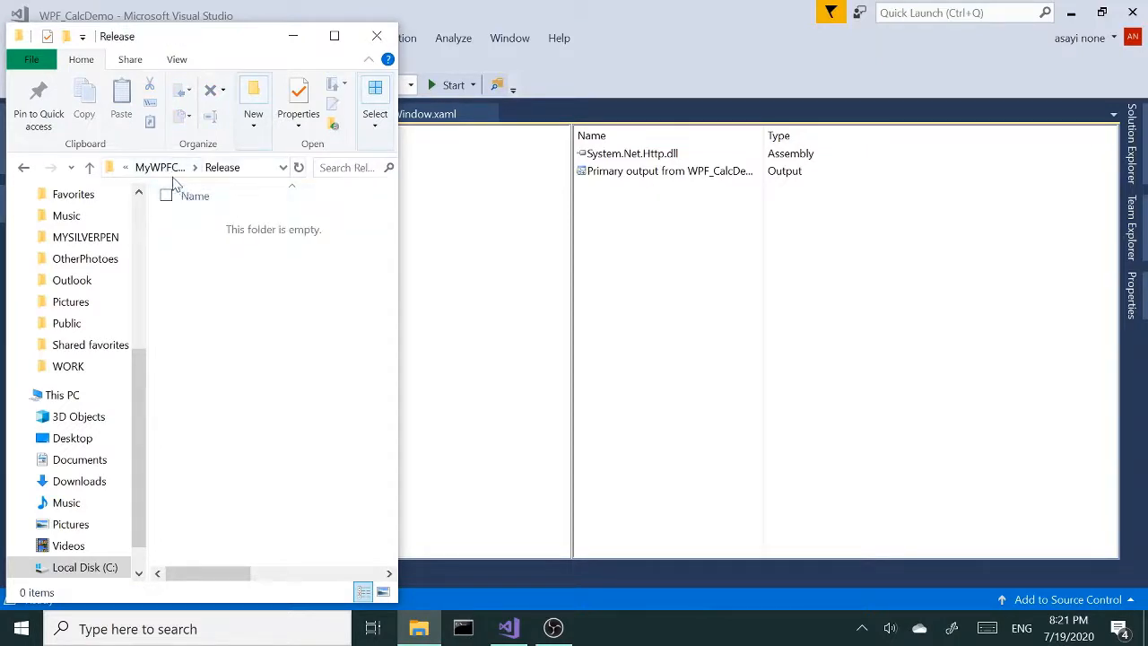
pyautogui.click(89, 167)
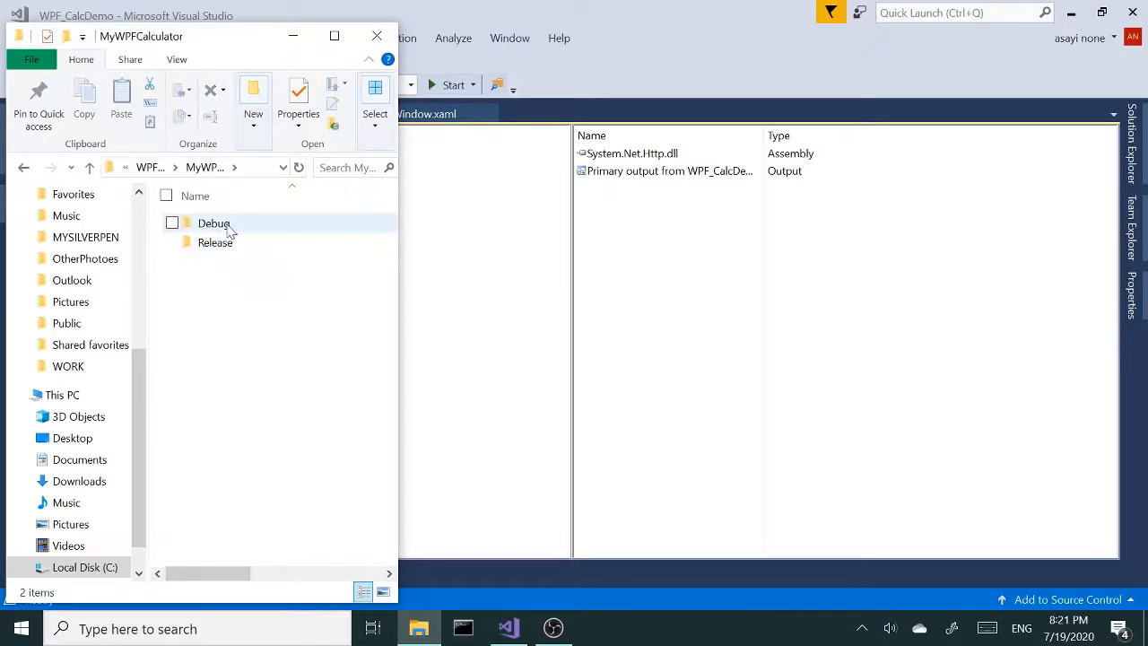
pyautogui.click(214, 222)
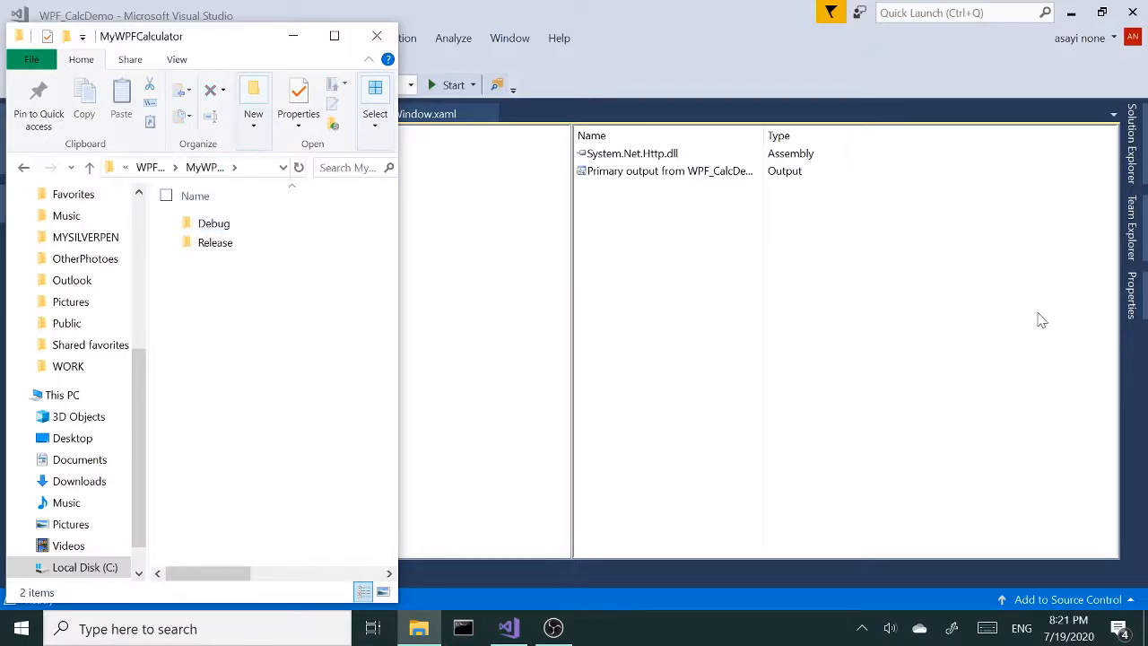
pyautogui.moveTo(1029, 236)
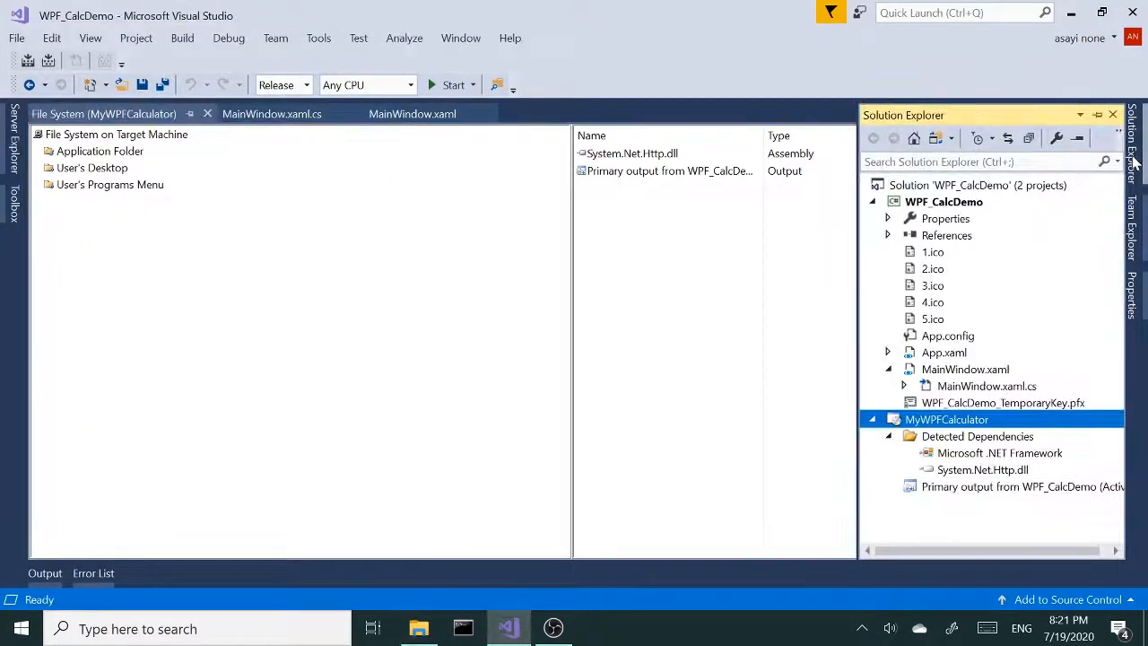
pyautogui.moveTo(947, 401)
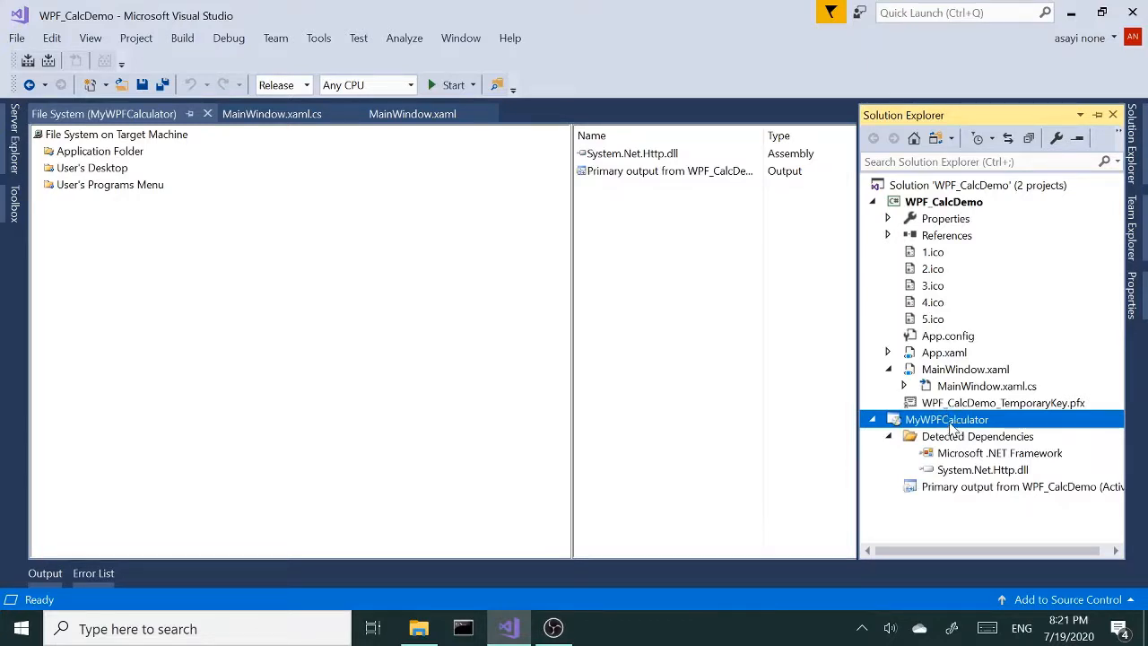
# Show the MyWPFCalculator setup project's deployment properties window
pyautogui.rightClick(947, 419)
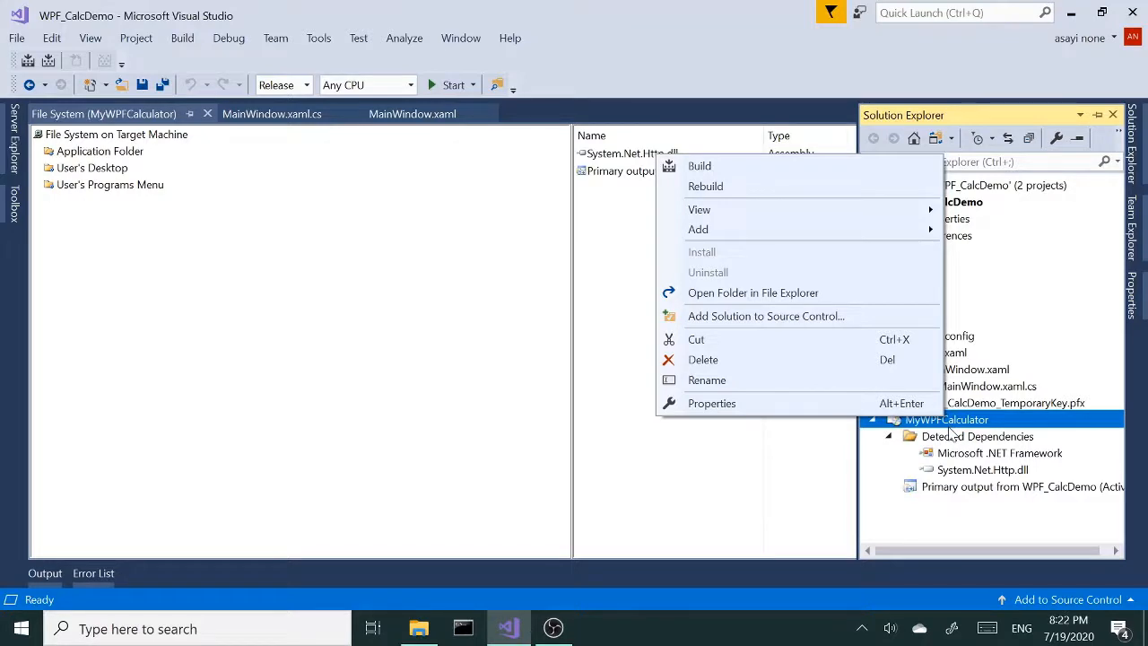
pyautogui.moveTo(985, 430)
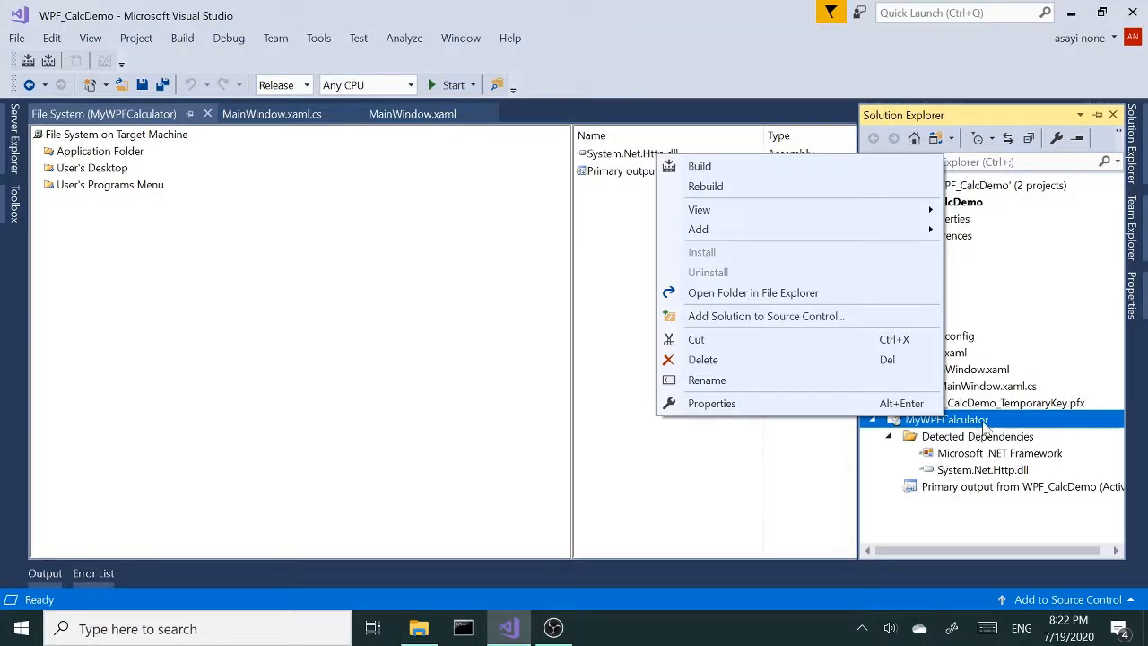
pyautogui.moveTo(782, 359)
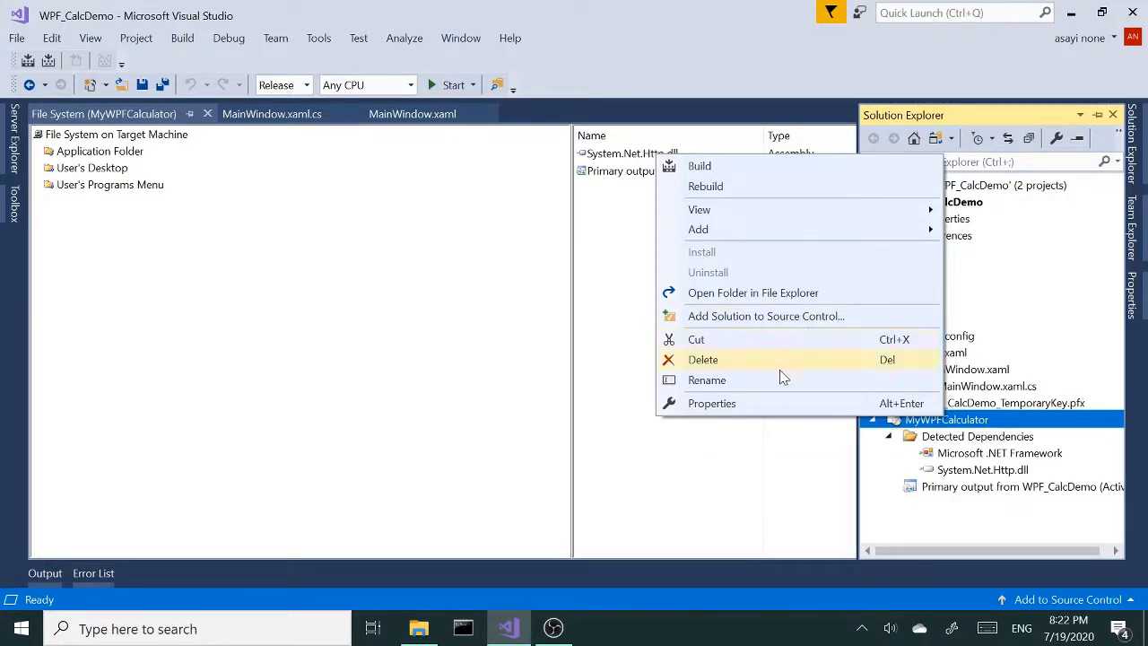
pyautogui.click(711, 403)
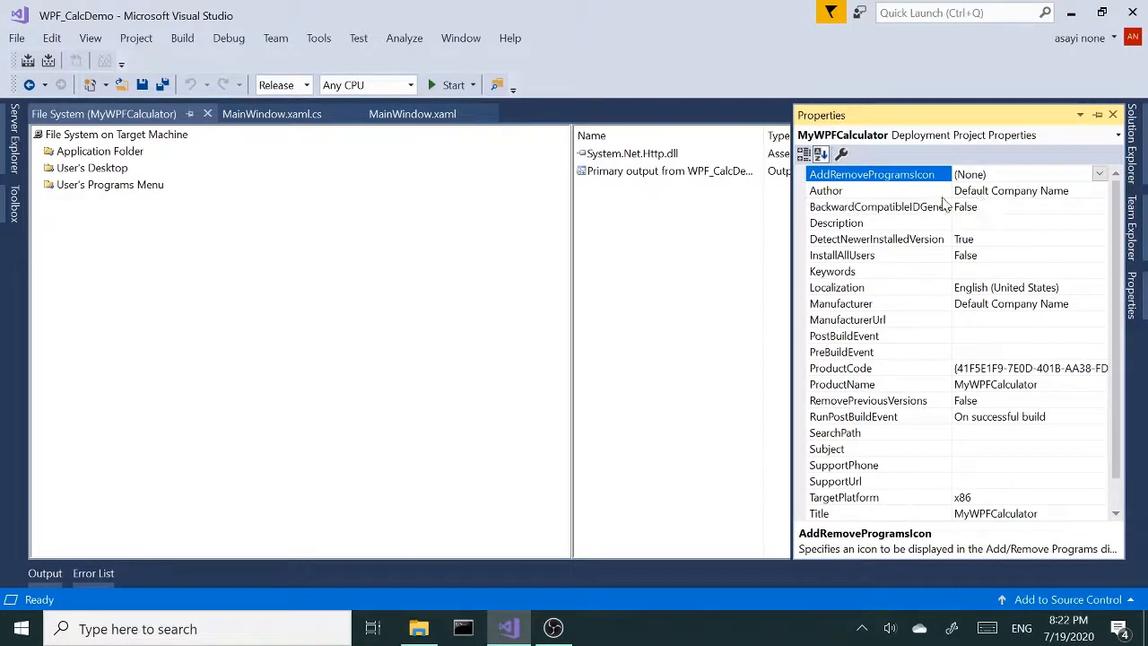
pyautogui.moveTo(1062, 201)
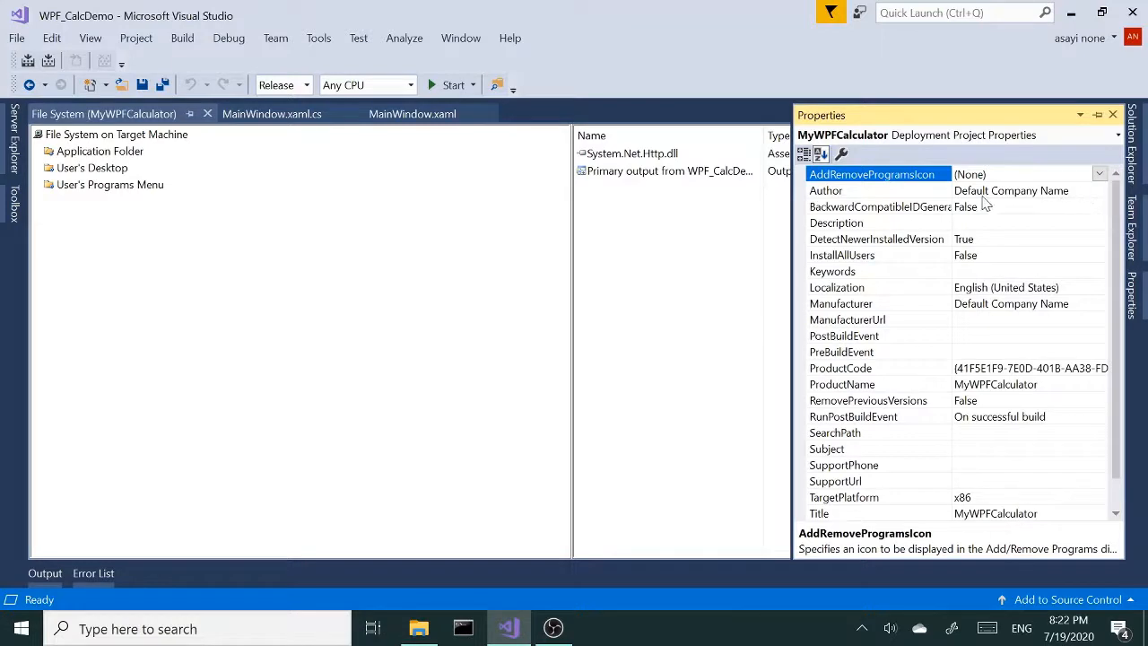
pyautogui.moveTo(989, 352)
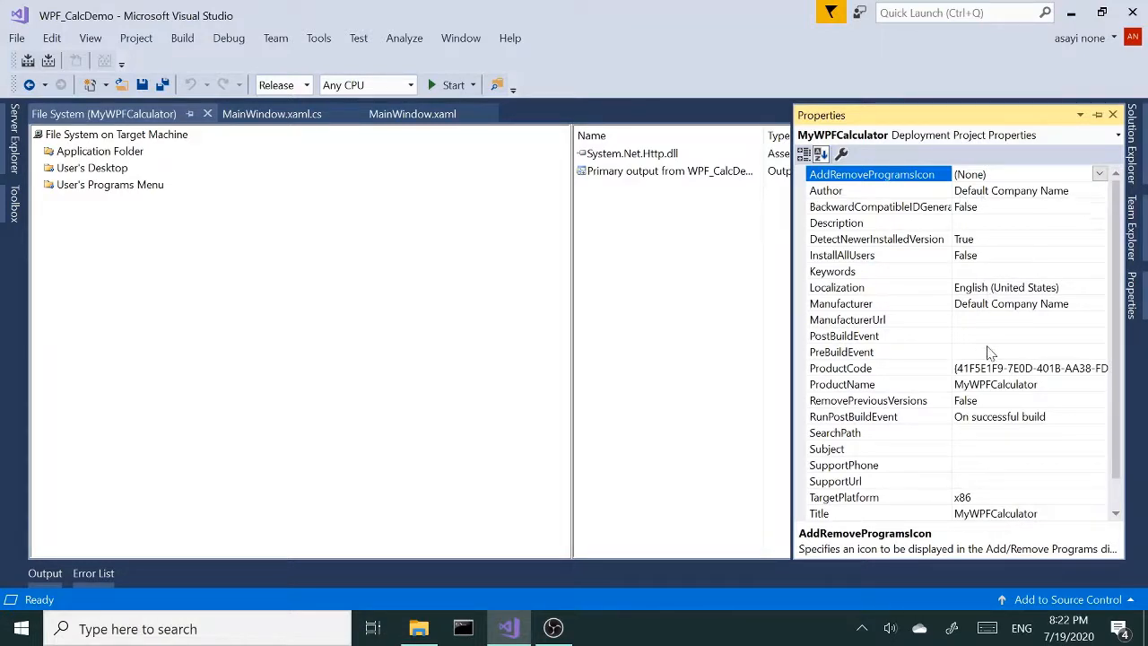
pyautogui.moveTo(980, 317)
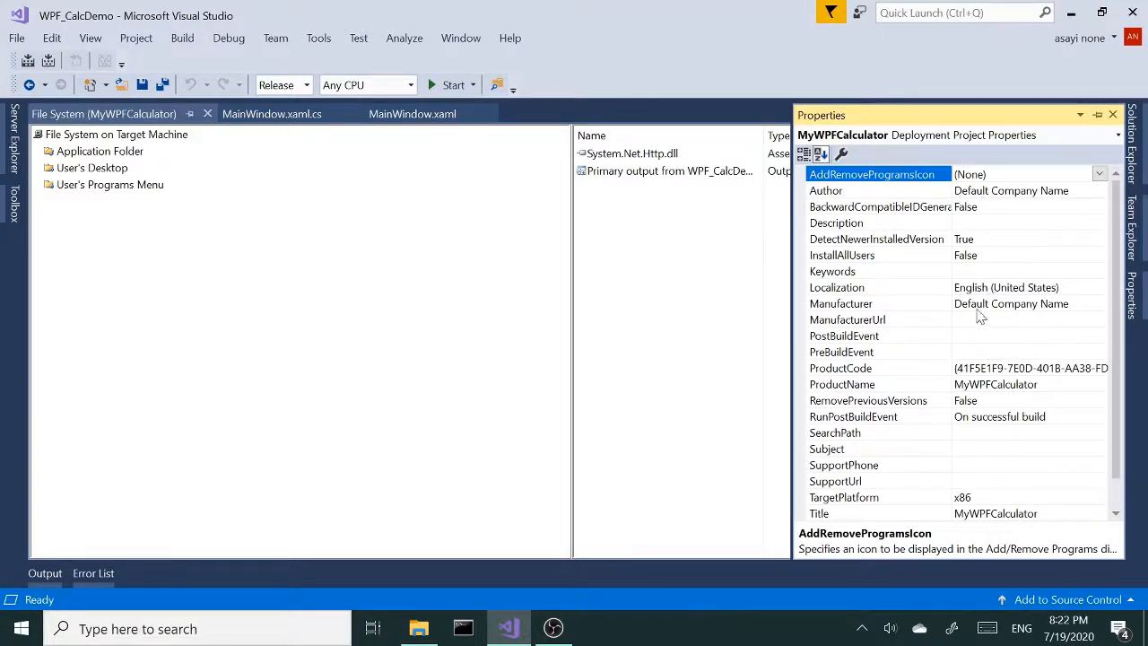
pyautogui.moveTo(1015, 303)
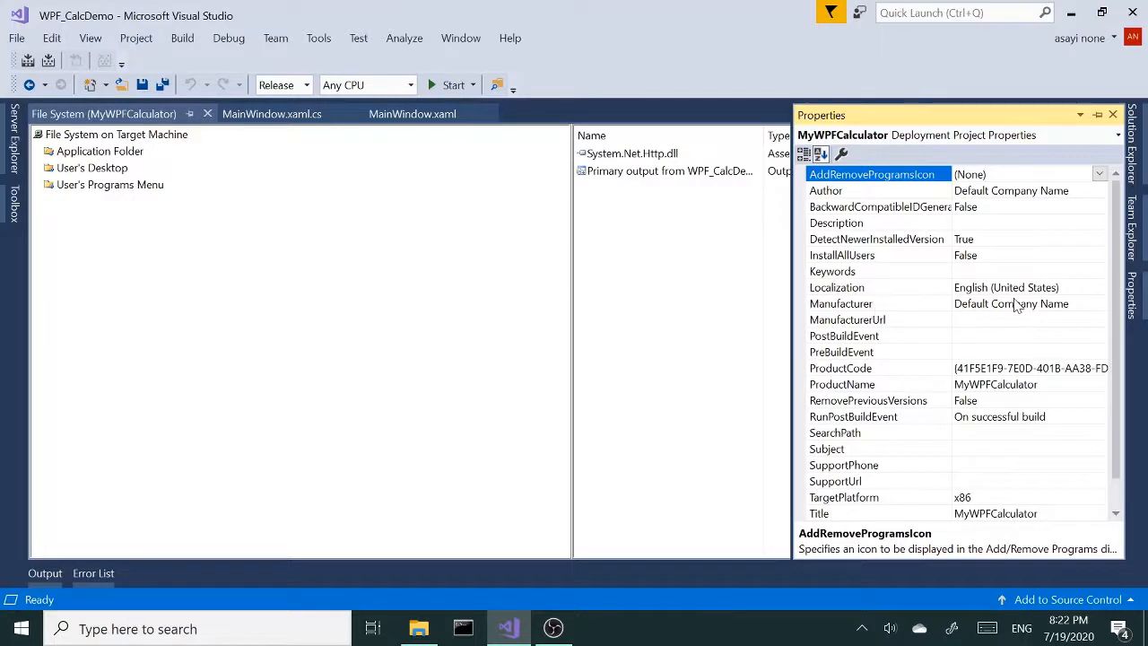
pyautogui.moveTo(1082, 307)
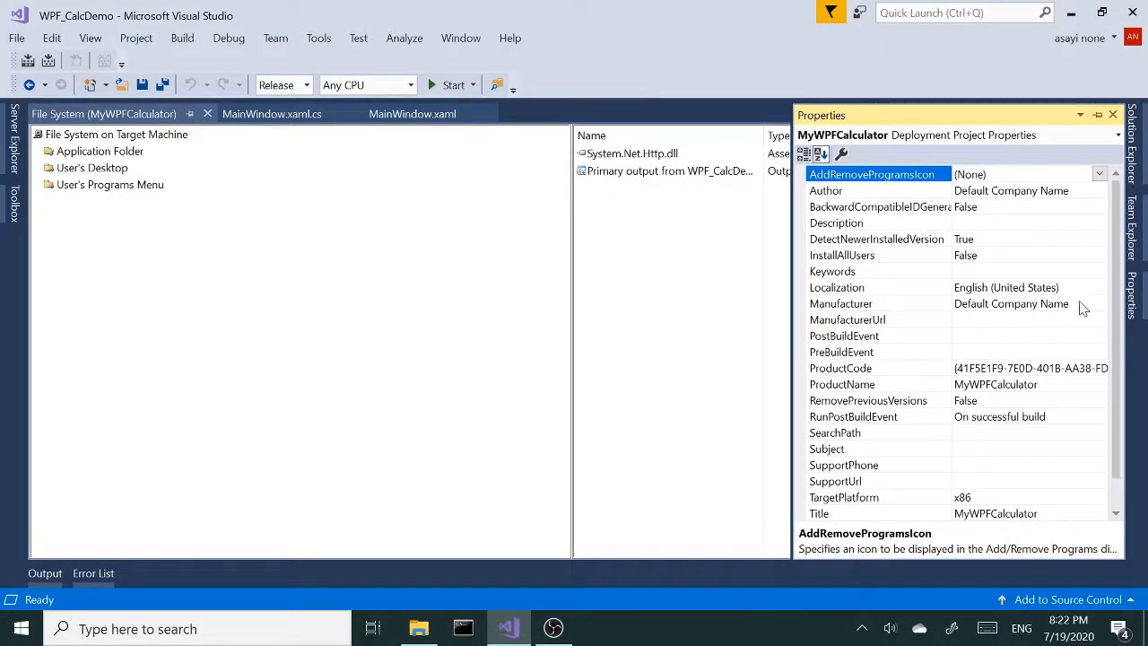
# Set the setup project's Manufacturer property to MFG
pyautogui.click(841, 303)
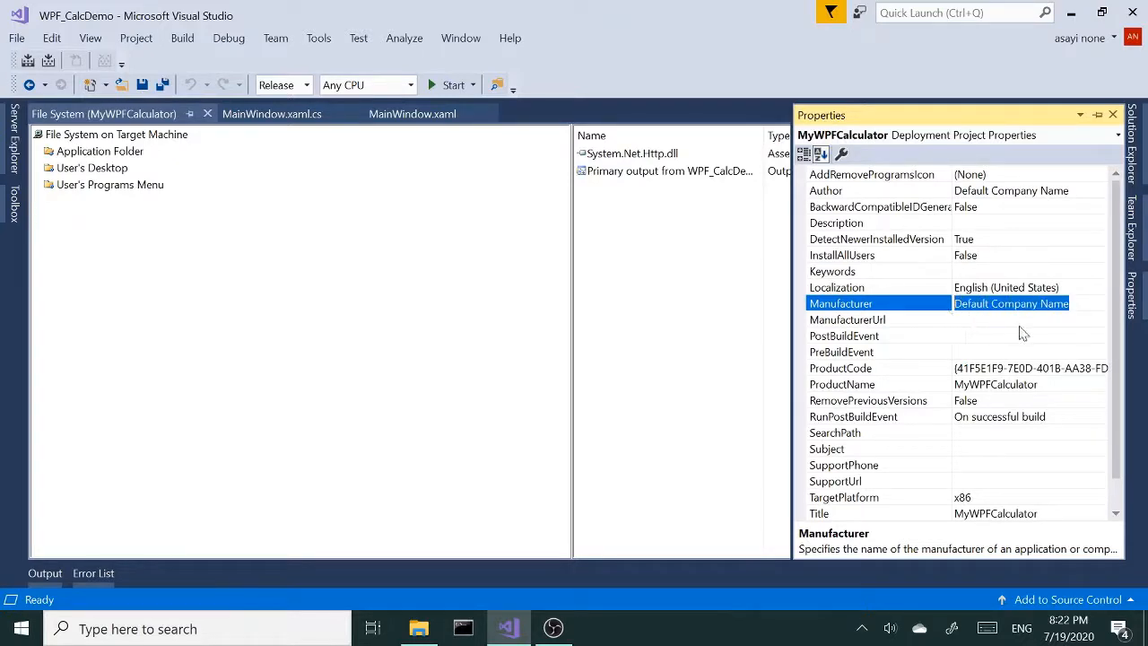
pyautogui.moveTo(1031, 338)
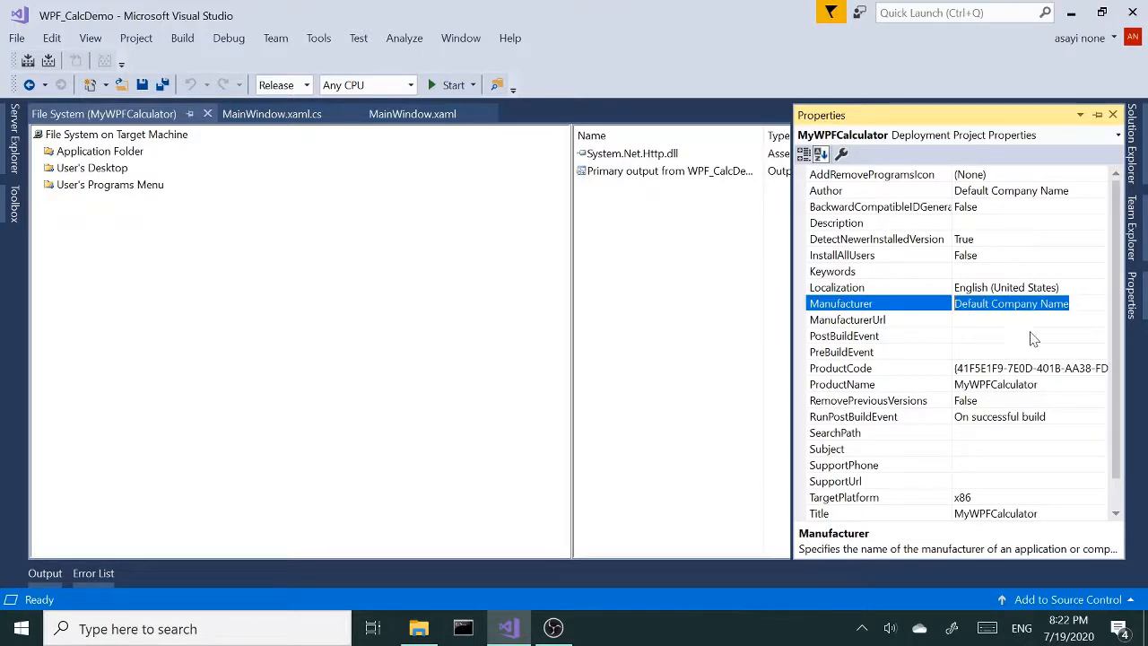
pyautogui.write('MFG')
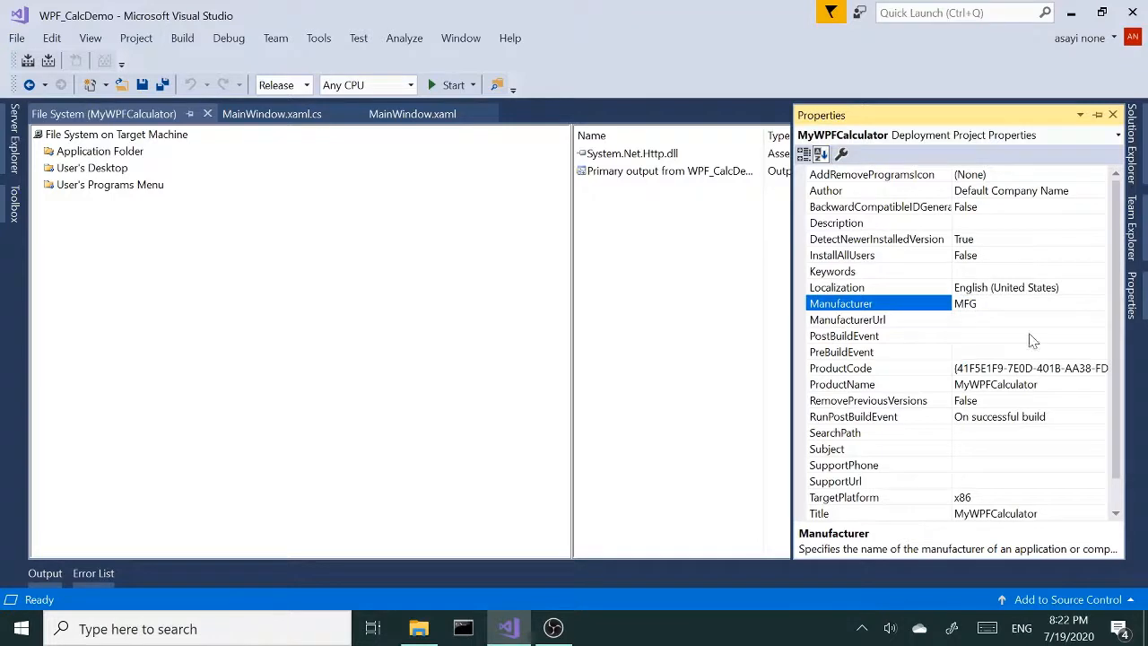
pyautogui.moveTo(991, 330)
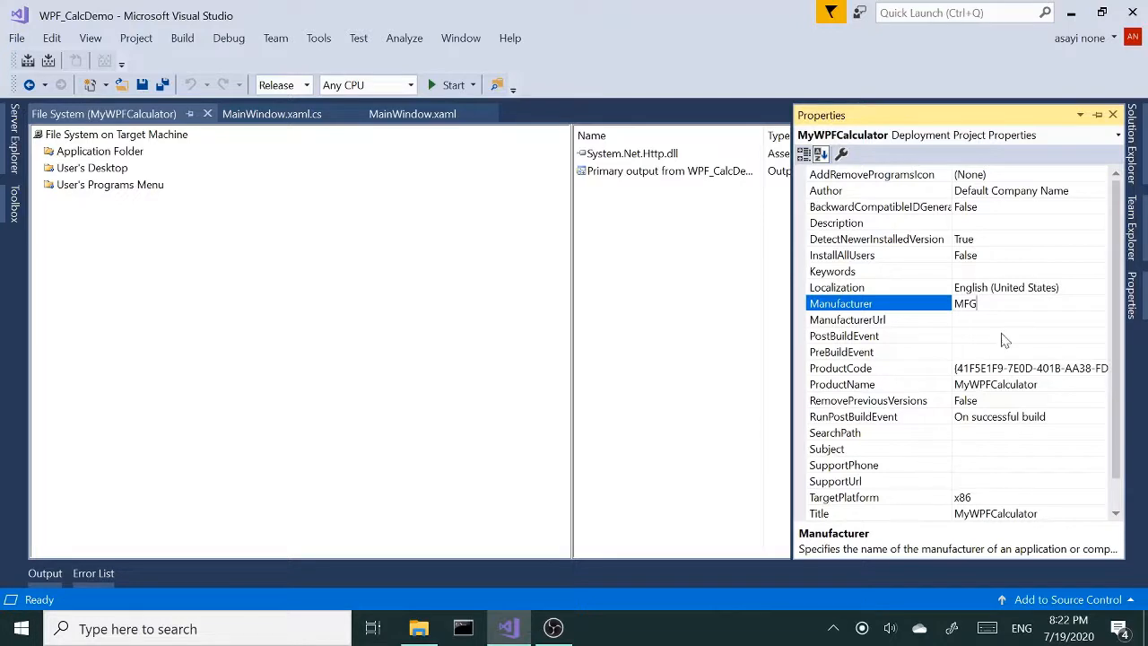
pyautogui.moveTo(918, 341)
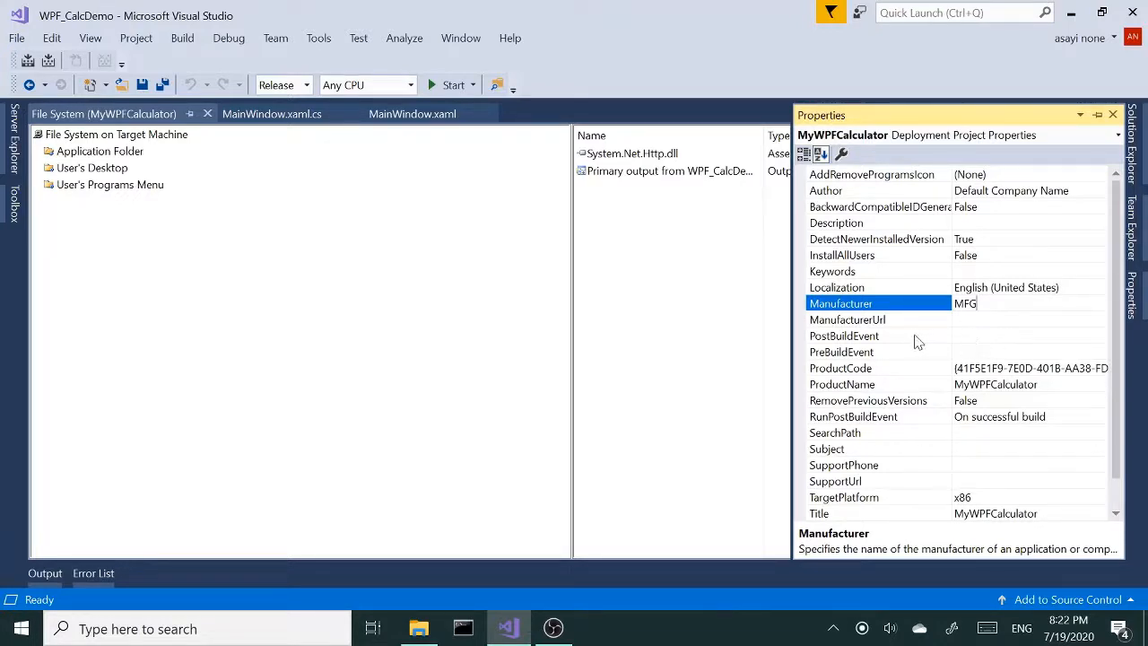
pyautogui.moveTo(982, 474)
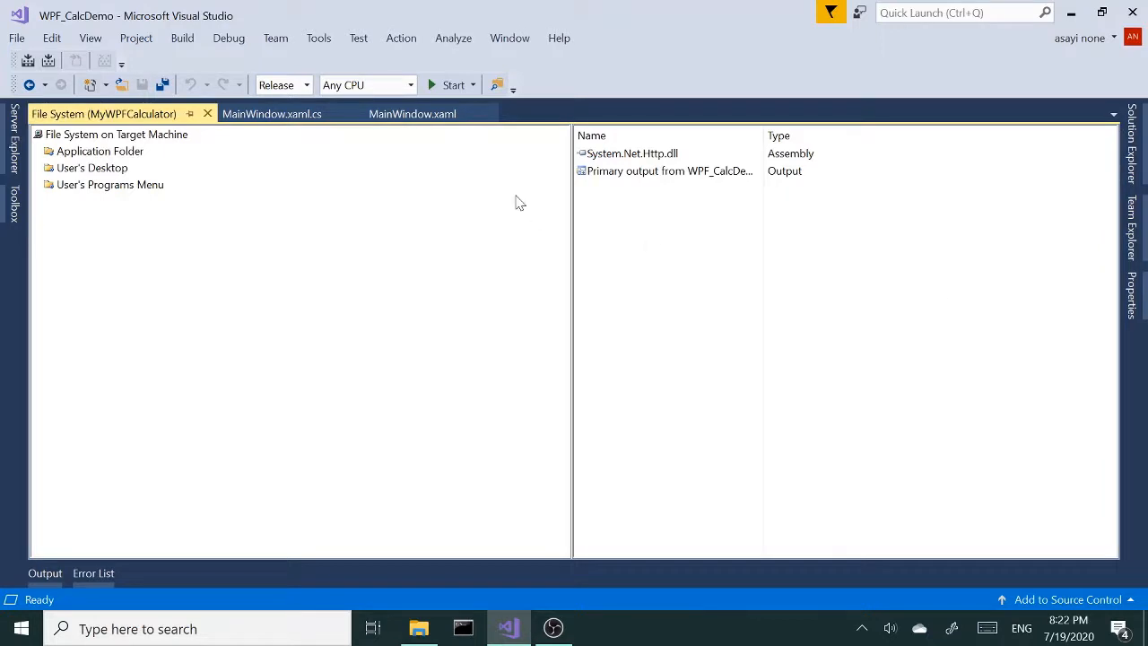
pyautogui.moveTo(1139, 157)
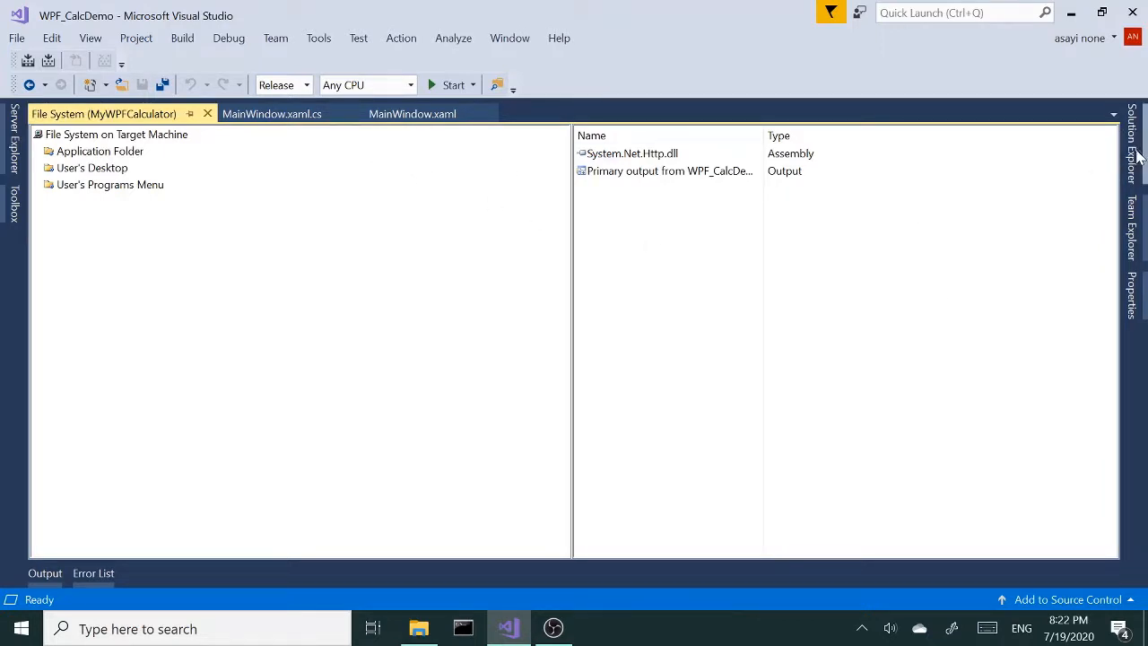
# Build the MyWPFCalculator setup project from Solution Explorer
pyautogui.click(1137, 148)
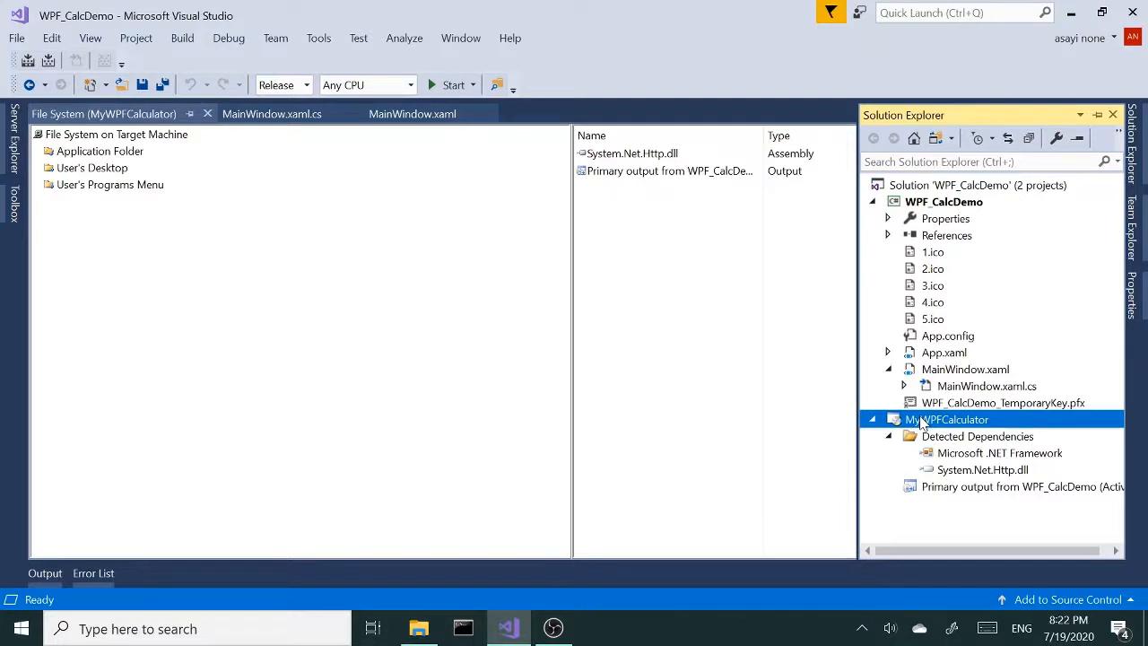
pyautogui.rightClick(947, 419)
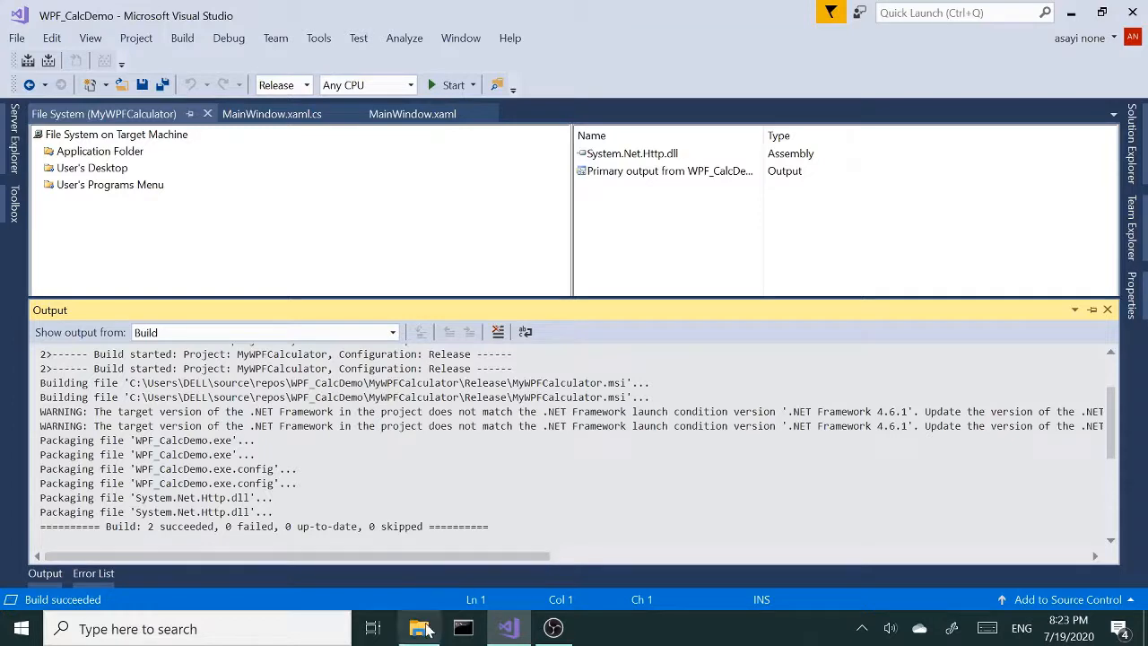
# Go into the Release folder containing MyWPFCalculator.msi and setup.exe
pyautogui.click(418, 628)
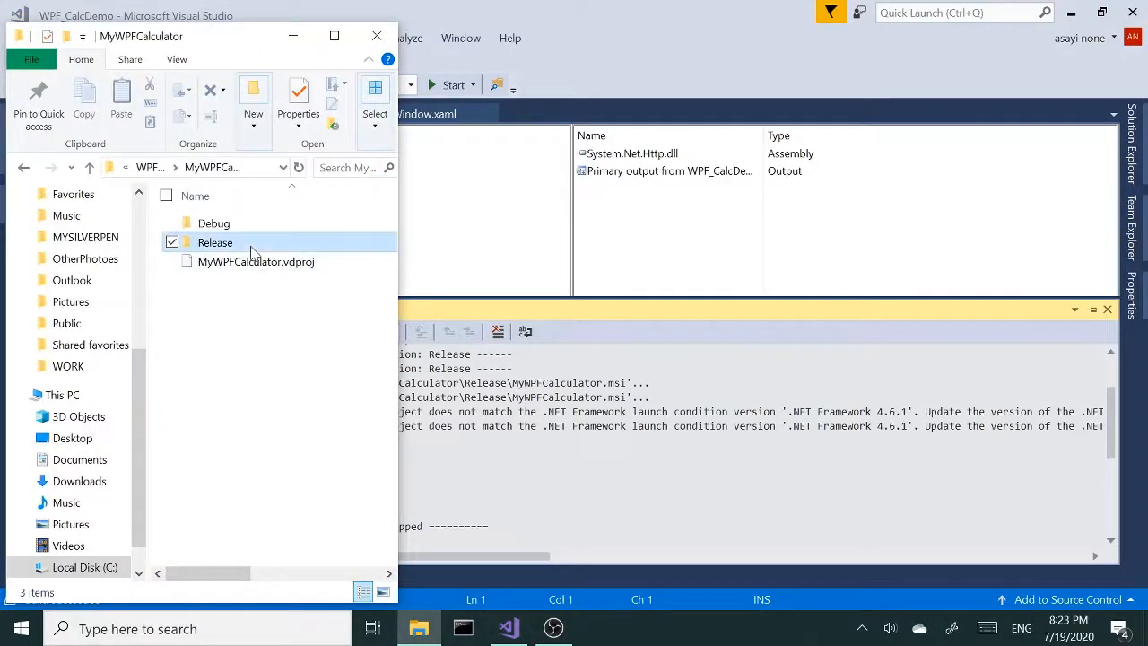
pyautogui.doubleClick(215, 242)
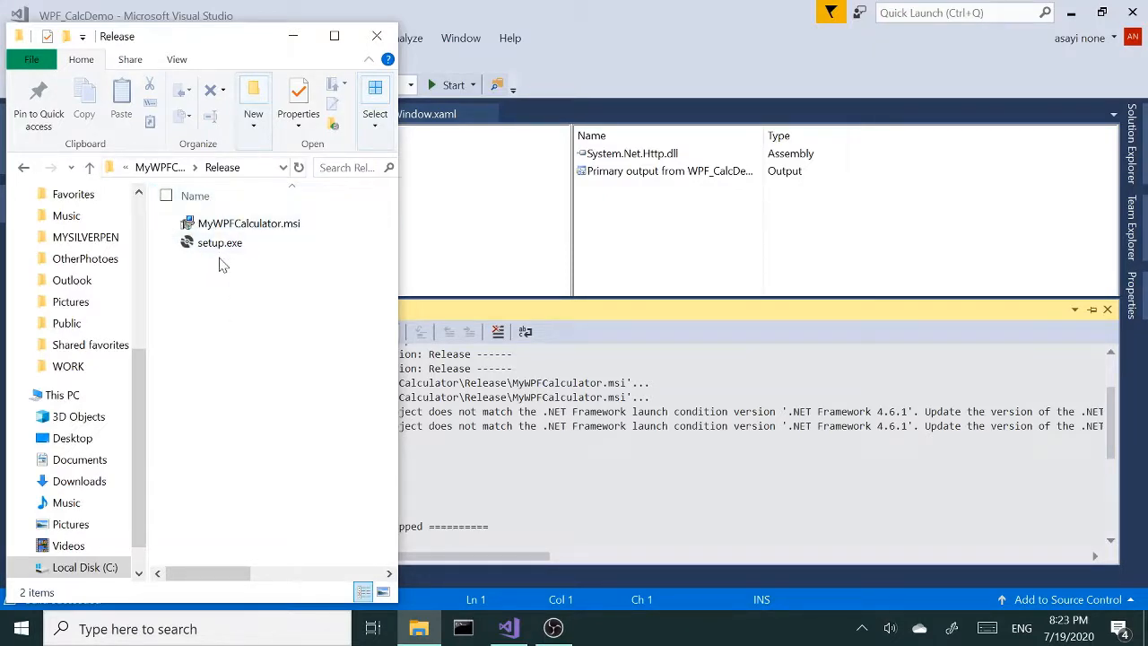
pyautogui.moveTo(220, 242)
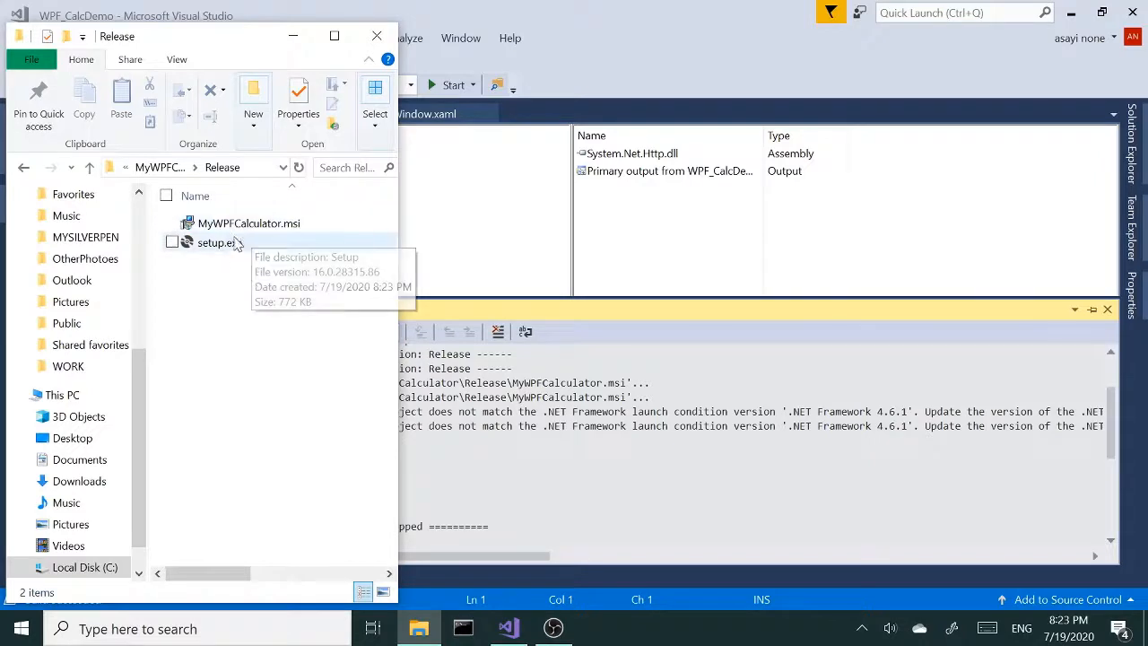
pyautogui.moveTo(269, 283)
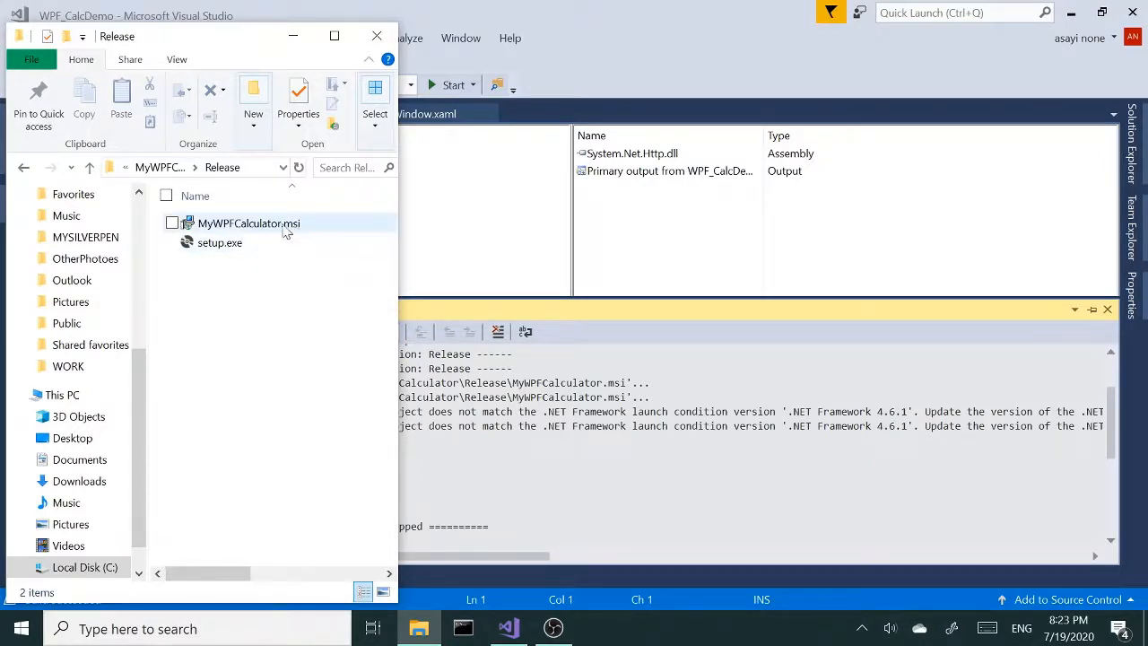
pyautogui.moveTo(220, 242)
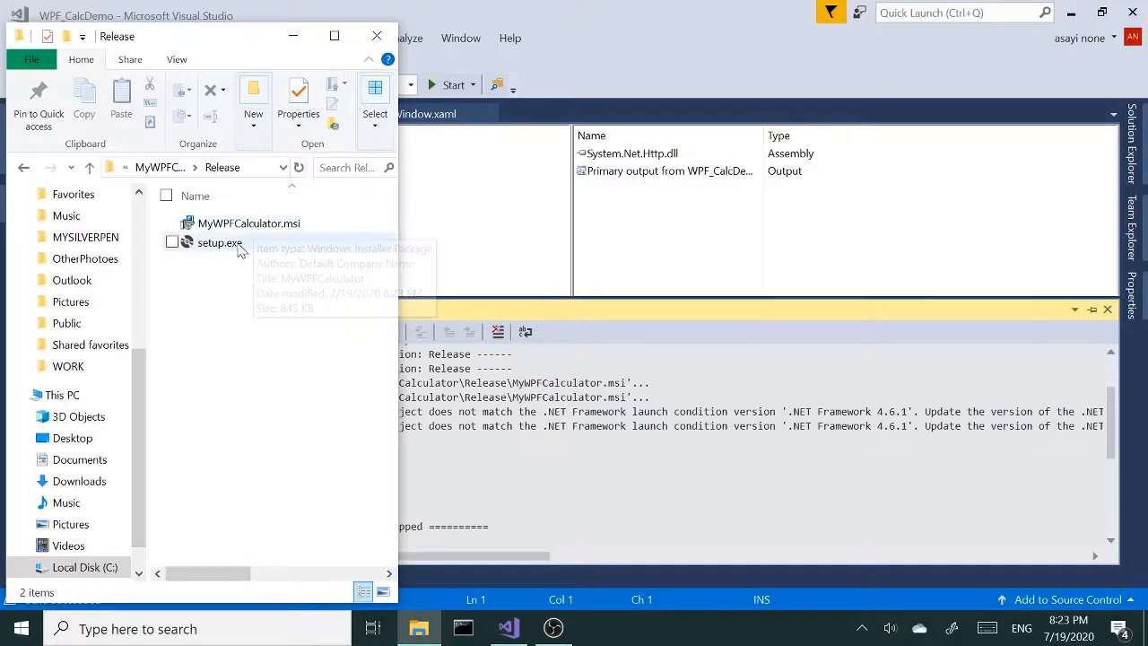
pyautogui.click(248, 222)
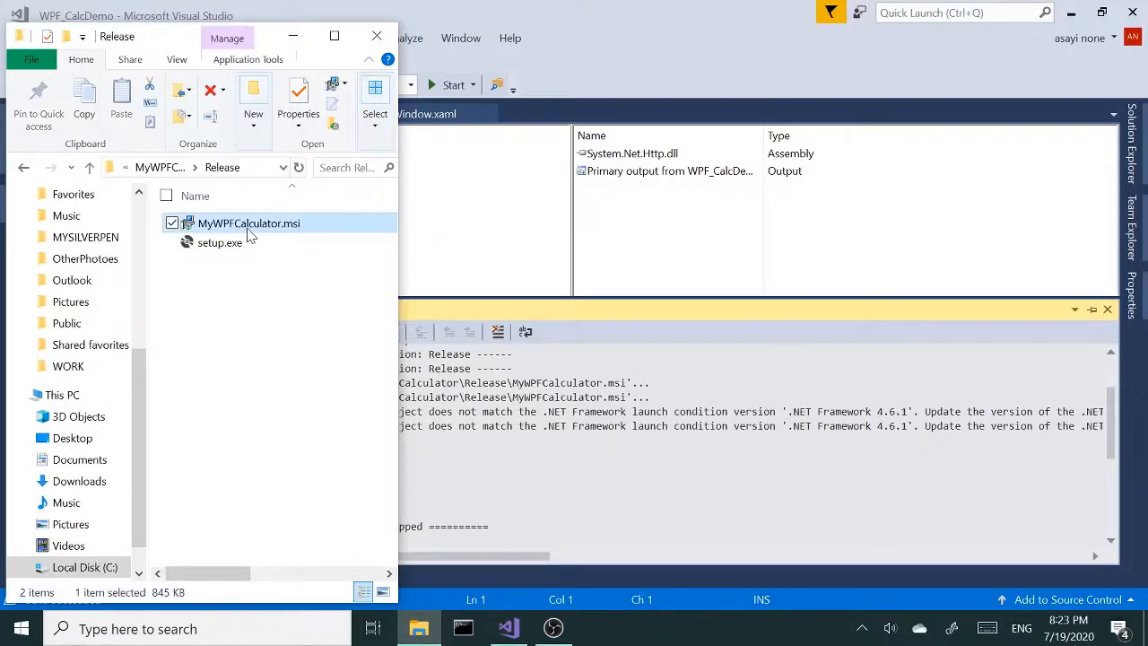
# Launch MyWPFCalculator.msi, then cancel and close its setup wizard
pyautogui.doubleClick(248, 222)
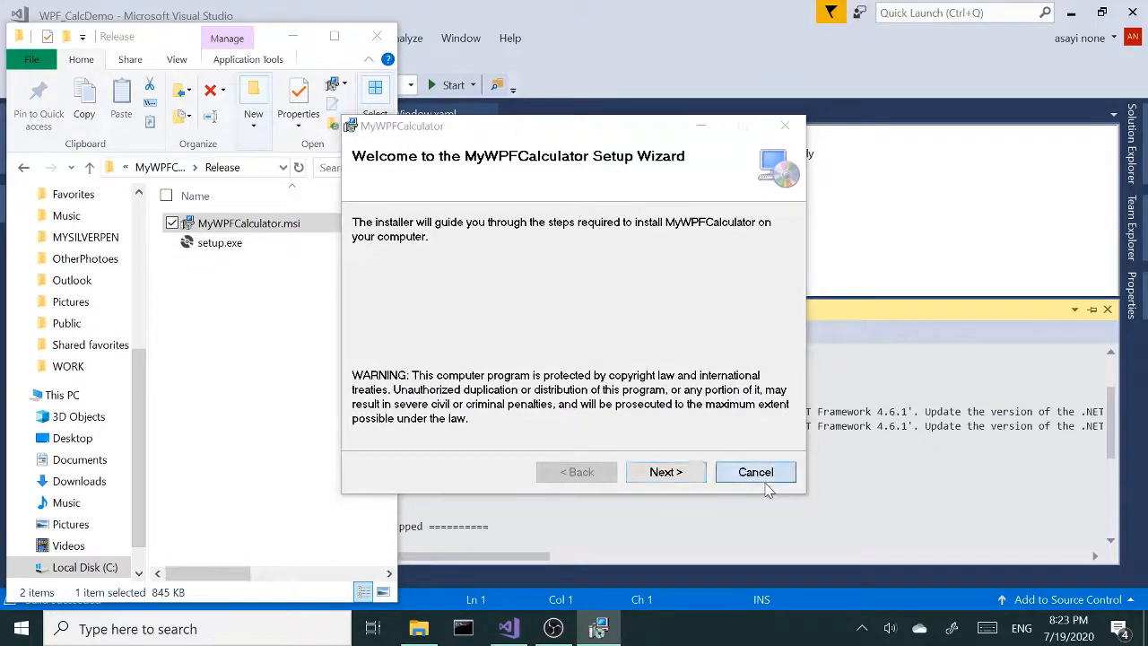
pyautogui.click(755, 472)
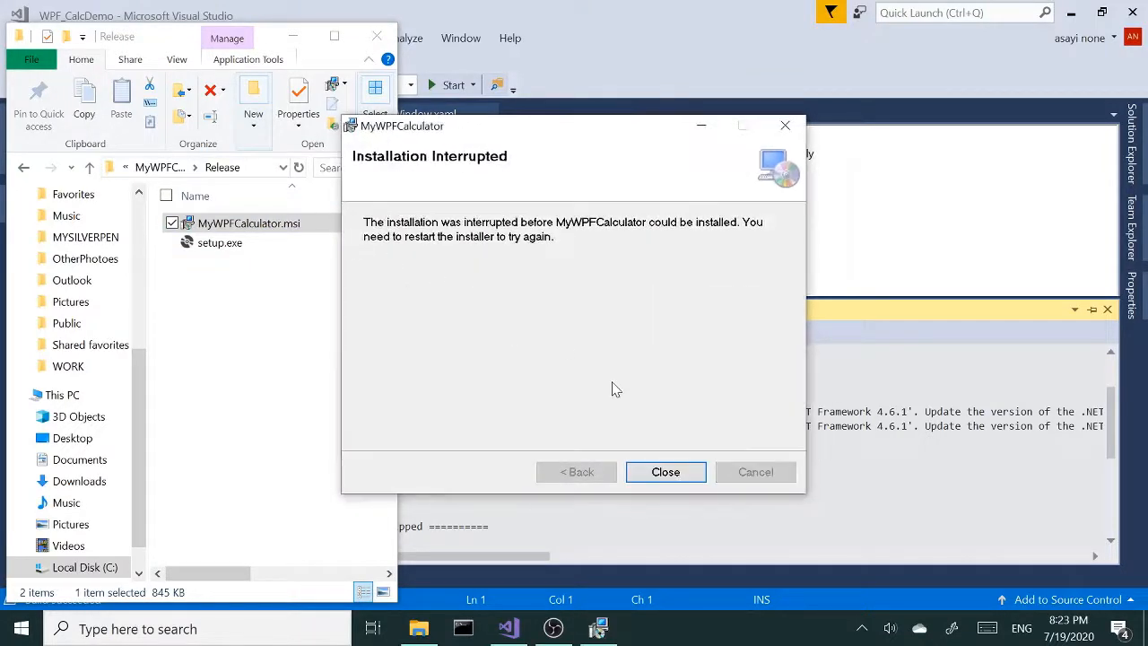
pyautogui.click(665, 472)
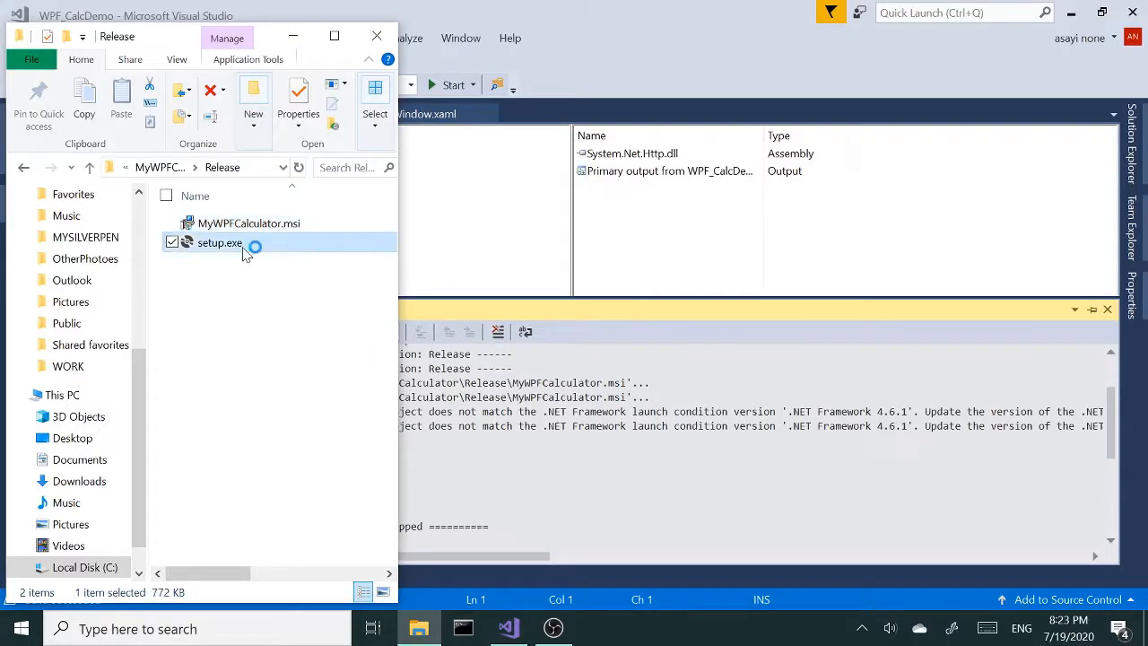
# Run setup.exe and set the install folder to C:\Program Files (x86)\MyWPFCalculator\ without MFG
pyautogui.doubleClick(220, 242)
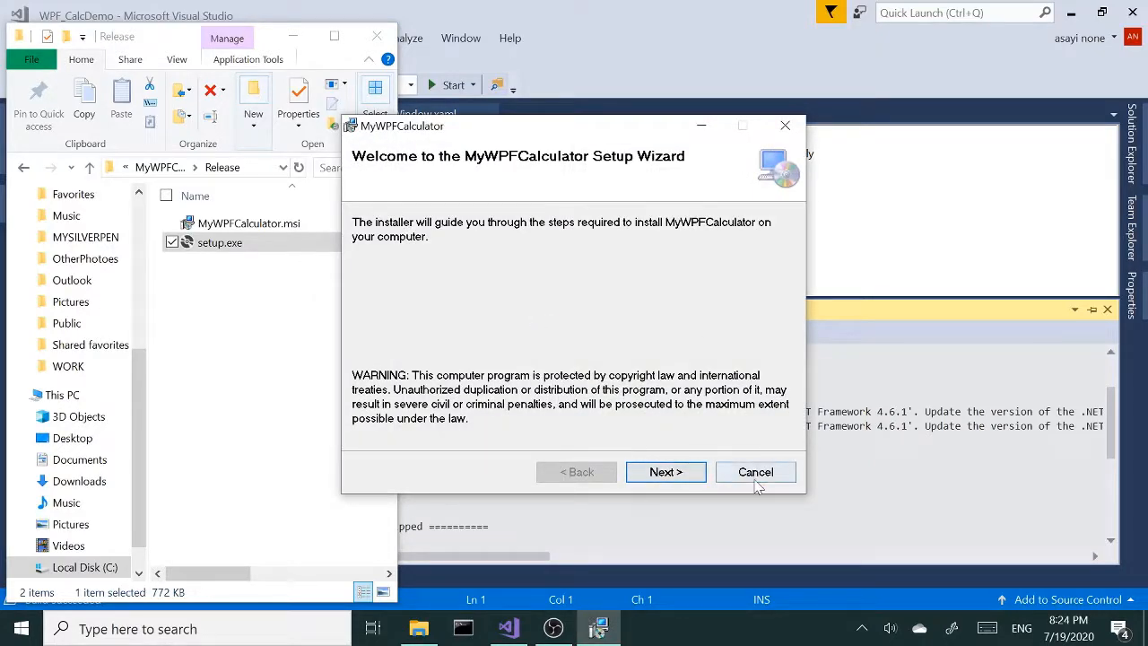
pyautogui.moveTo(760, 443)
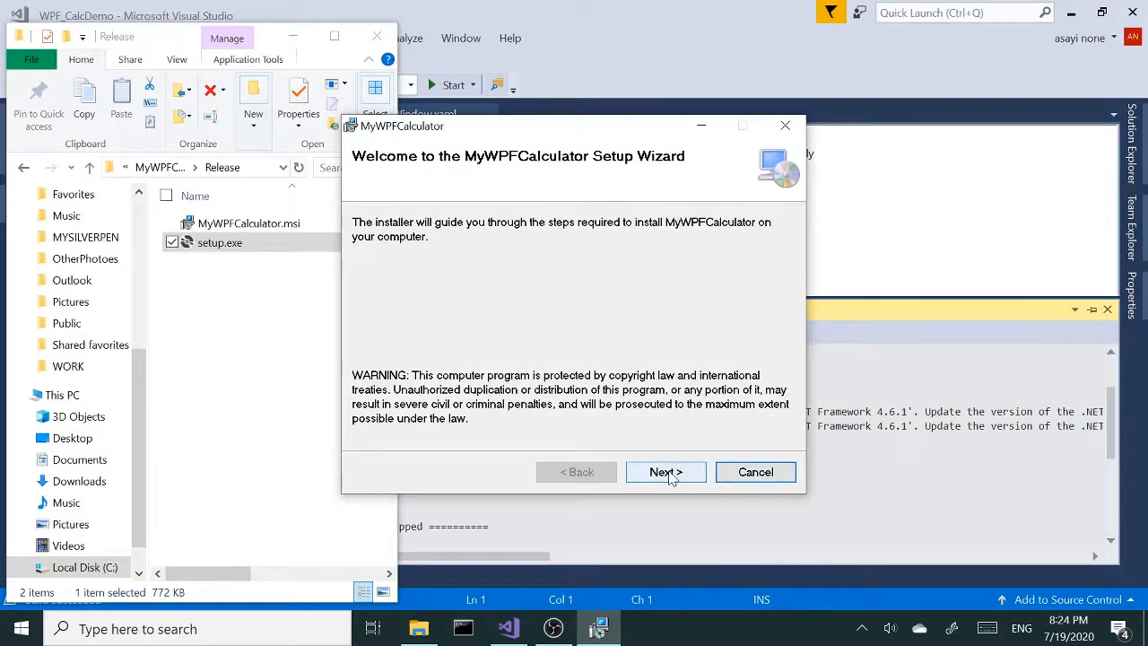
pyautogui.moveTo(755, 472)
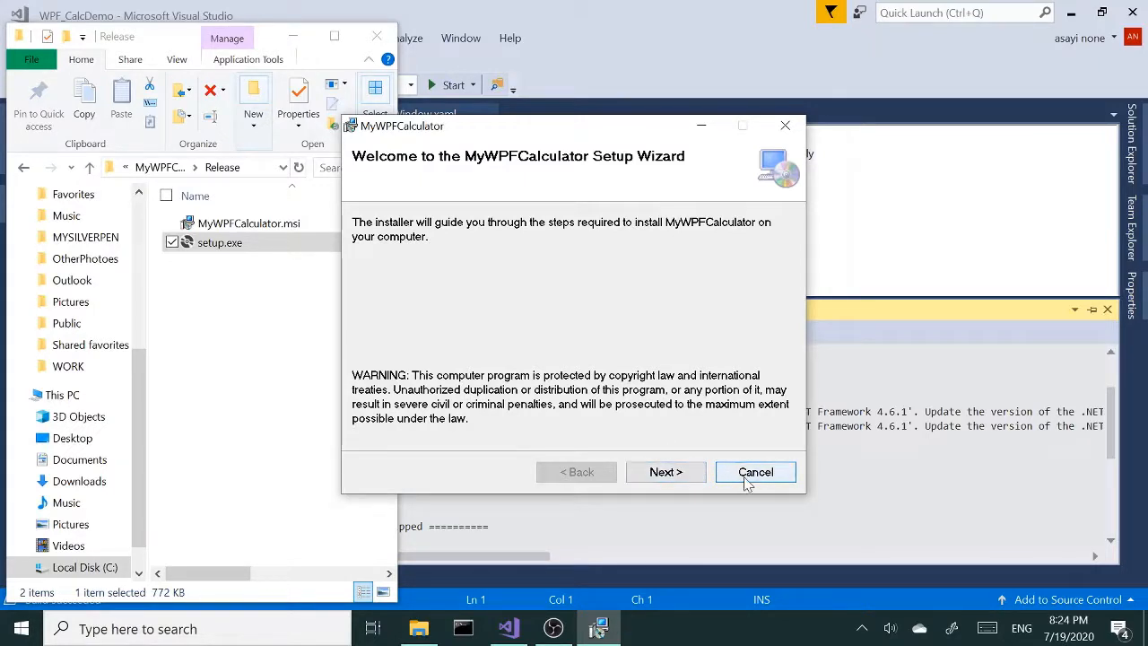
pyautogui.click(666, 472)
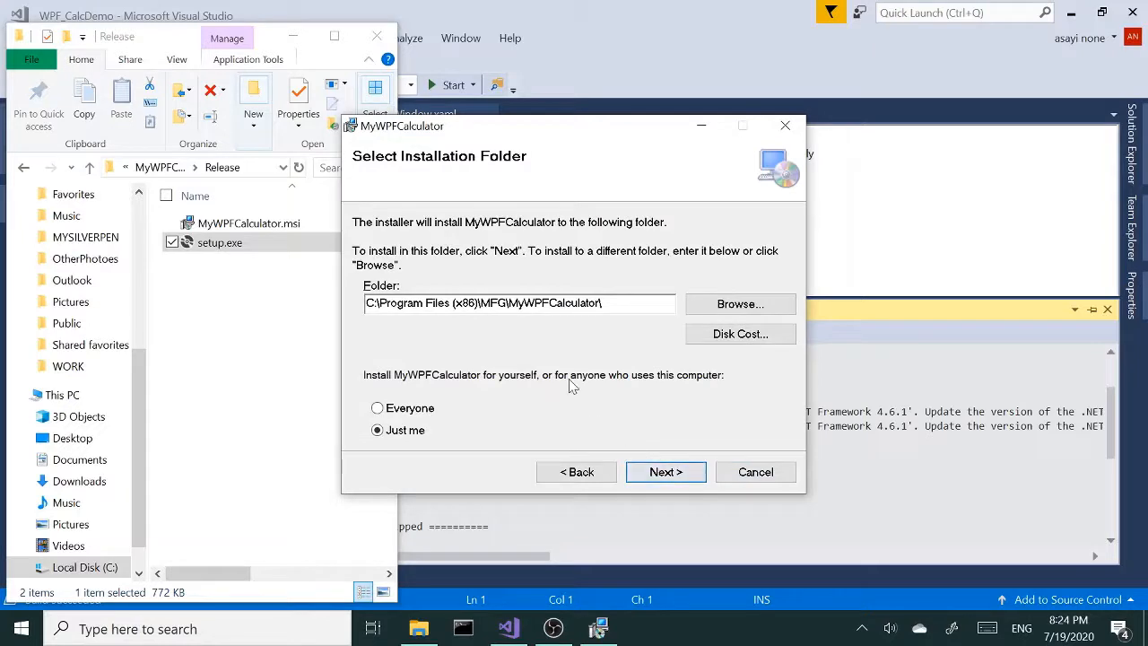
pyautogui.doubleClick(489, 302)
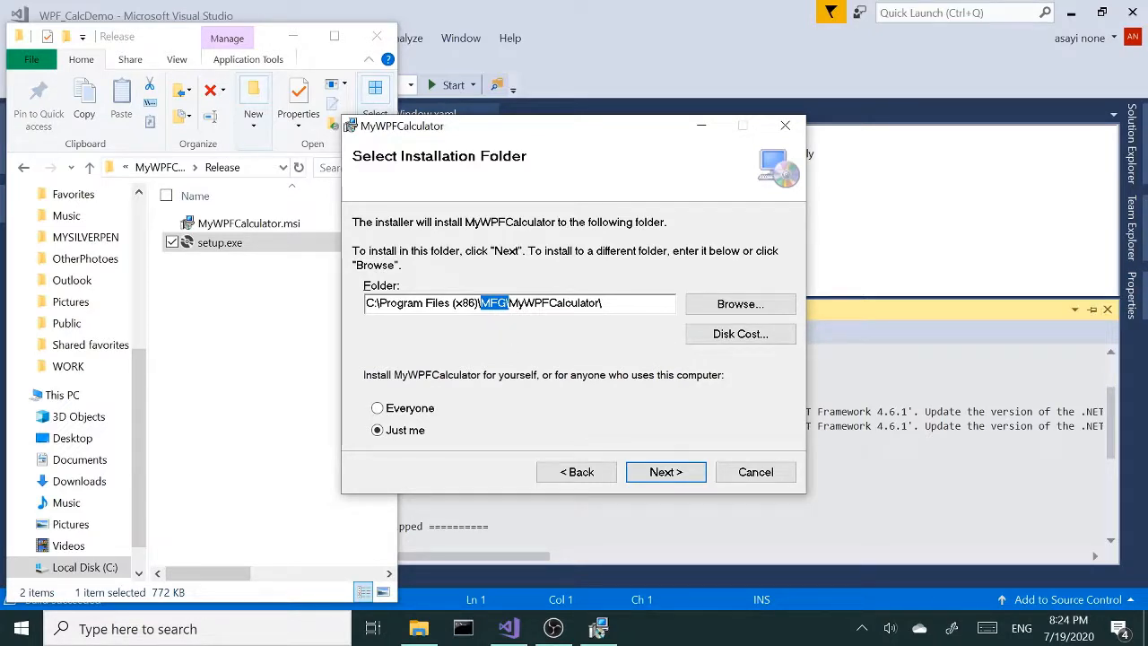
pyautogui.moveTo(541, 329)
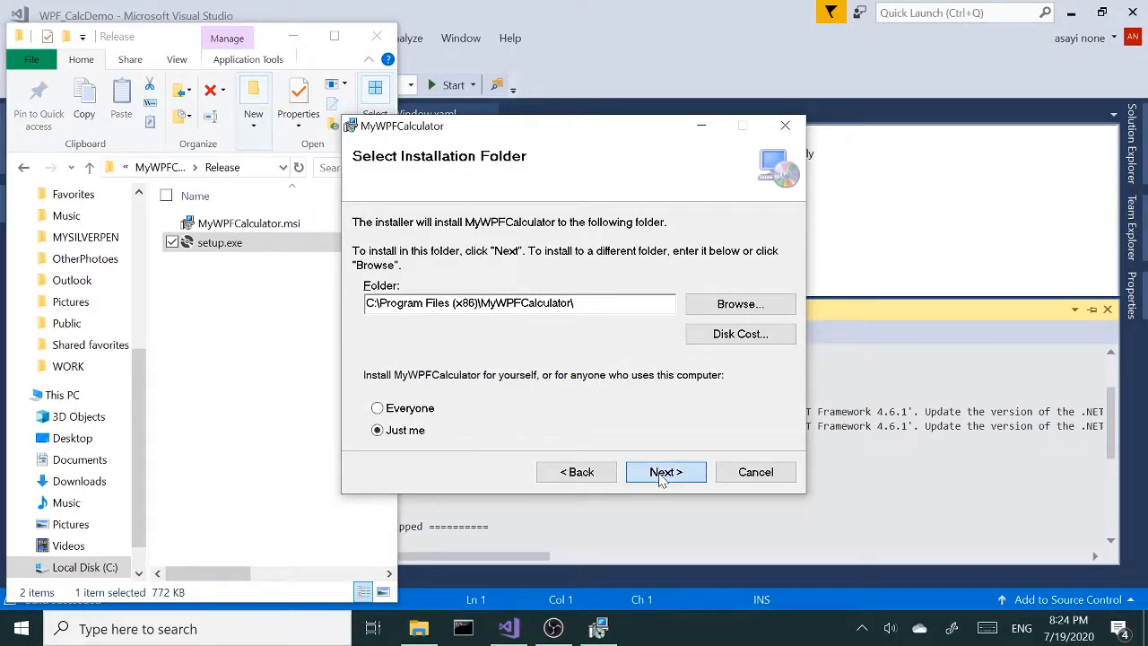
pyautogui.click(666, 472)
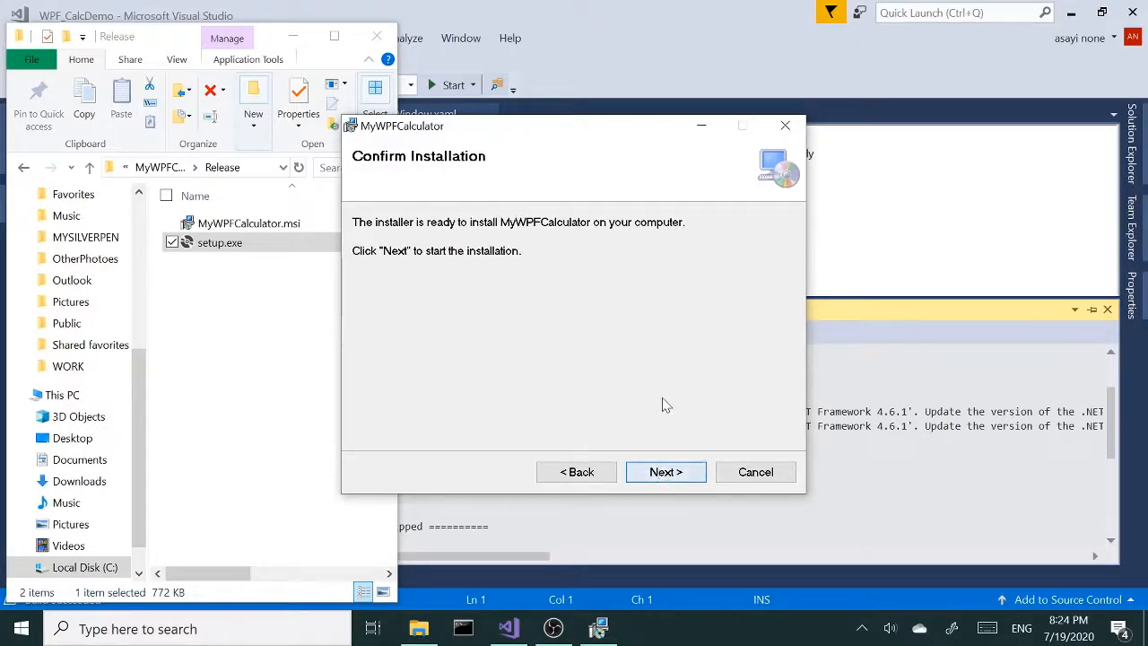
# Run the MyWPFCalculator installation to completion and close the finished wizard
pyautogui.click(665, 472)
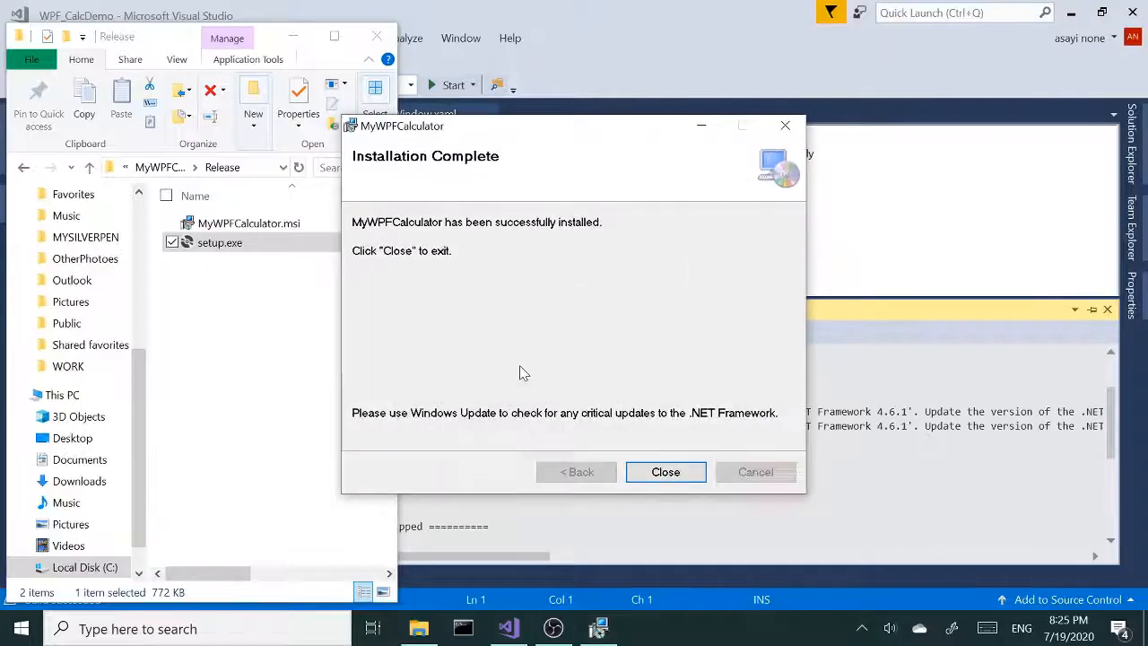
pyautogui.moveTo(665, 471)
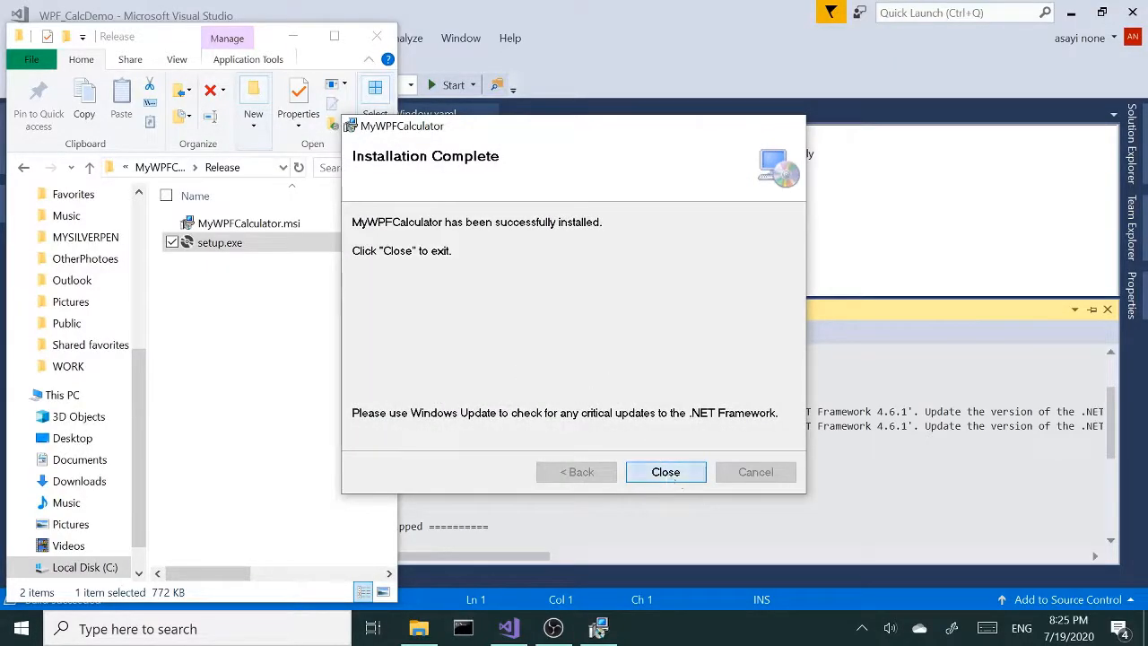
pyautogui.click(666, 471)
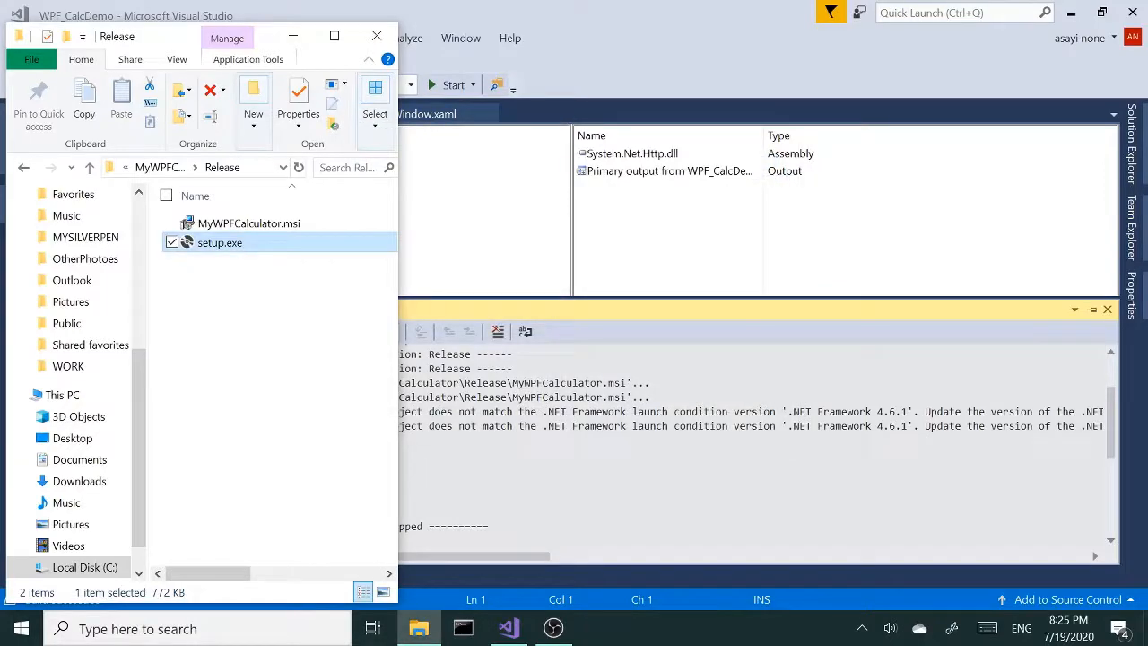
pyautogui.click(18, 628)
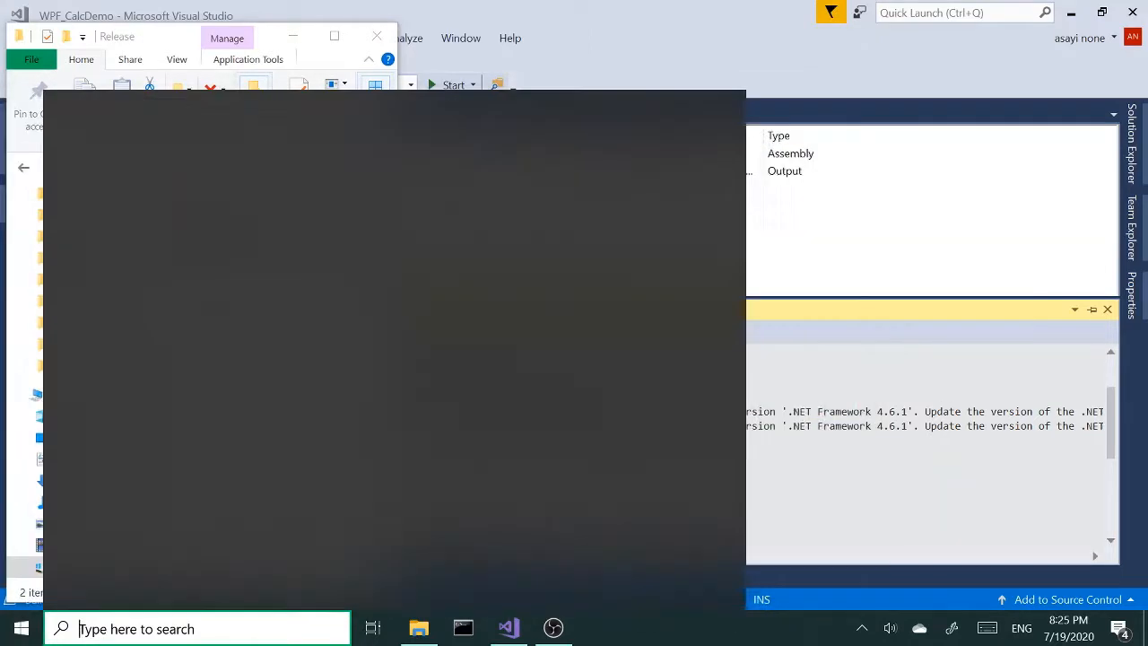
pyautogui.write('m')
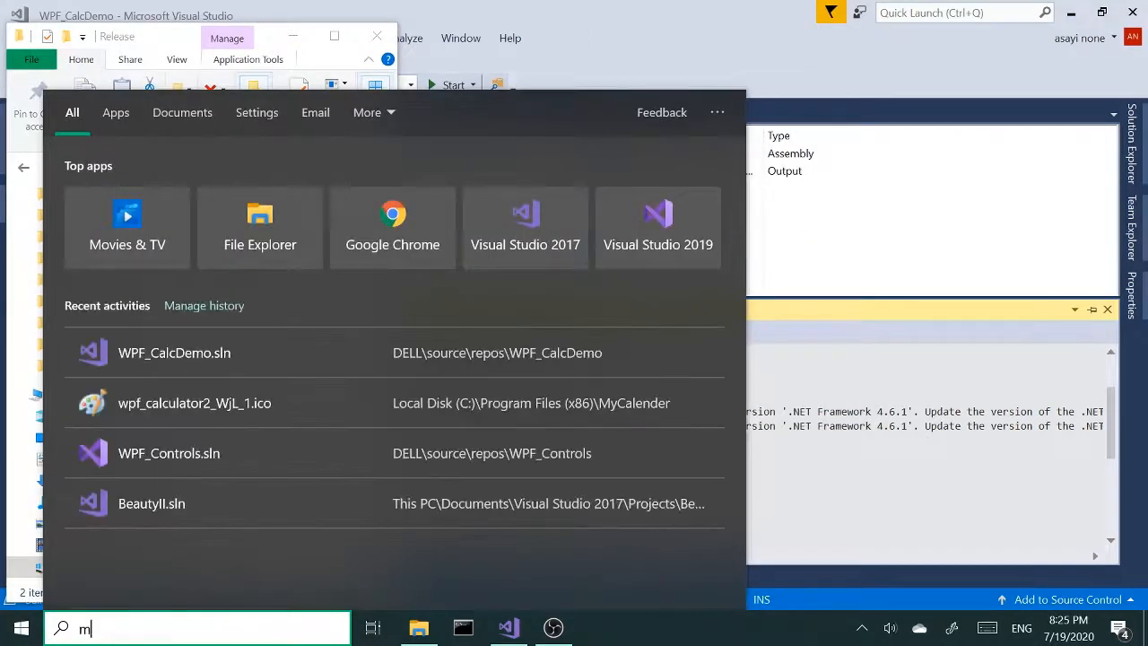
pyautogui.write('ywp')
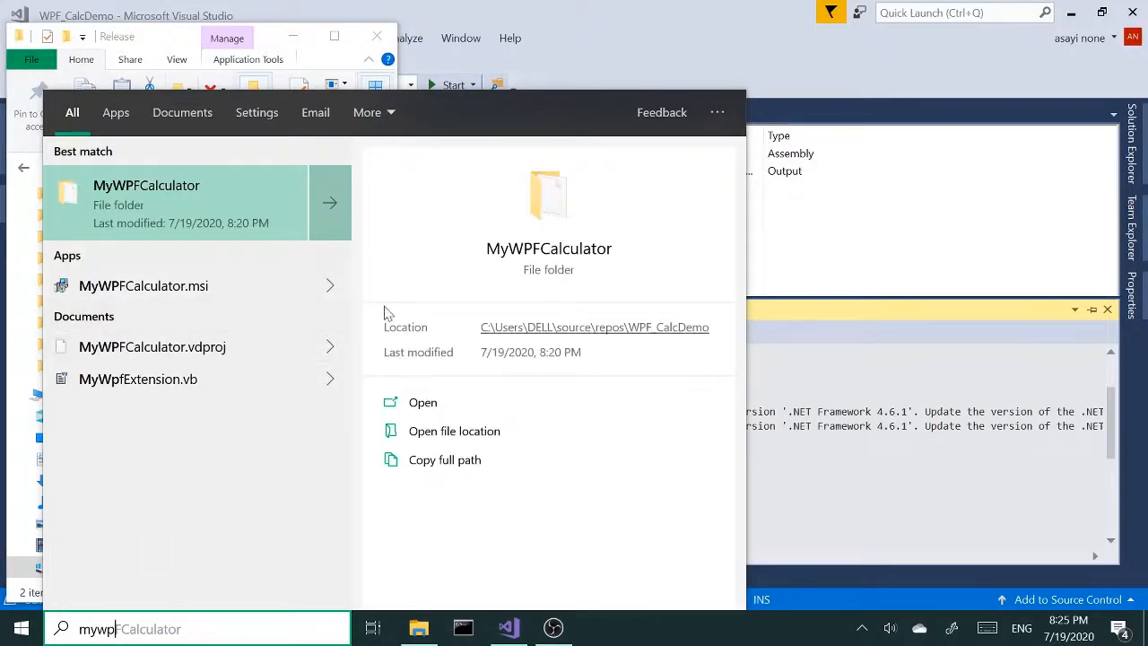
pyautogui.moveTo(473, 327)
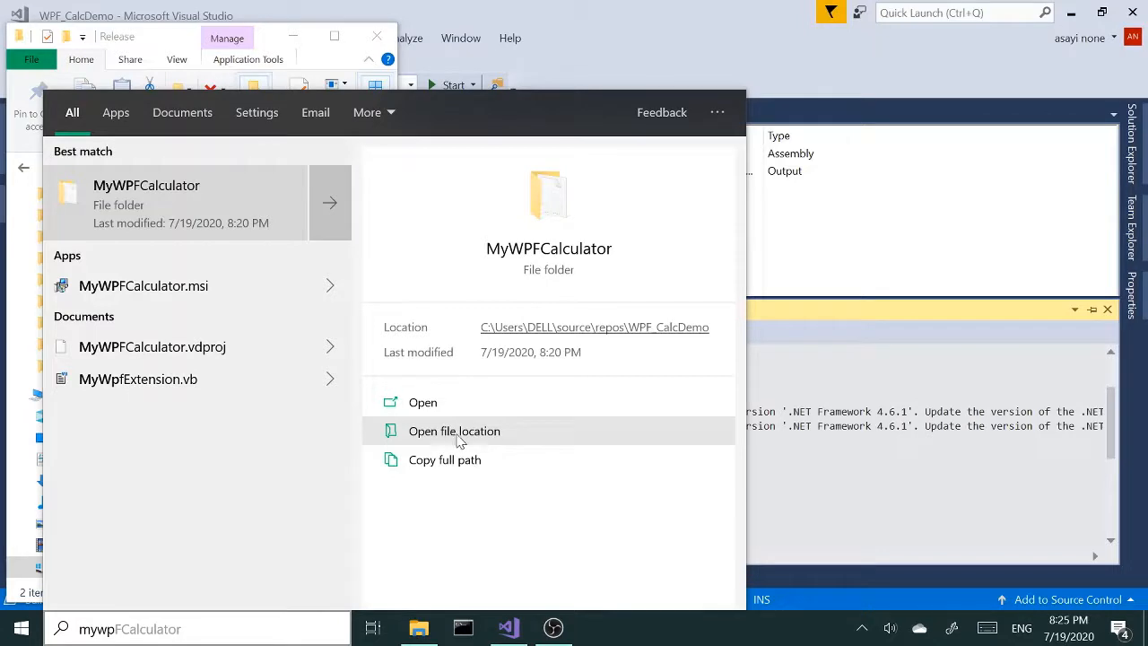
pyautogui.moveTo(623, 354)
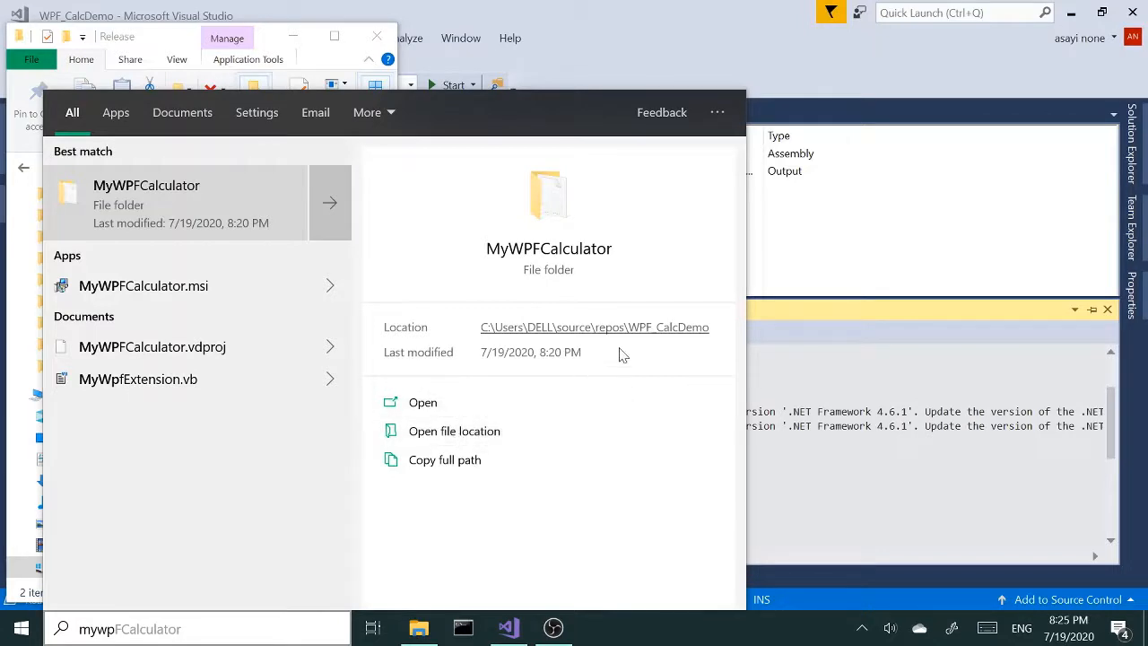
pyautogui.moveTo(408, 325)
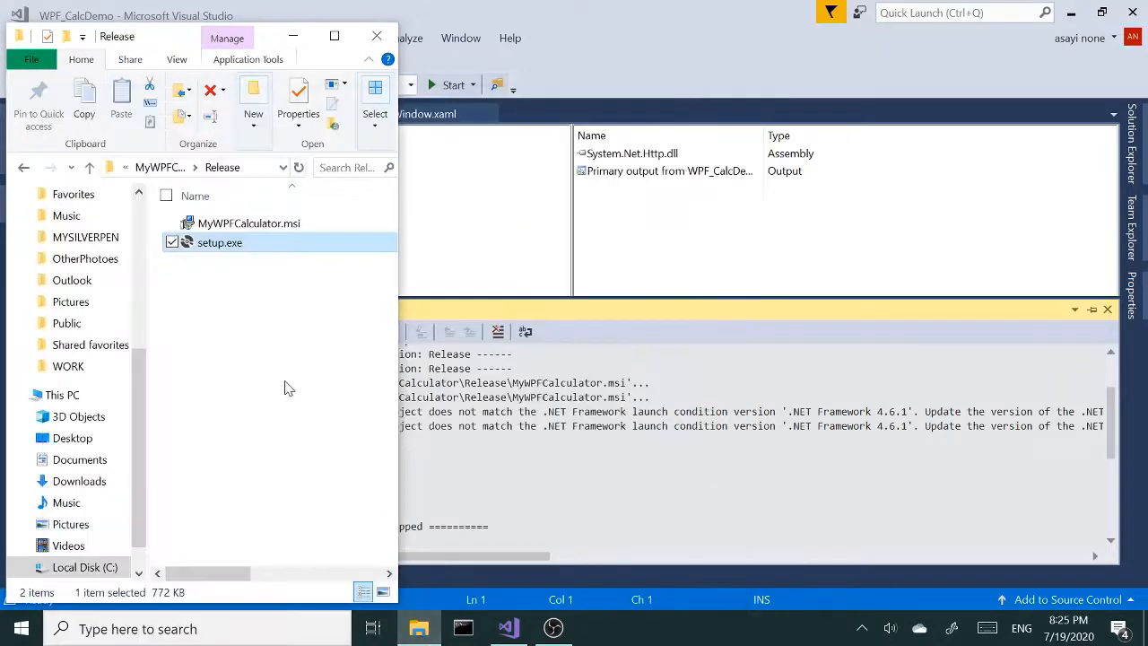
# Navigate to C:\Program Files (x86)\MyWPFCalculator to see WPF_CalcDemo.exe and its files
pyautogui.scroll(-3)
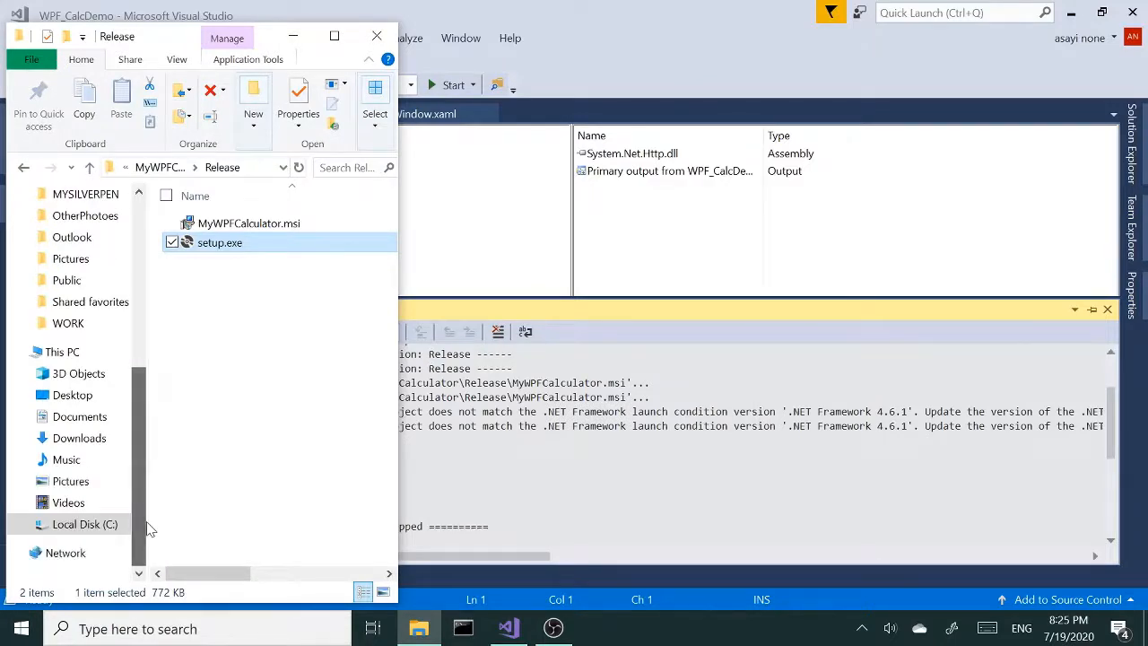
pyautogui.click(84, 524)
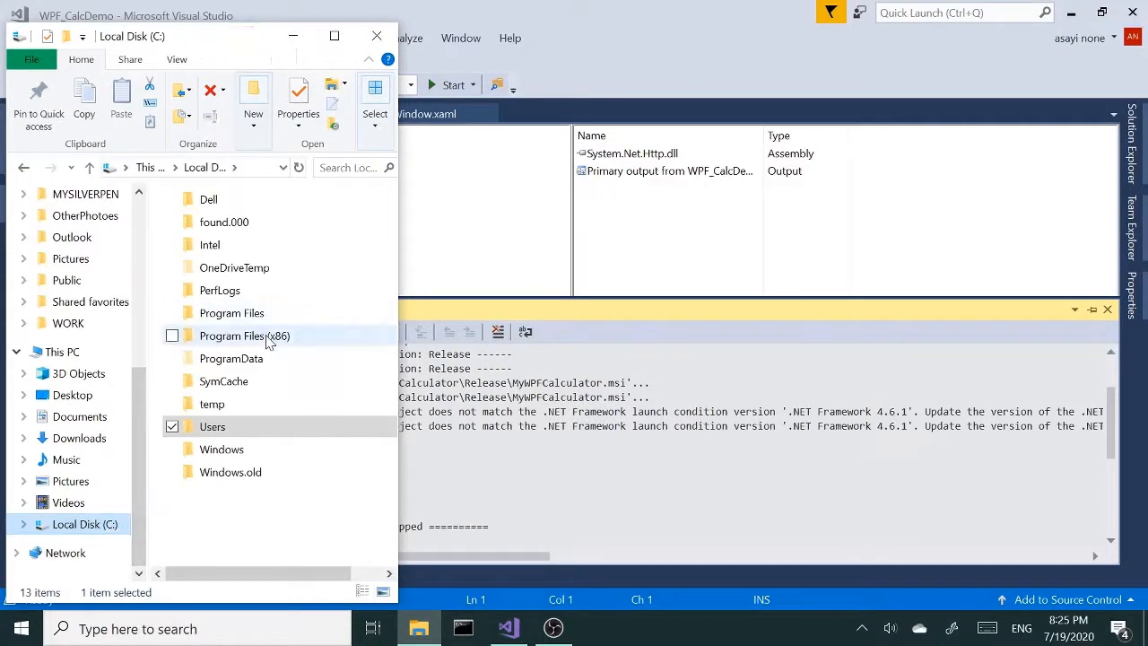
pyautogui.doubleClick(245, 335)
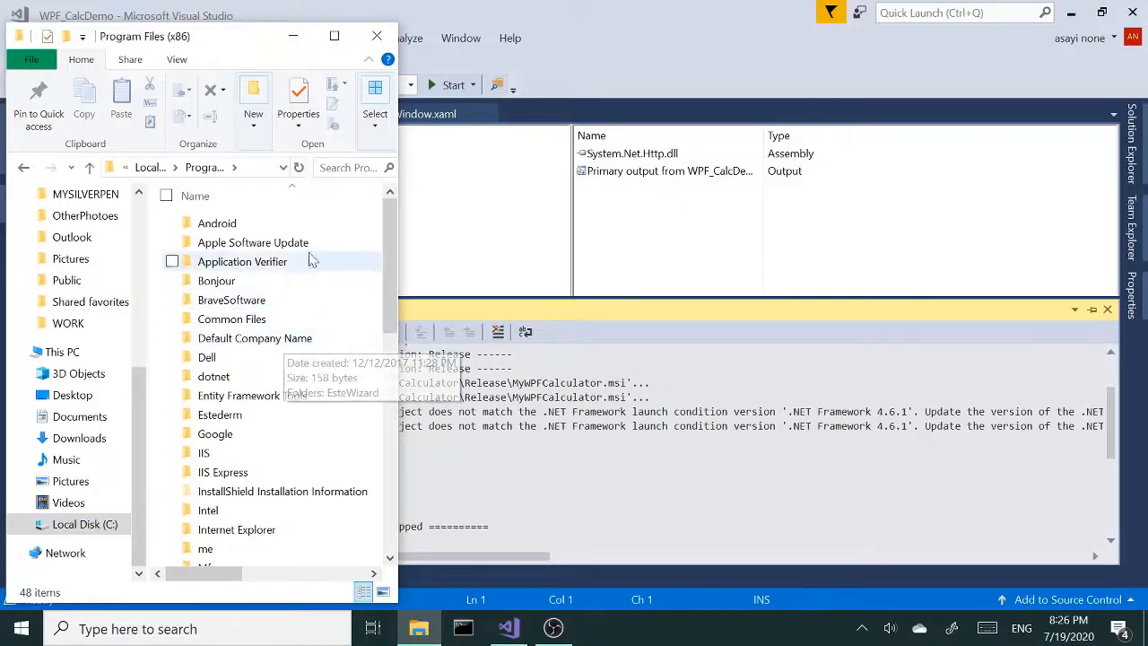
pyautogui.scroll(-3)
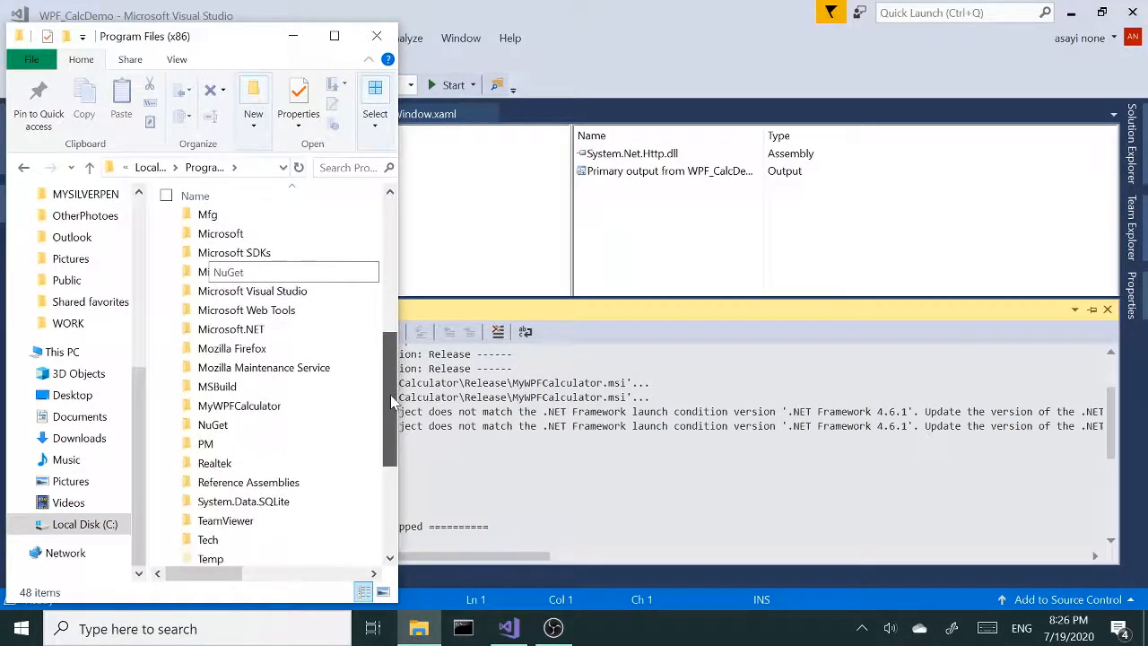
pyautogui.doubleClick(239, 405)
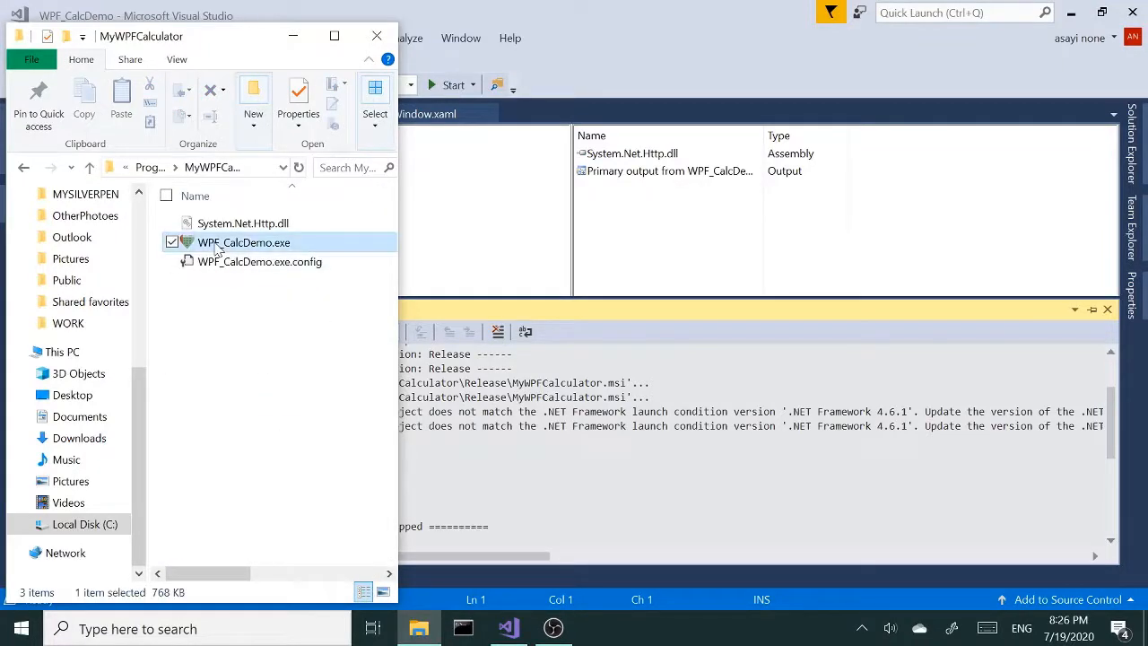
# Launch the installed WPF_CalcDemo.exe calculator from the MyWPFCalculator folder
pyautogui.doubleClick(244, 242)
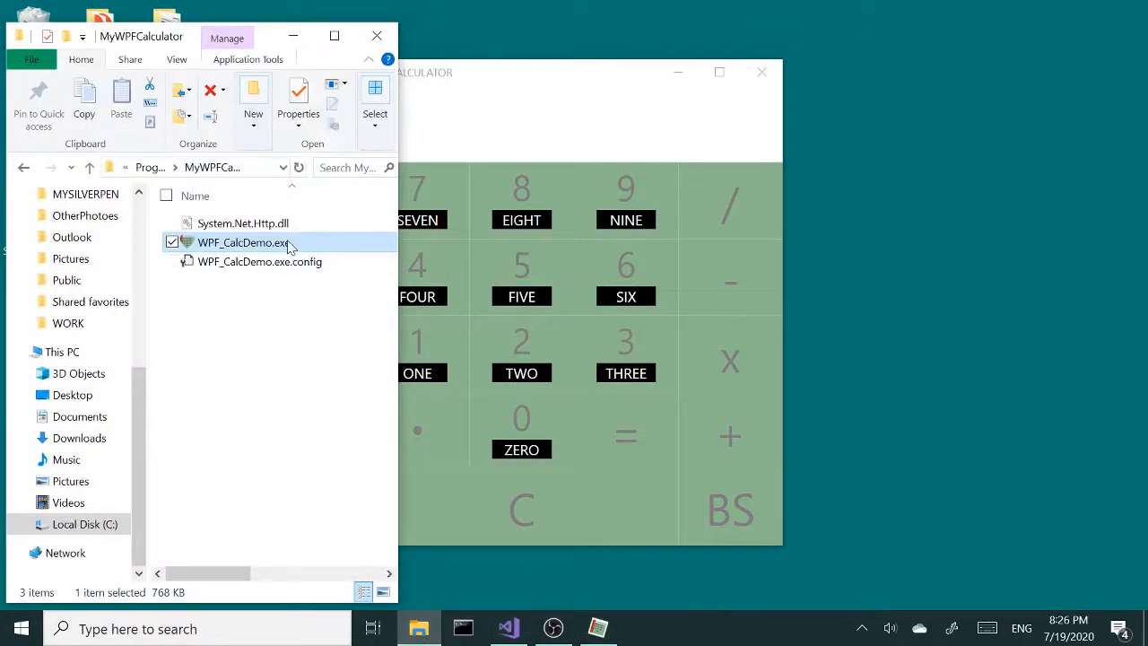
pyautogui.moveTo(825, 415)
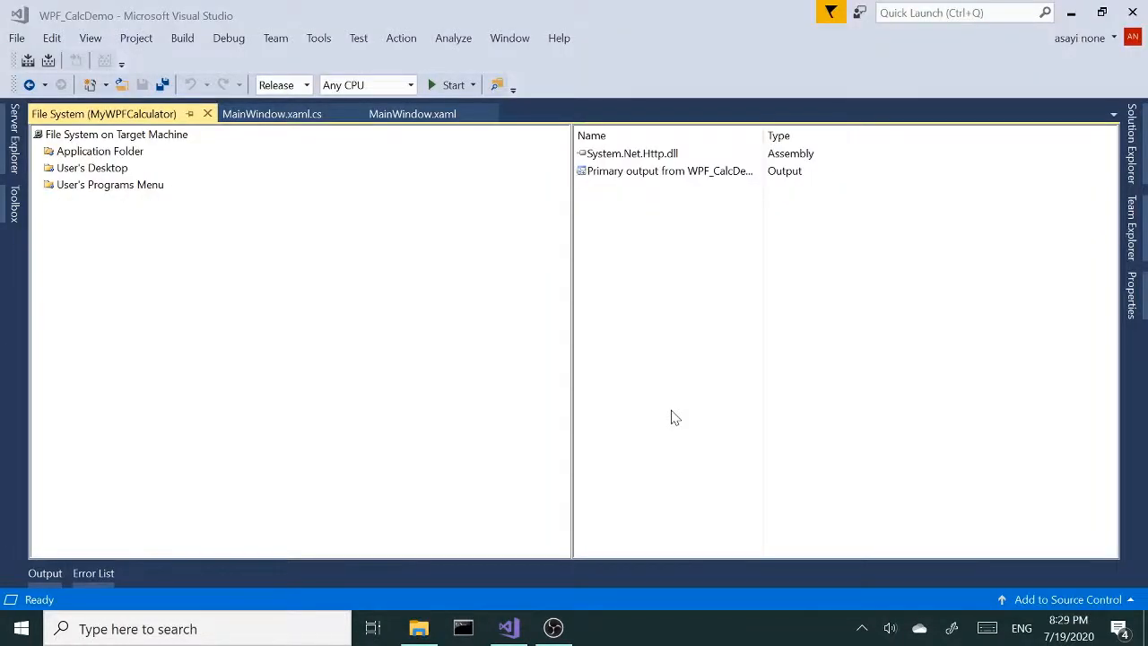
pyautogui.moveTo(795, 367)
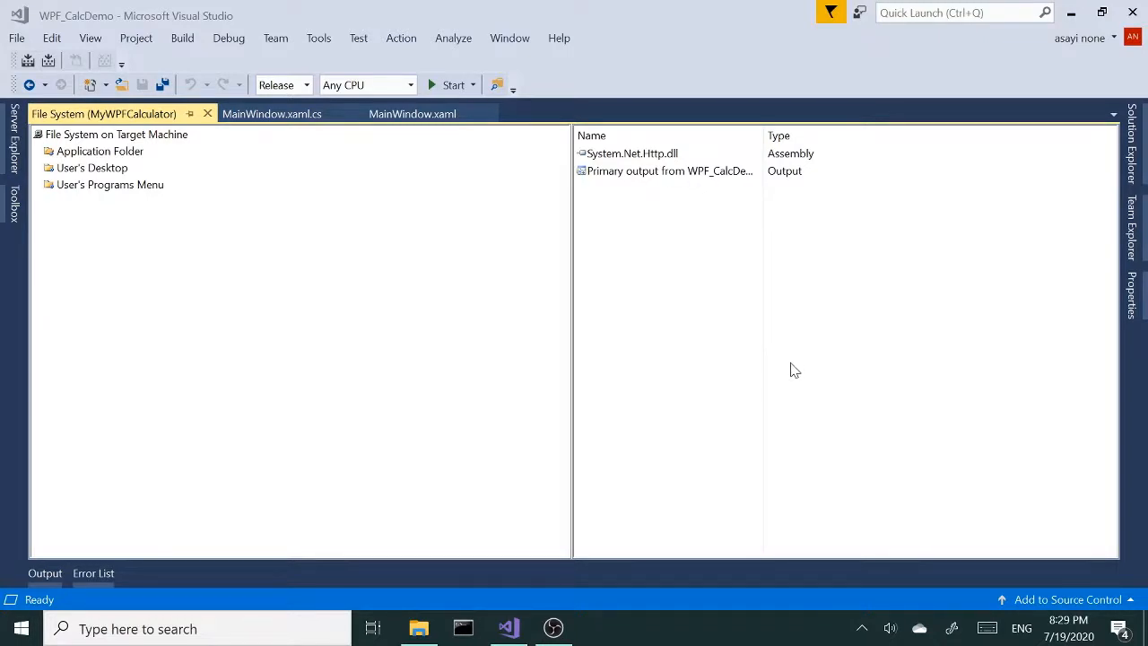
pyautogui.moveTo(699, 415)
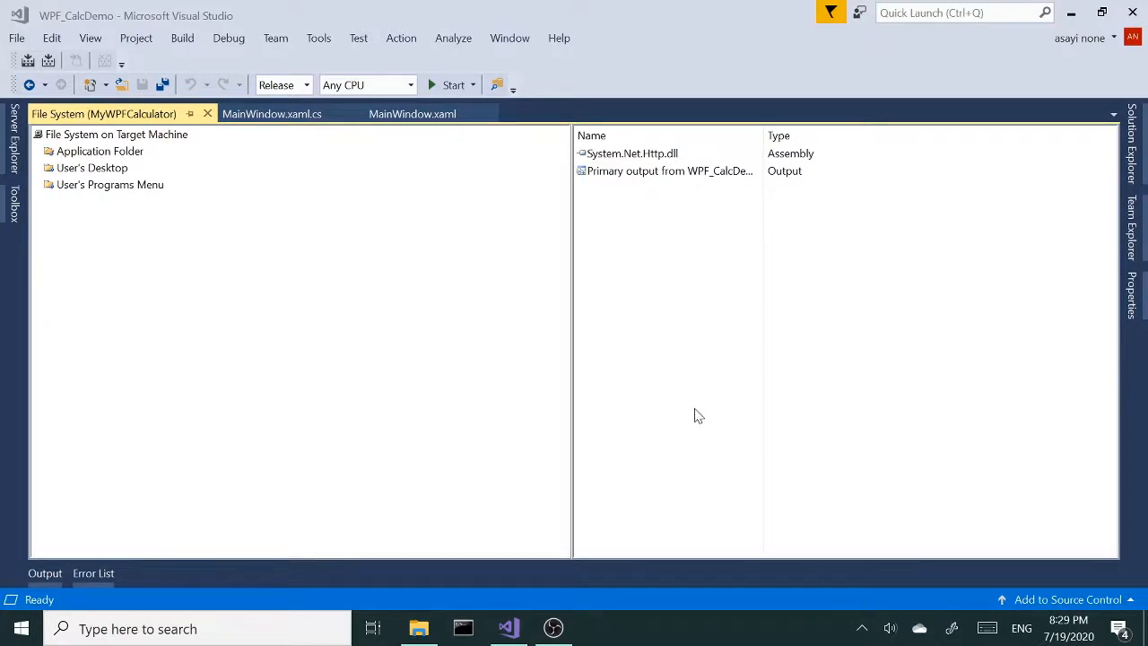